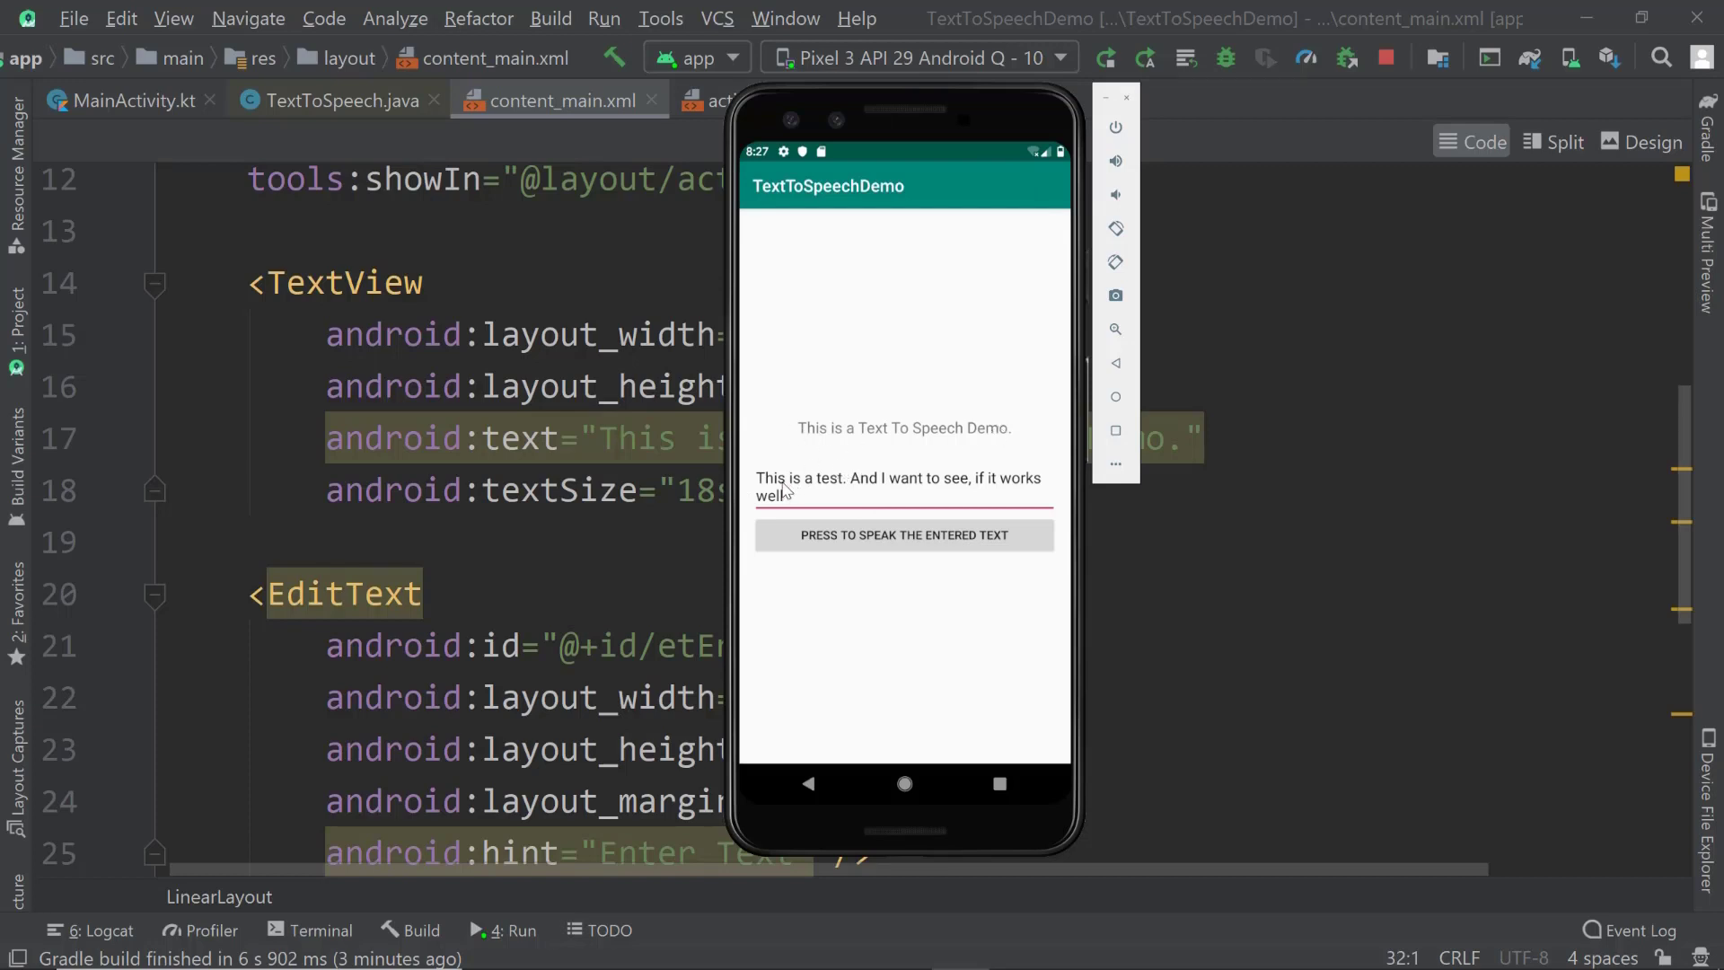
{"action": "mouse_move", "coordinate": [747, 486]}
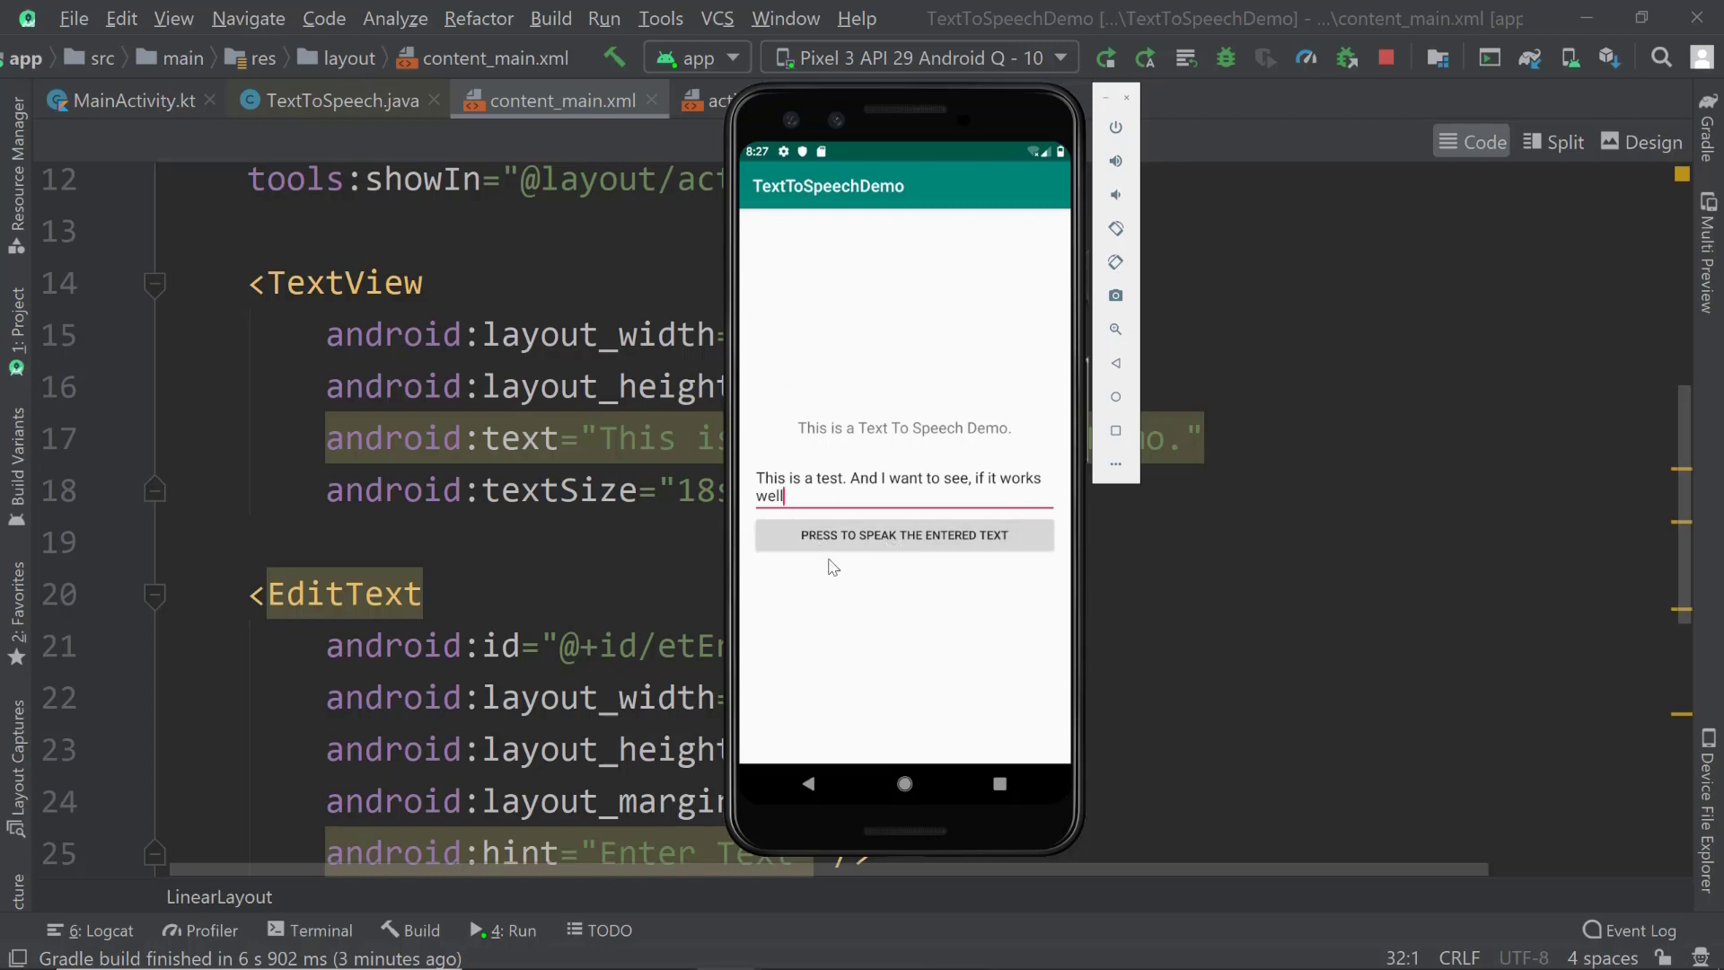
{"action": "mouse_move", "coordinate": [950, 393]}
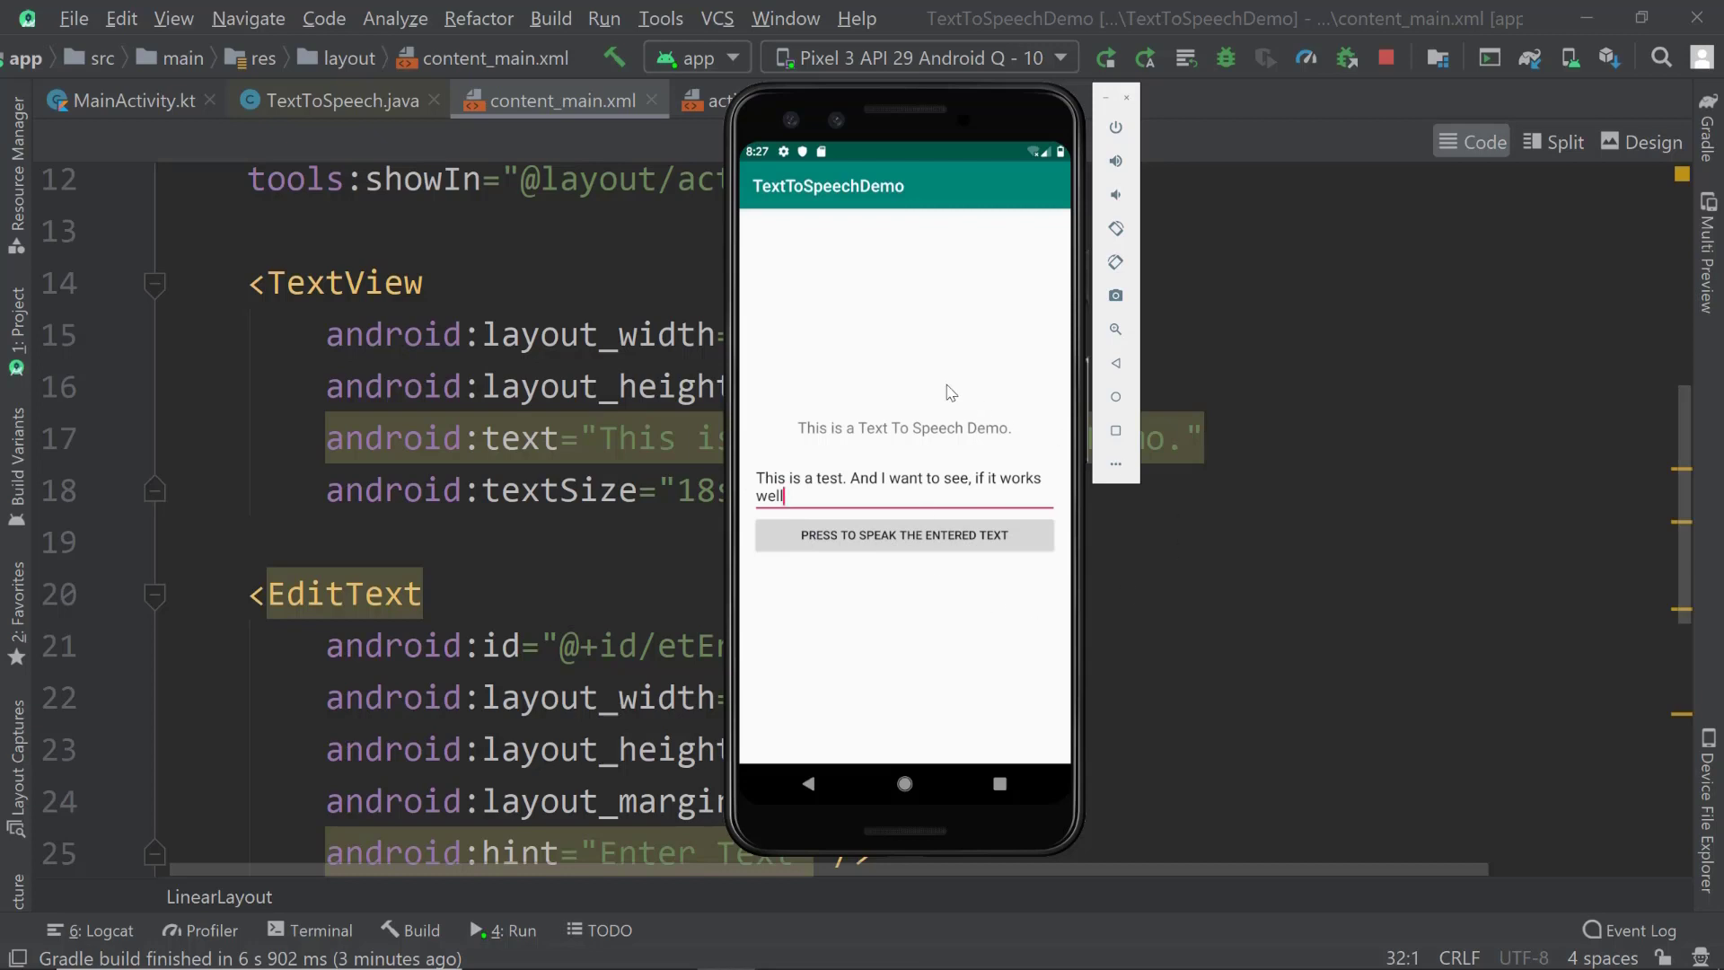
{"action": "mouse_move", "coordinate": [971, 643]}
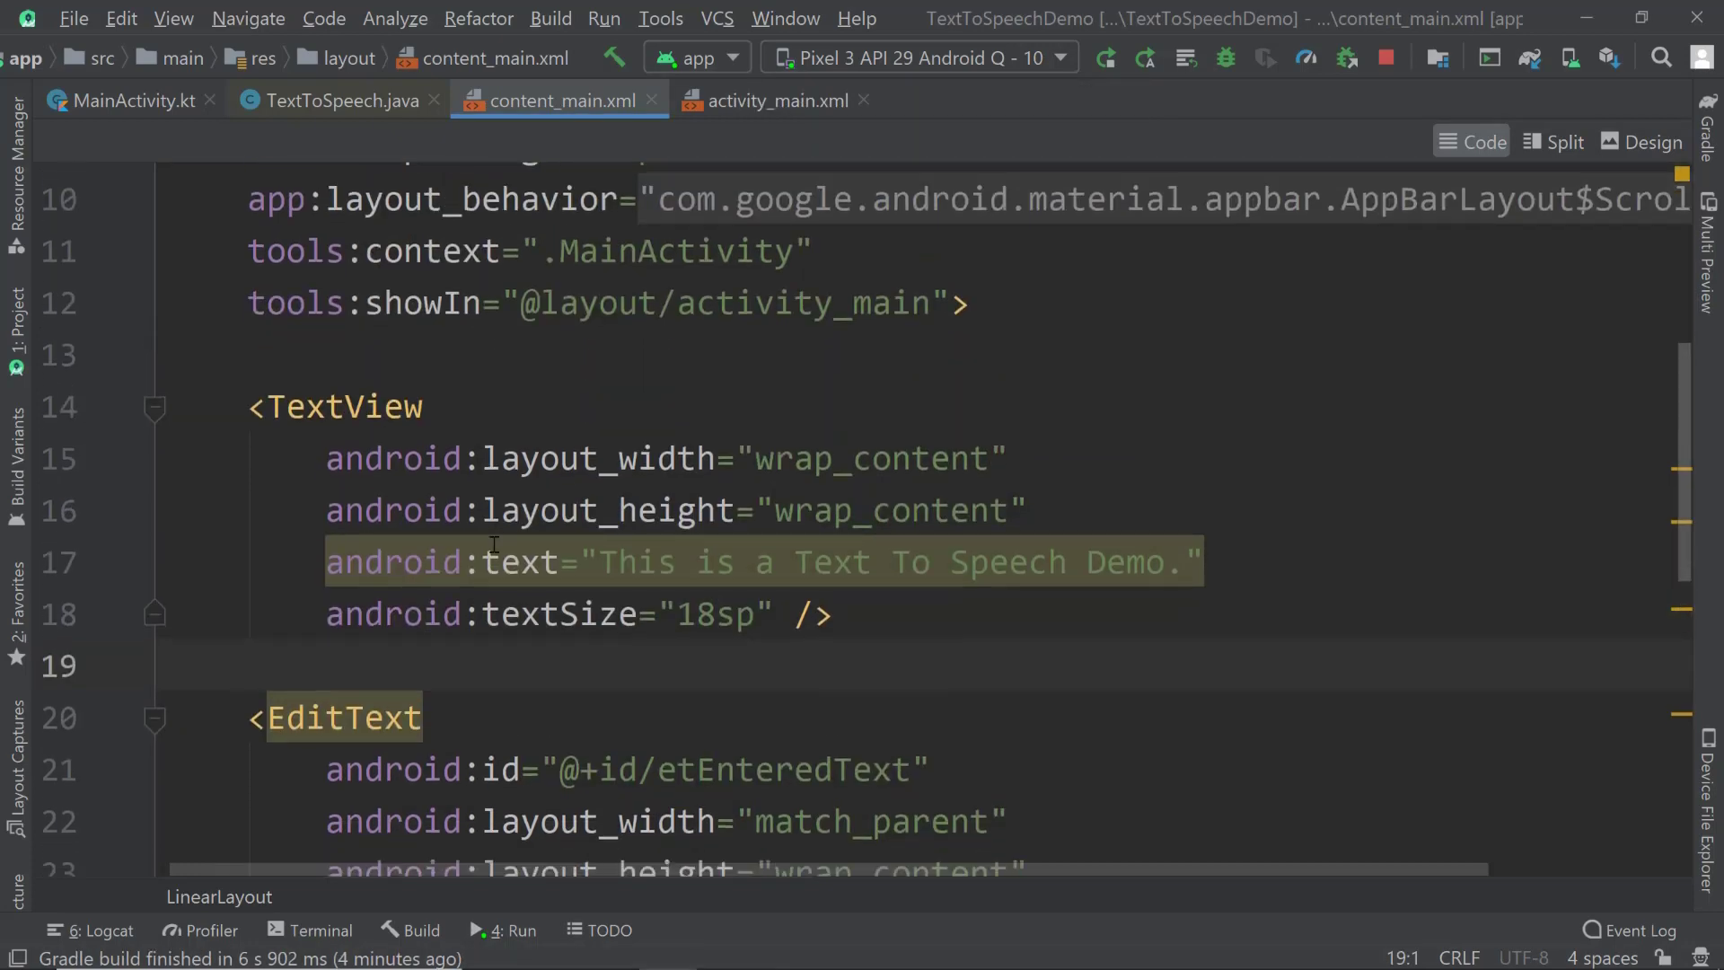
- Scroll past the EditText and Button in content_main.xml, then view MainActivity.kt
{"action": "scroll", "scroll_direction": "down", "scroll_amount": 3}
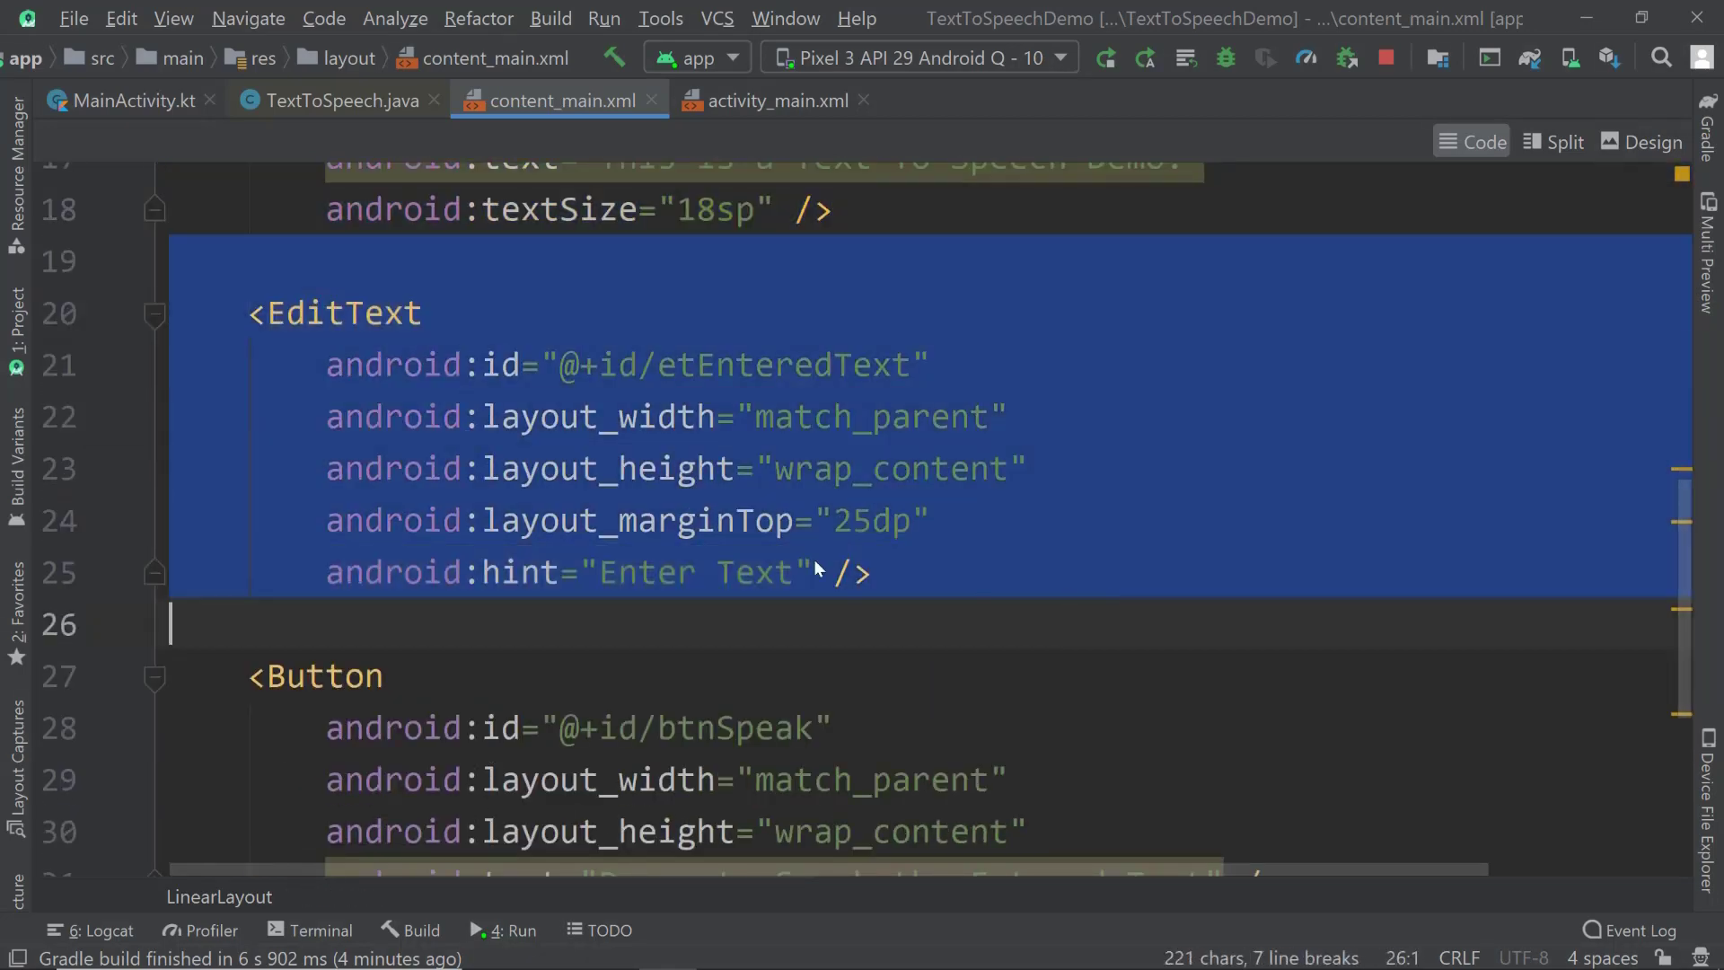
{"action": "scroll", "scroll_direction": "down", "scroll_amount": 3}
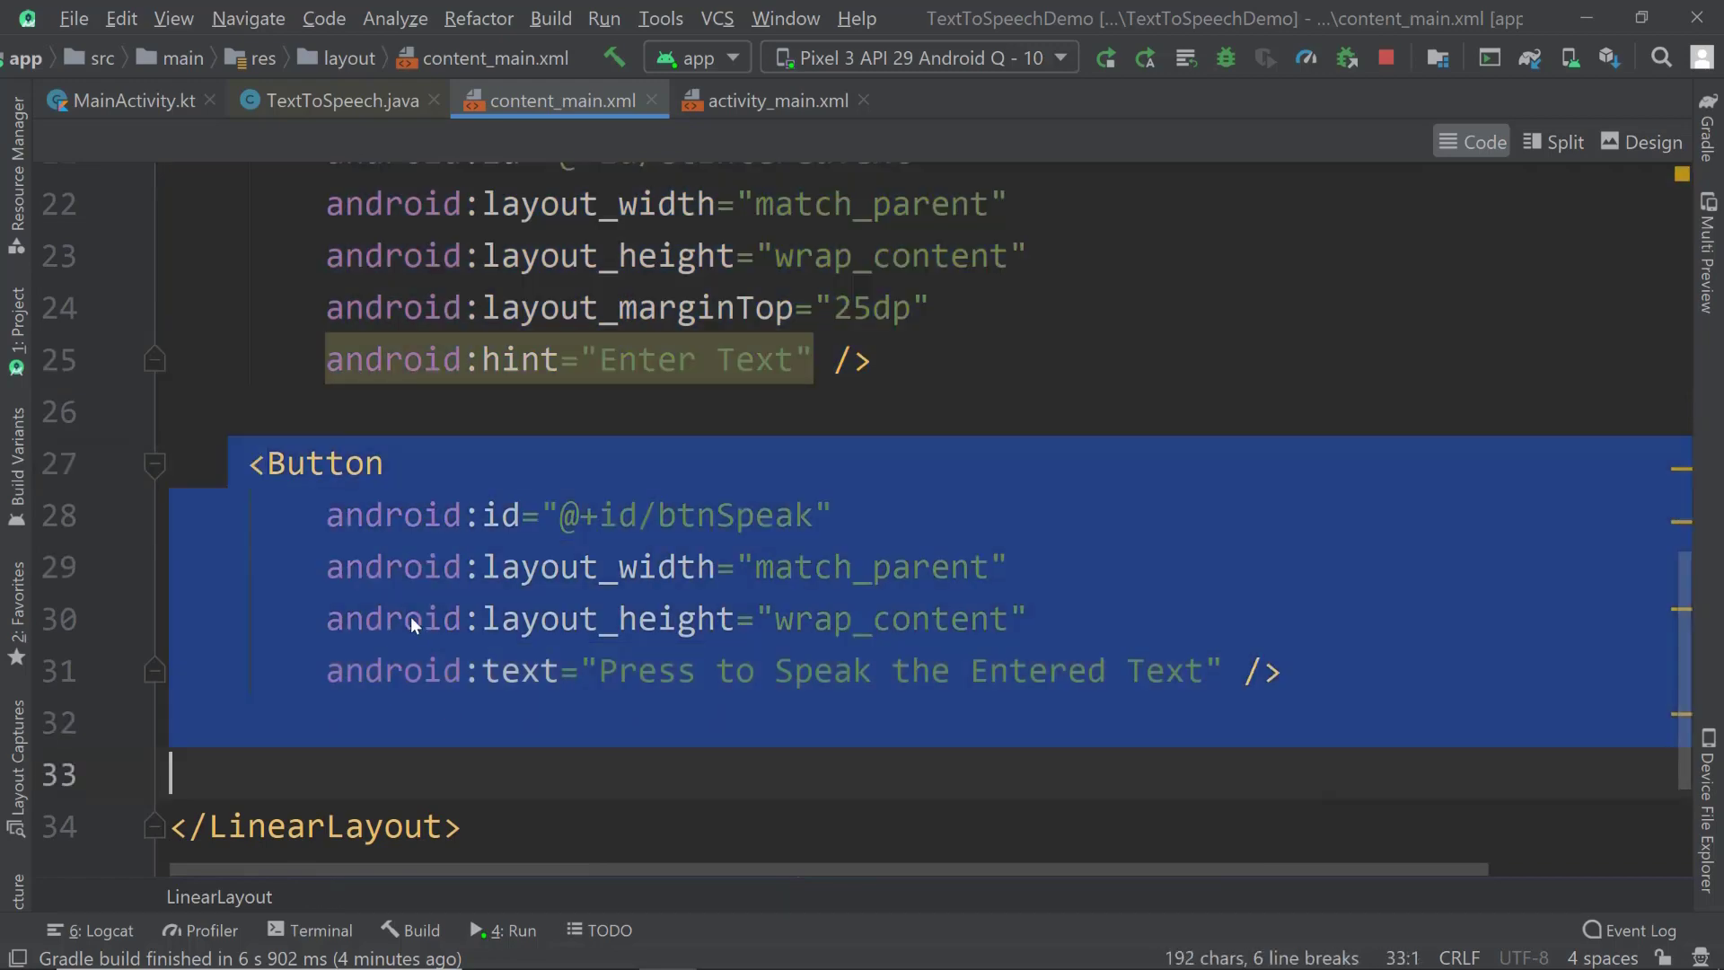
{"action": "left_click", "coordinate": [122, 99]}
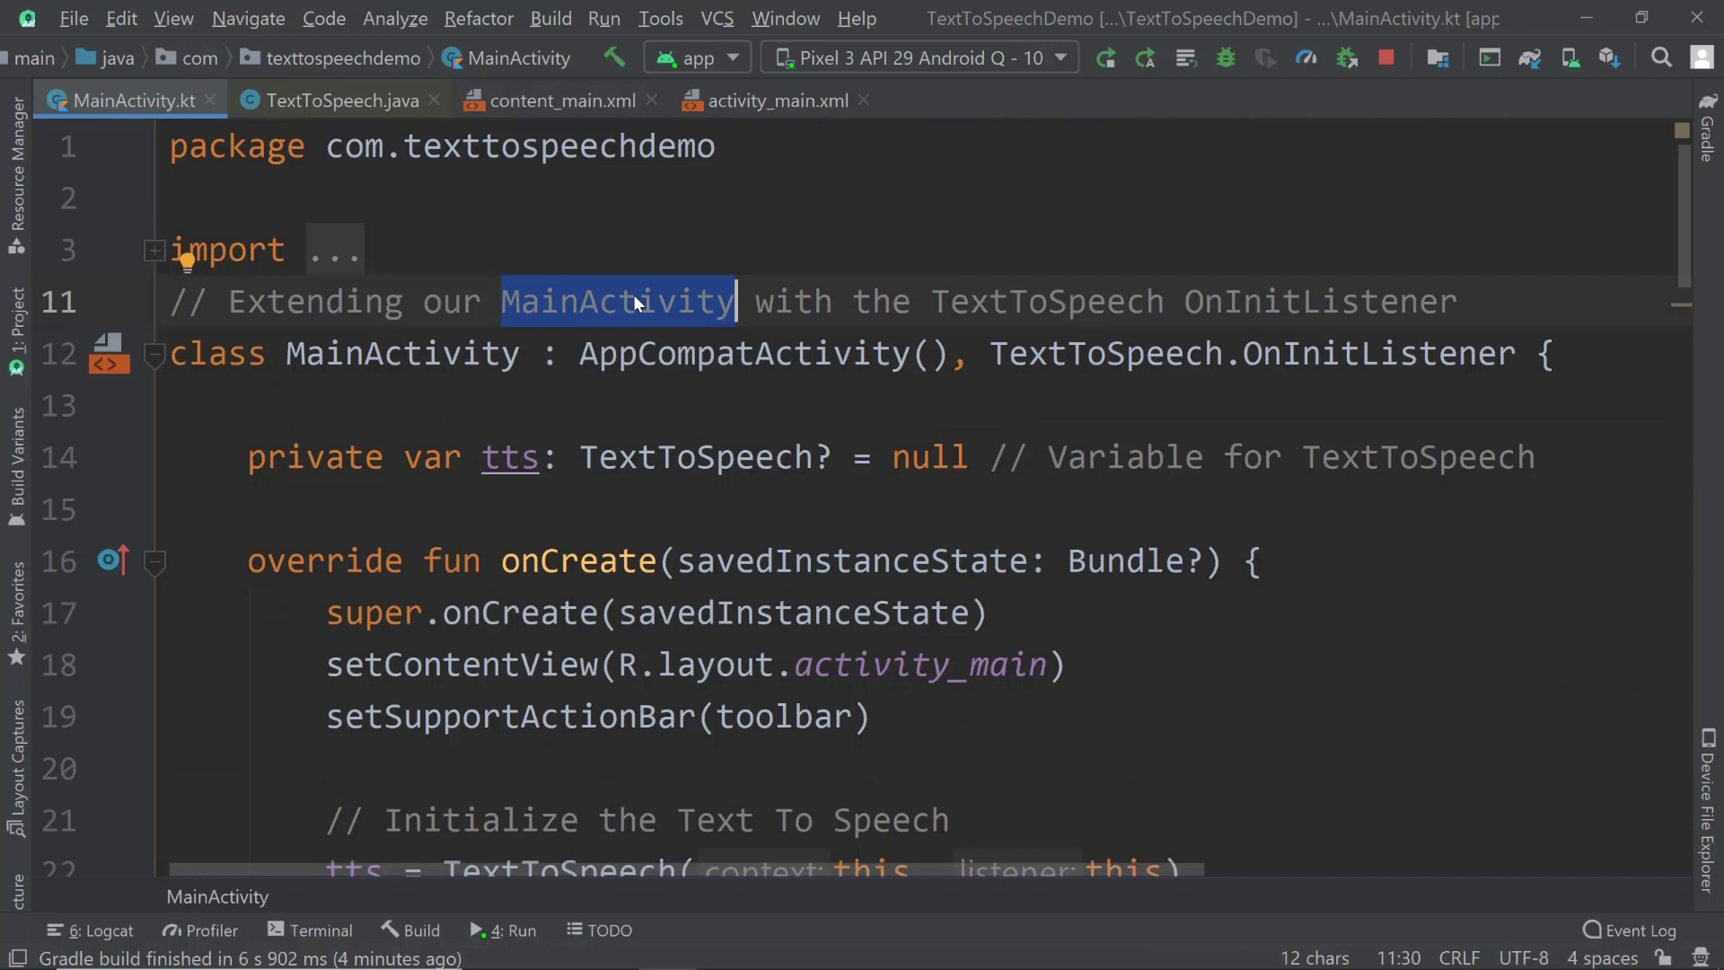
{"action": "mouse_move", "coordinate": [623, 304]}
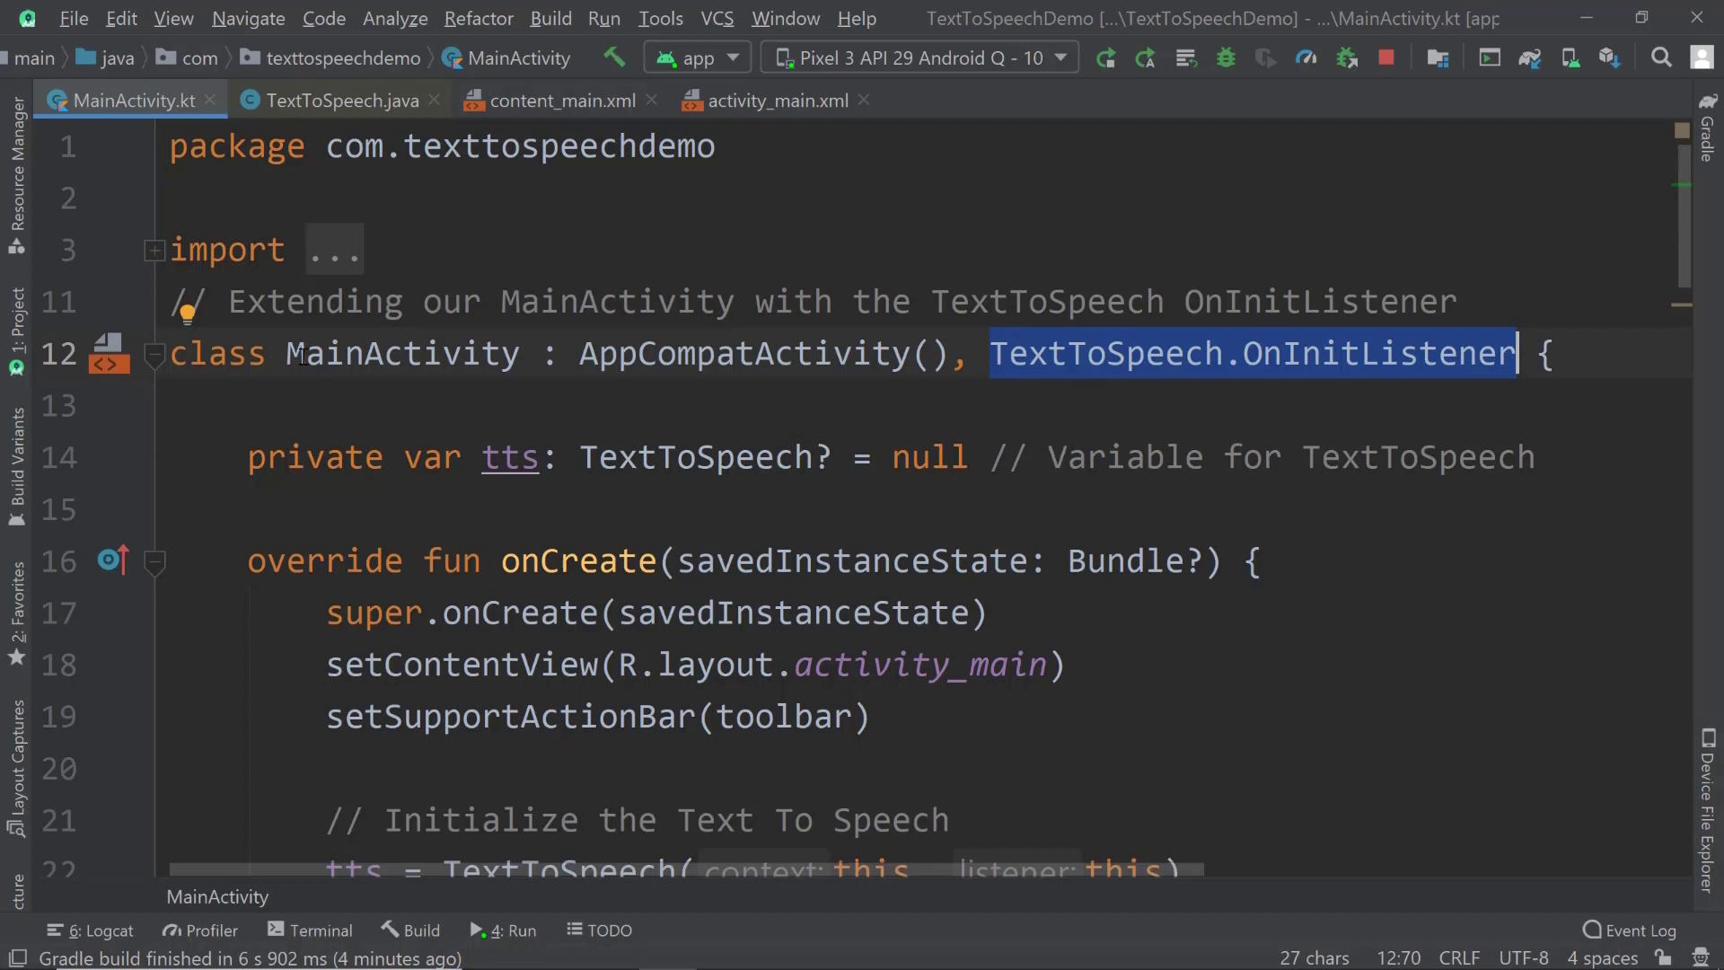
{"action": "mouse_move", "coordinate": [1324, 363]}
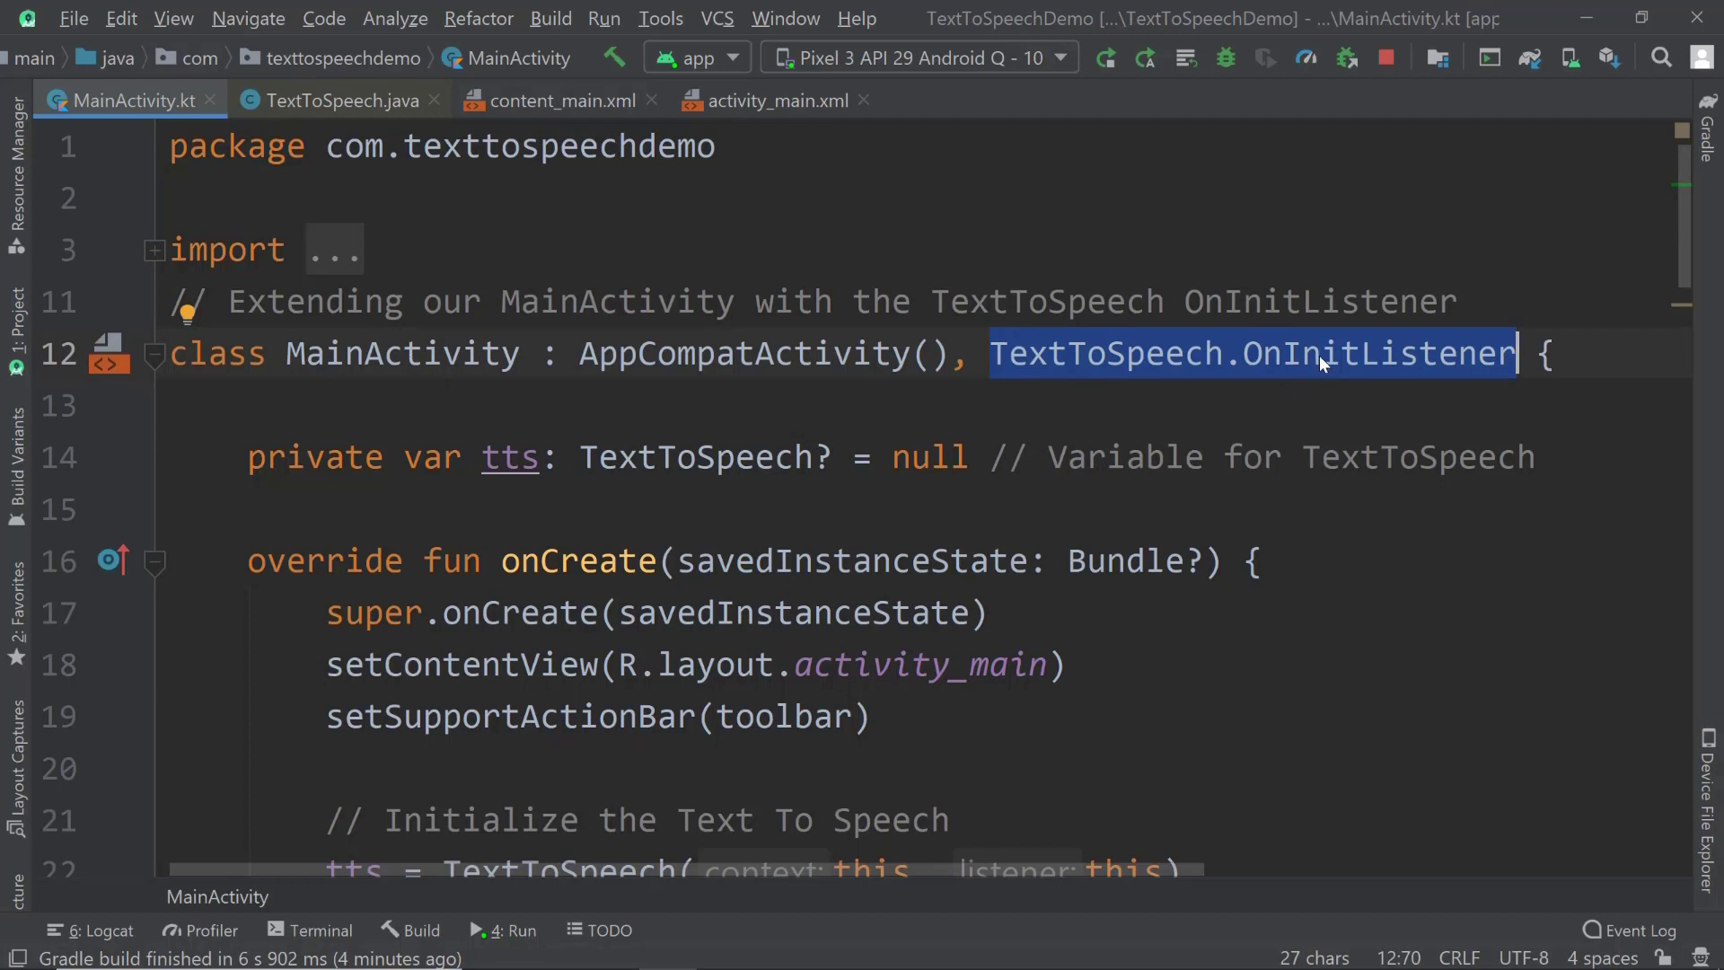
- Select OnInitListener in the class header, then scroll down and select the onInit function
{"action": "double_click", "coordinate": [1377, 353]}
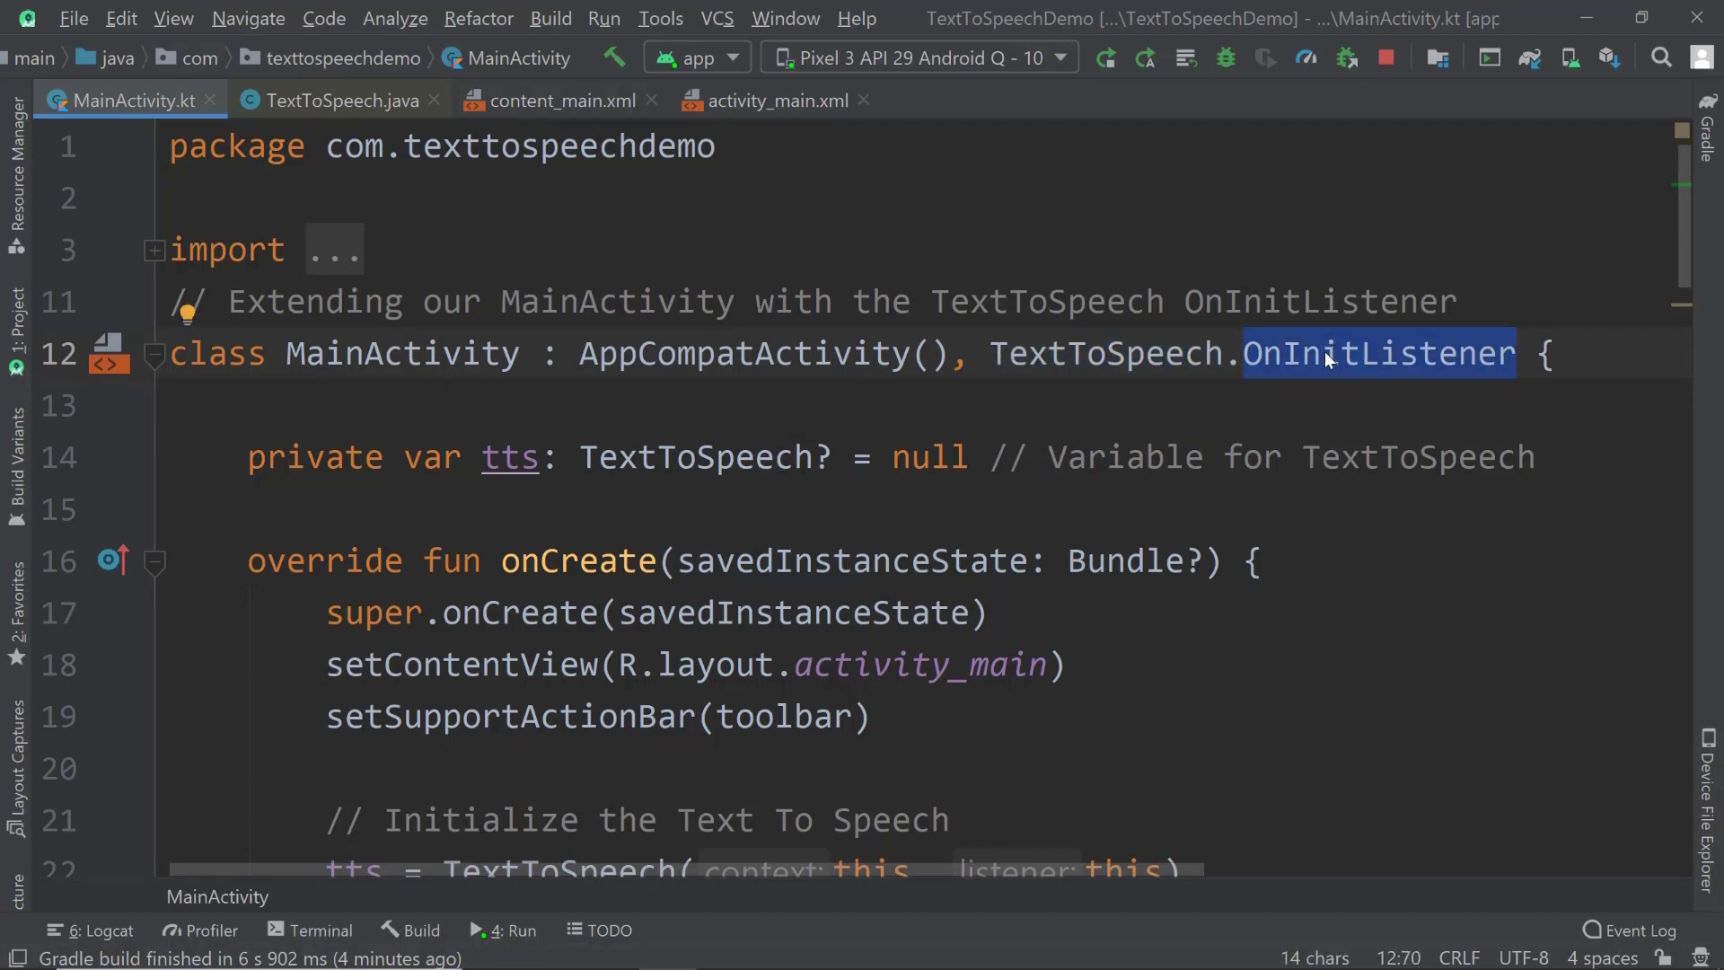
{"action": "scroll", "scroll_direction": "down", "scroll_amount": 3}
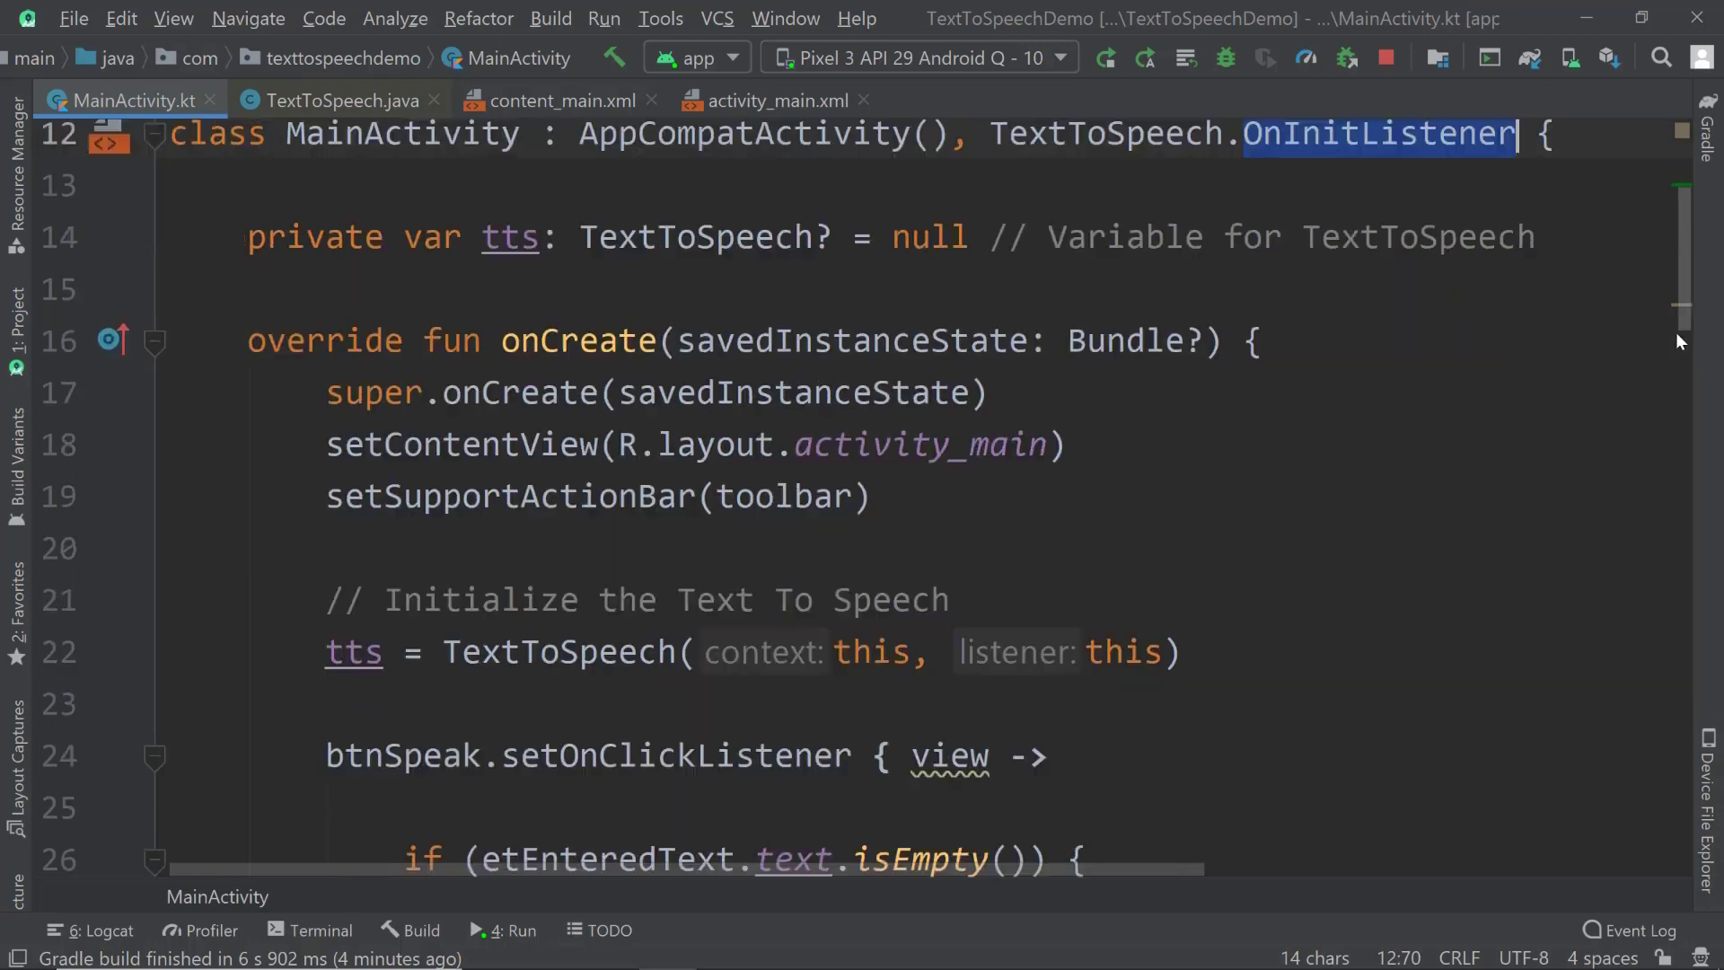
{"action": "scroll", "scroll_direction": "down", "scroll_amount": 3}
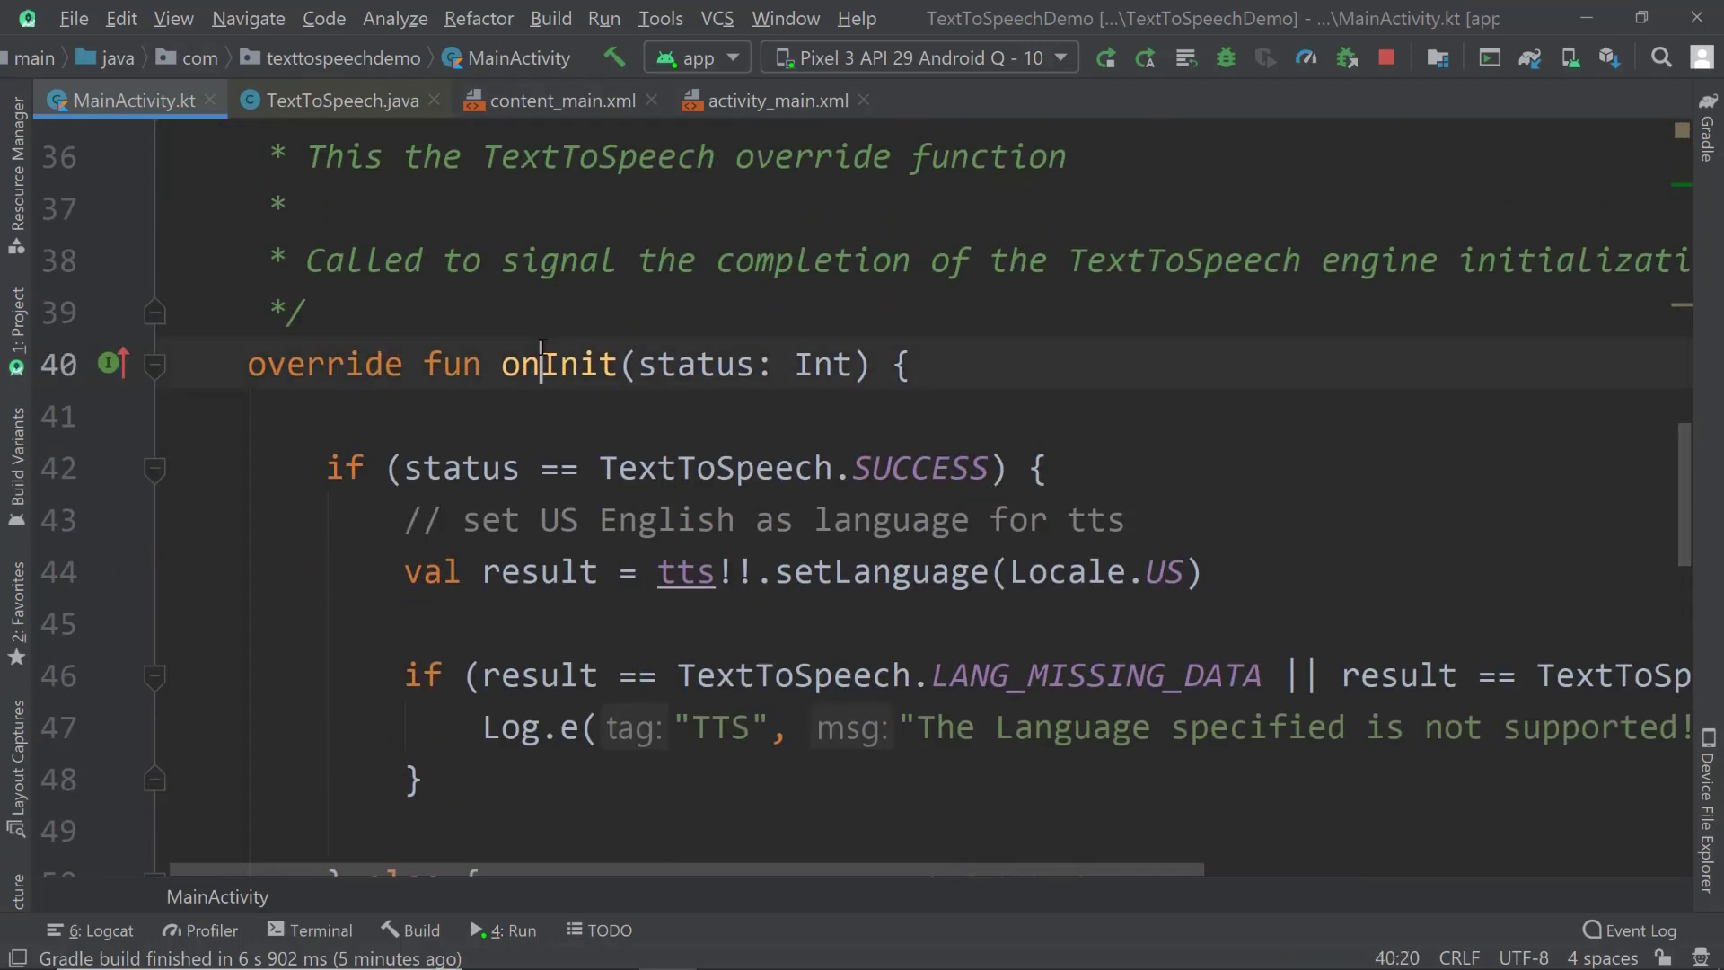
{"action": "double_click", "coordinate": [557, 363]}
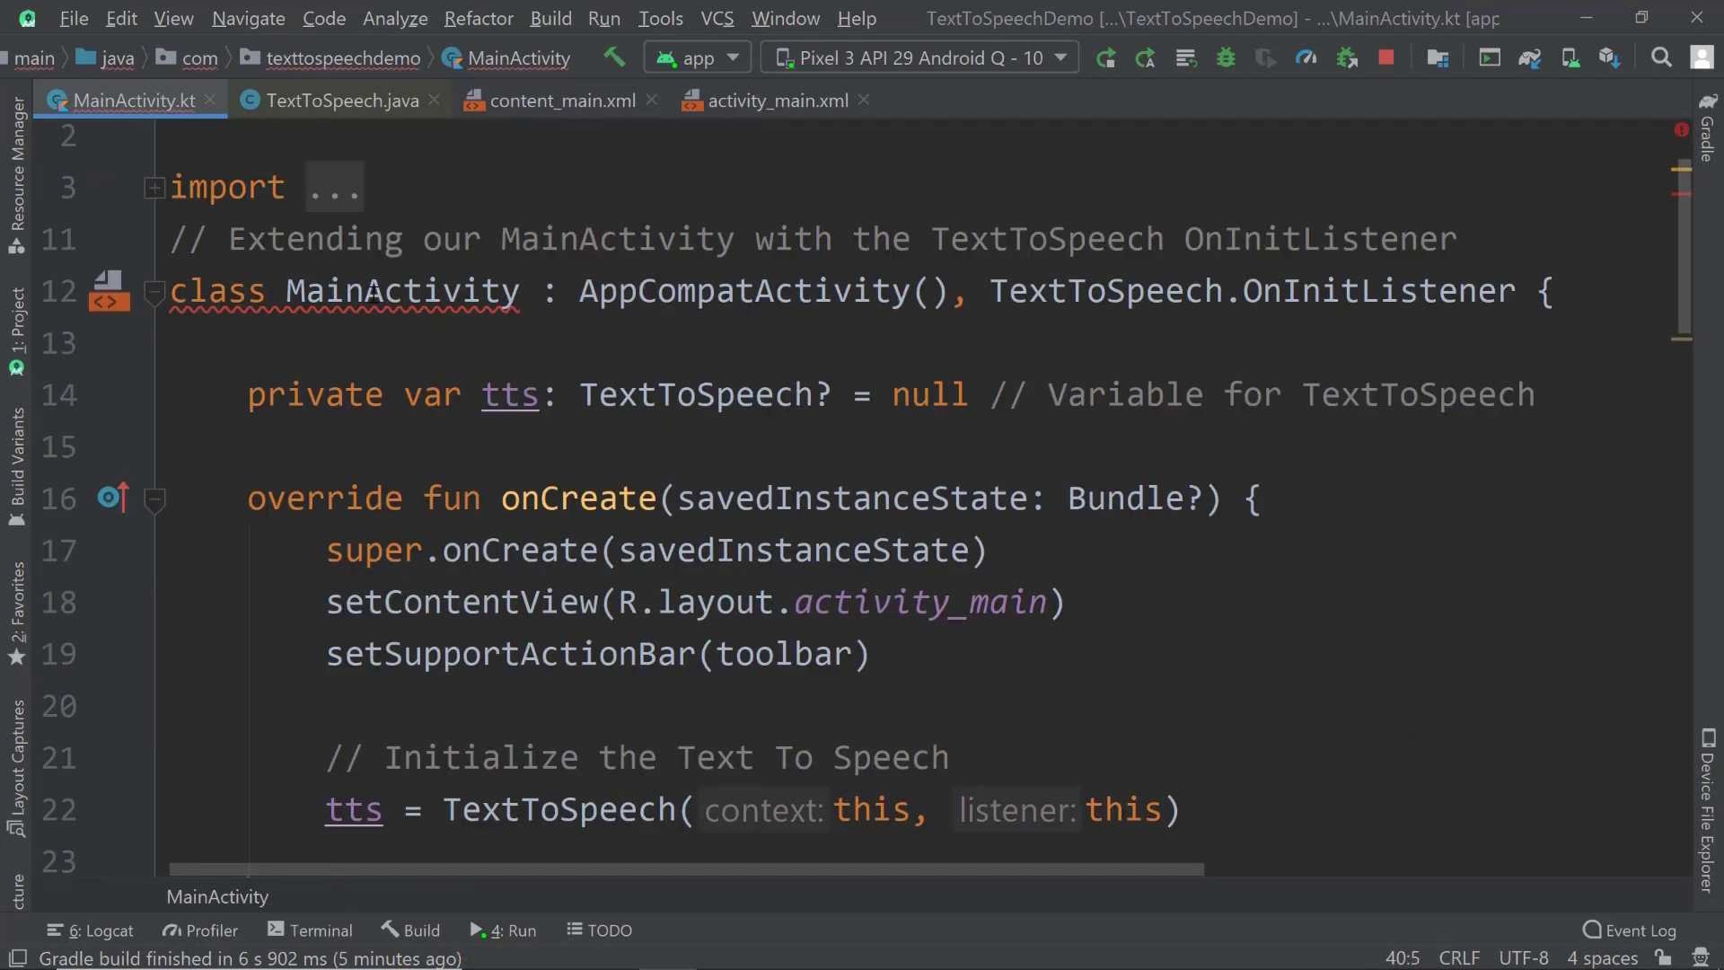
- Check the flagged MainActivity class's members to implement, dismiss the list, and scroll up
{"action": "left_click", "coordinate": [402, 291]}
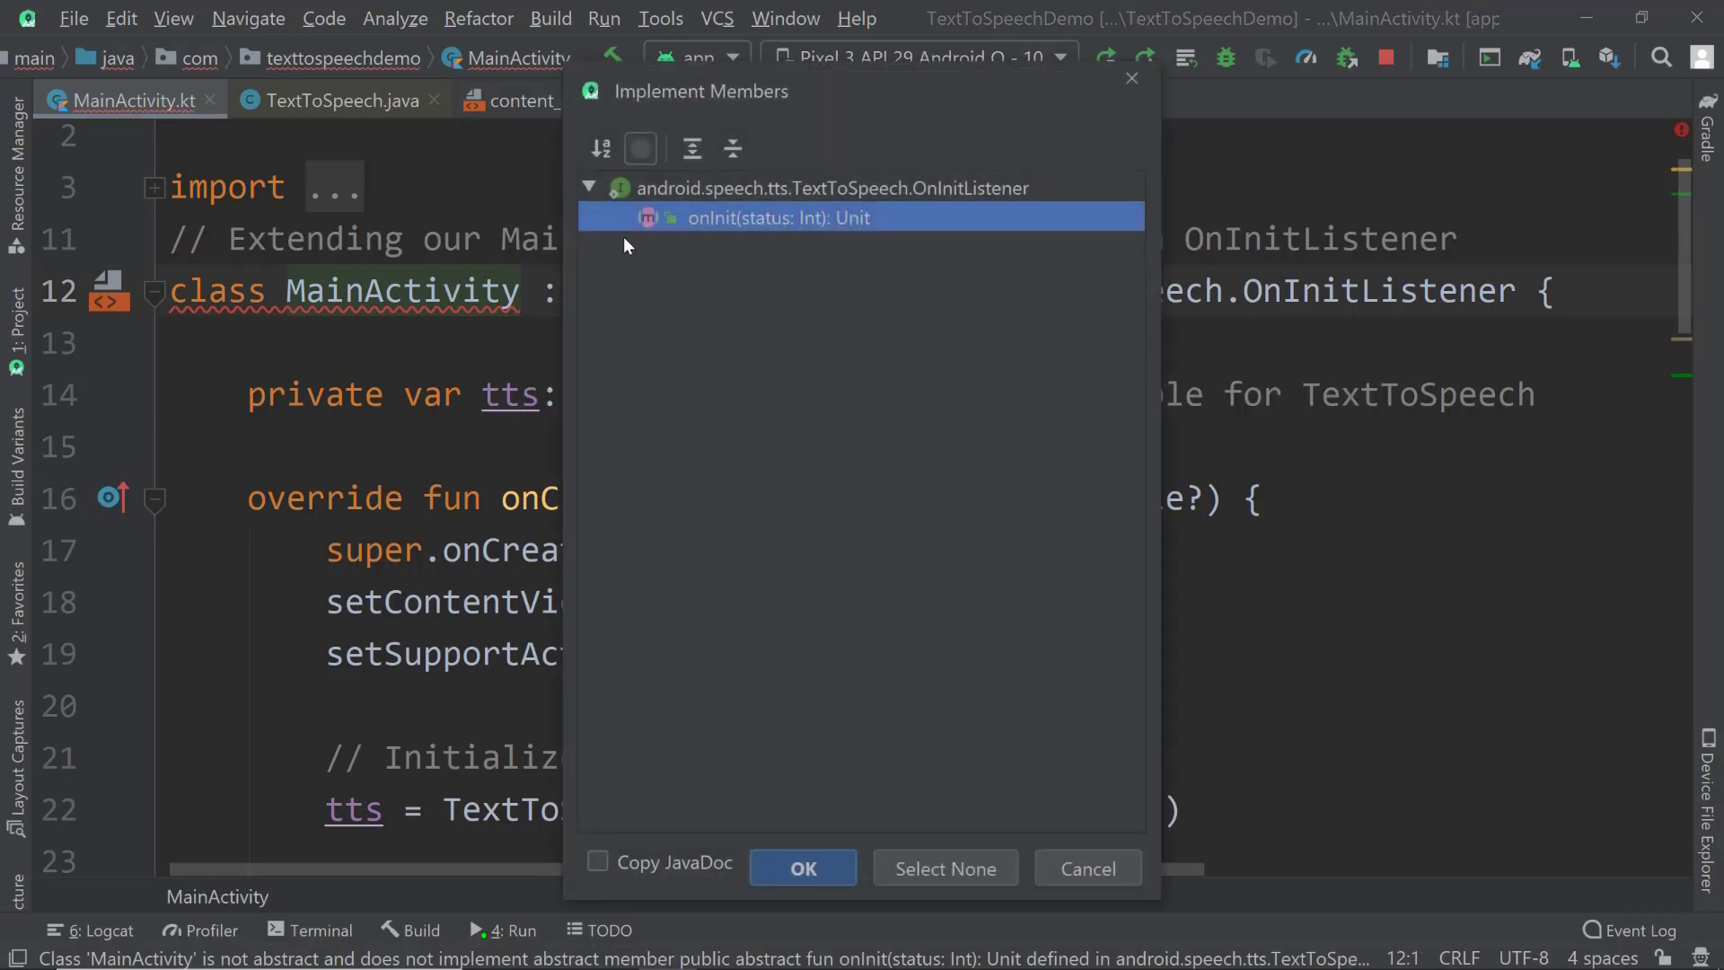
{"action": "left_click", "coordinate": [803, 868]}
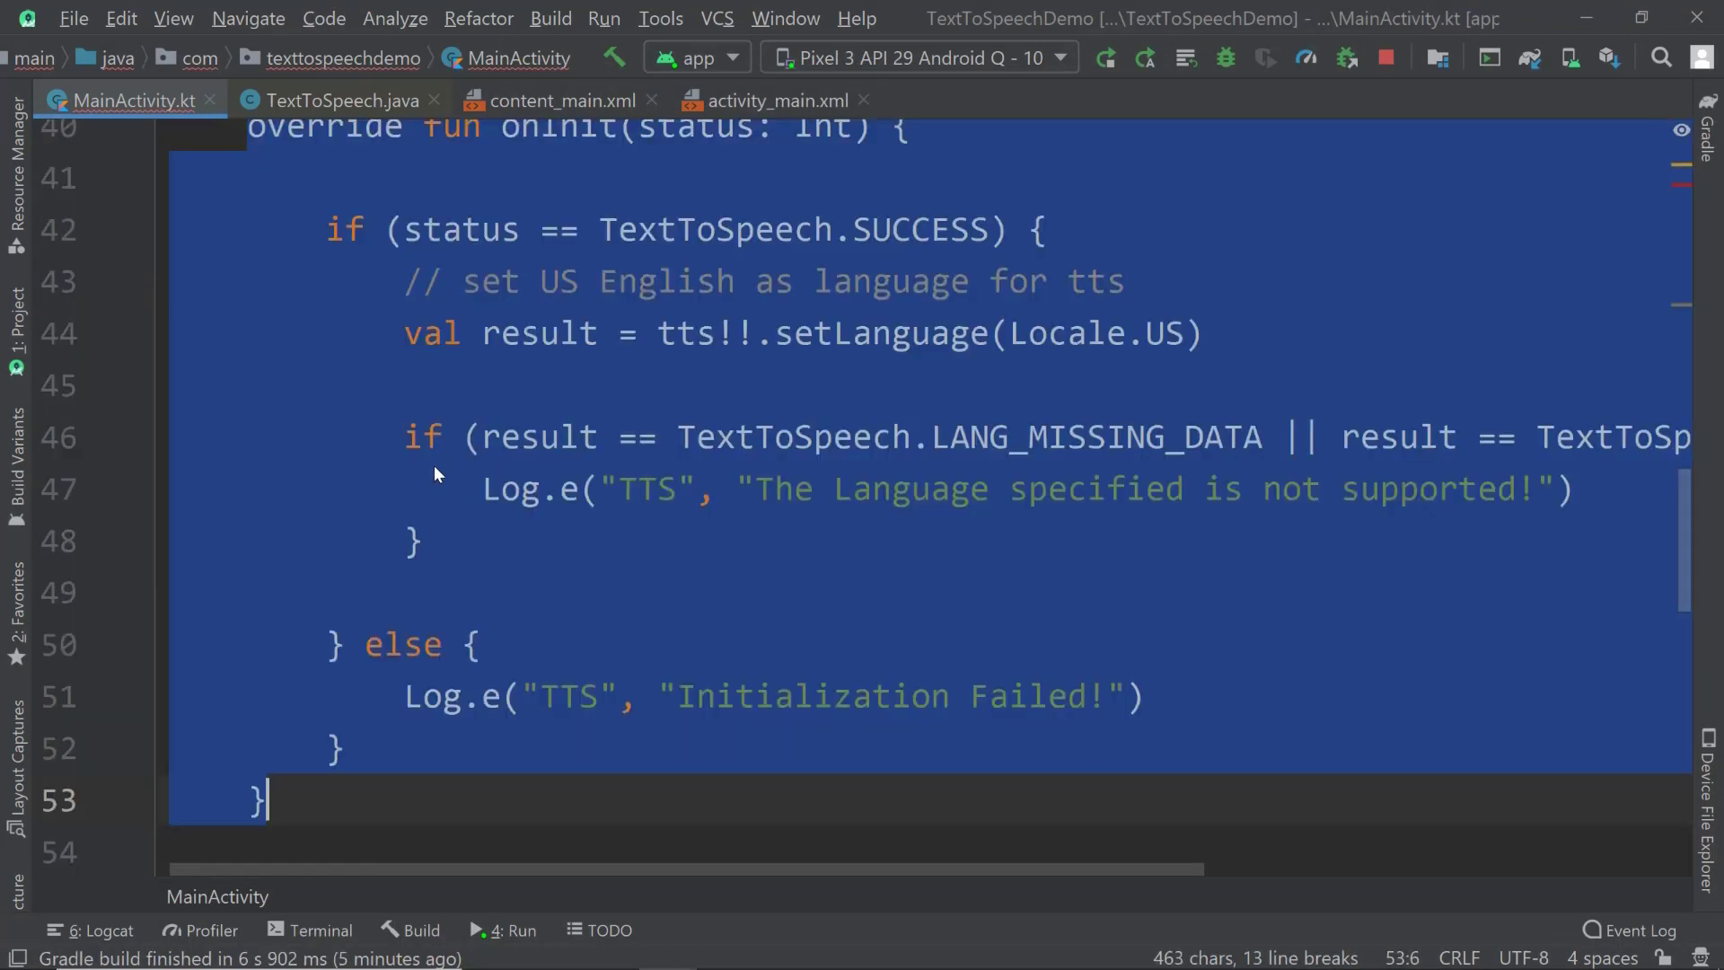
{"action": "scroll", "scroll_direction": "up", "scroll_amount": 3}
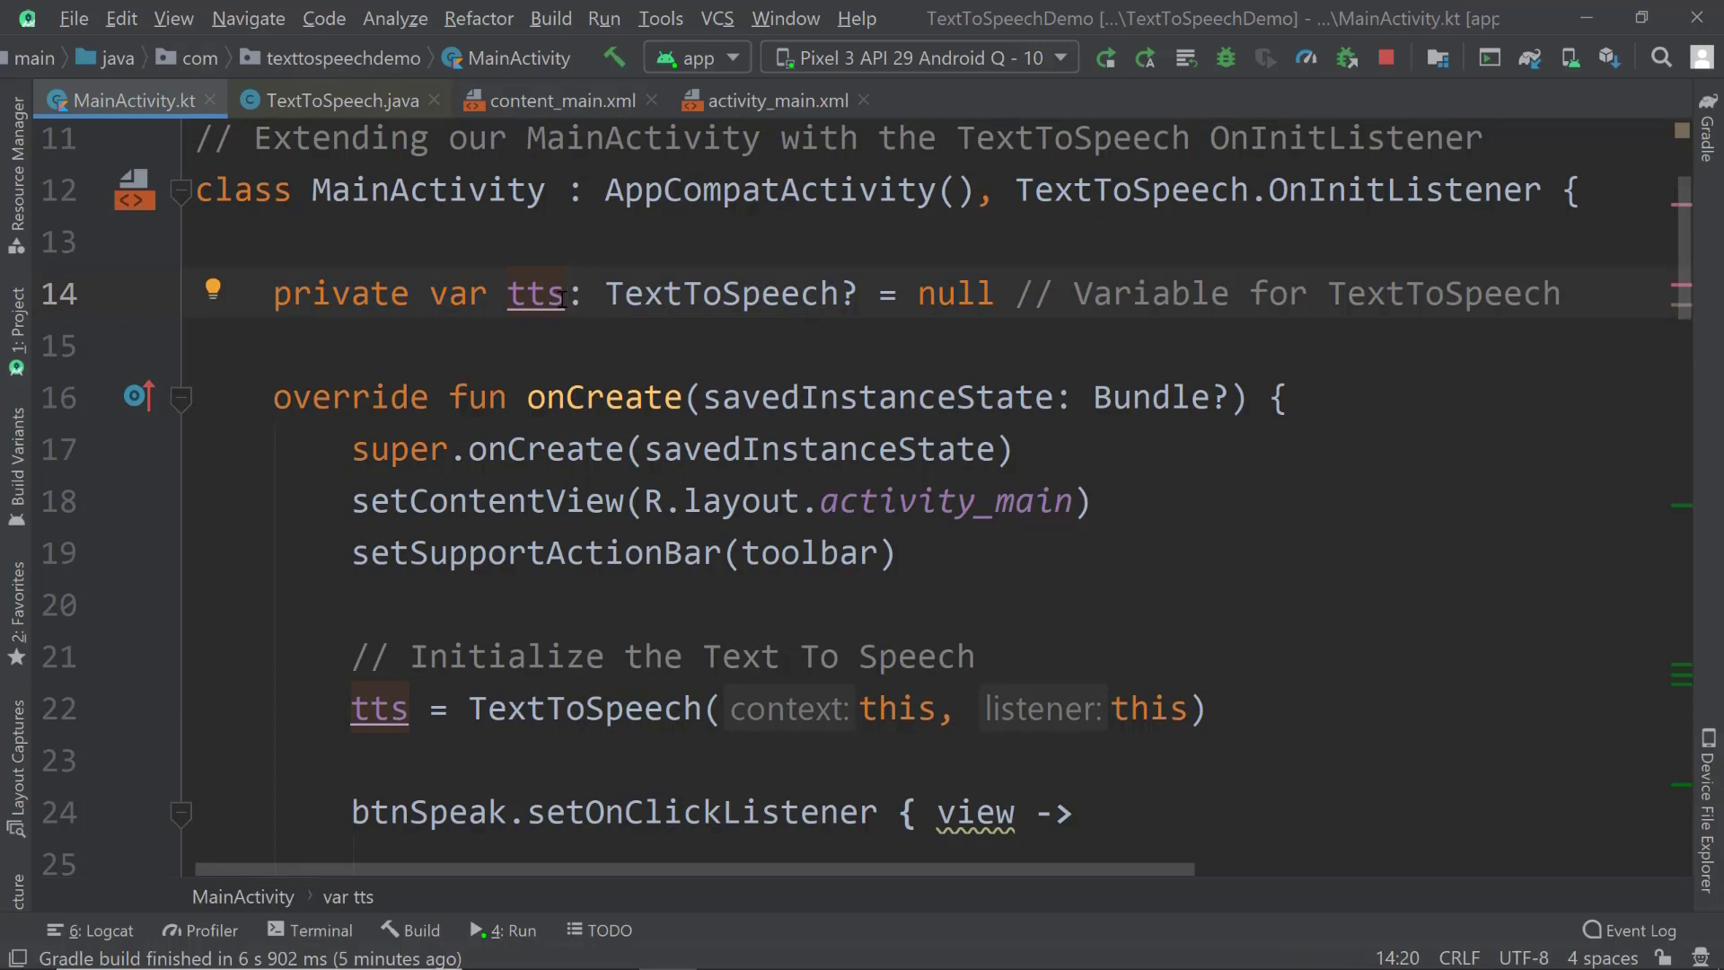
{"action": "double_click", "coordinate": [950, 293]}
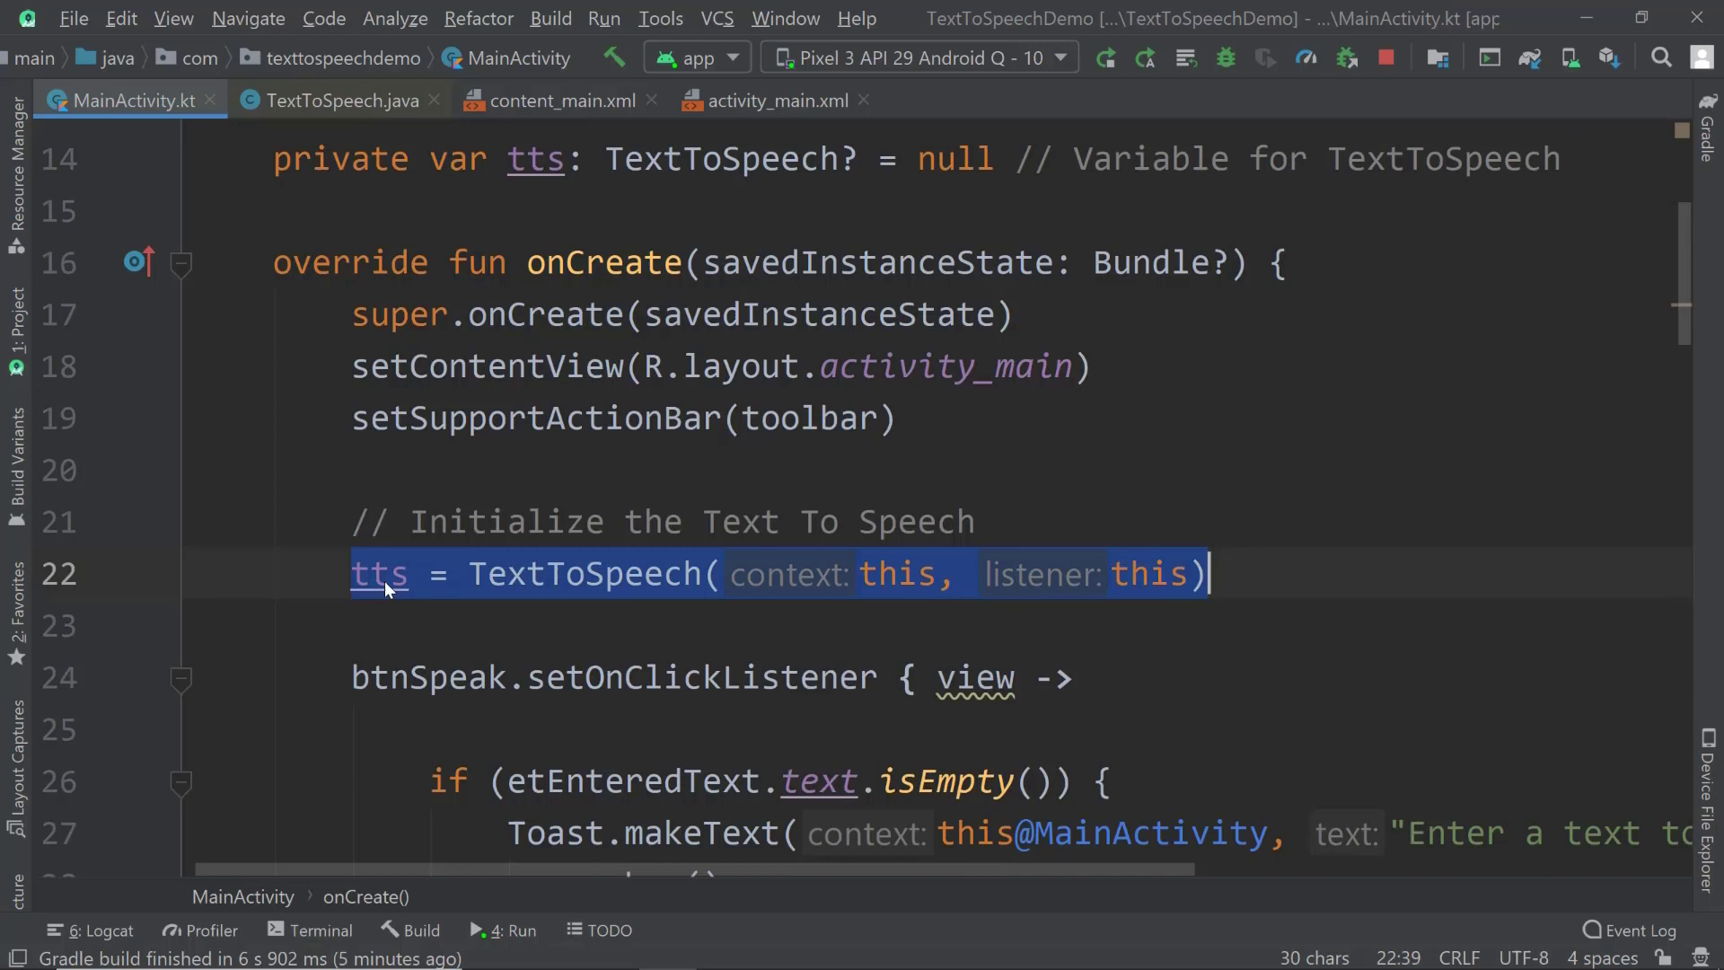
{"action": "double_click", "coordinate": [584, 573]}
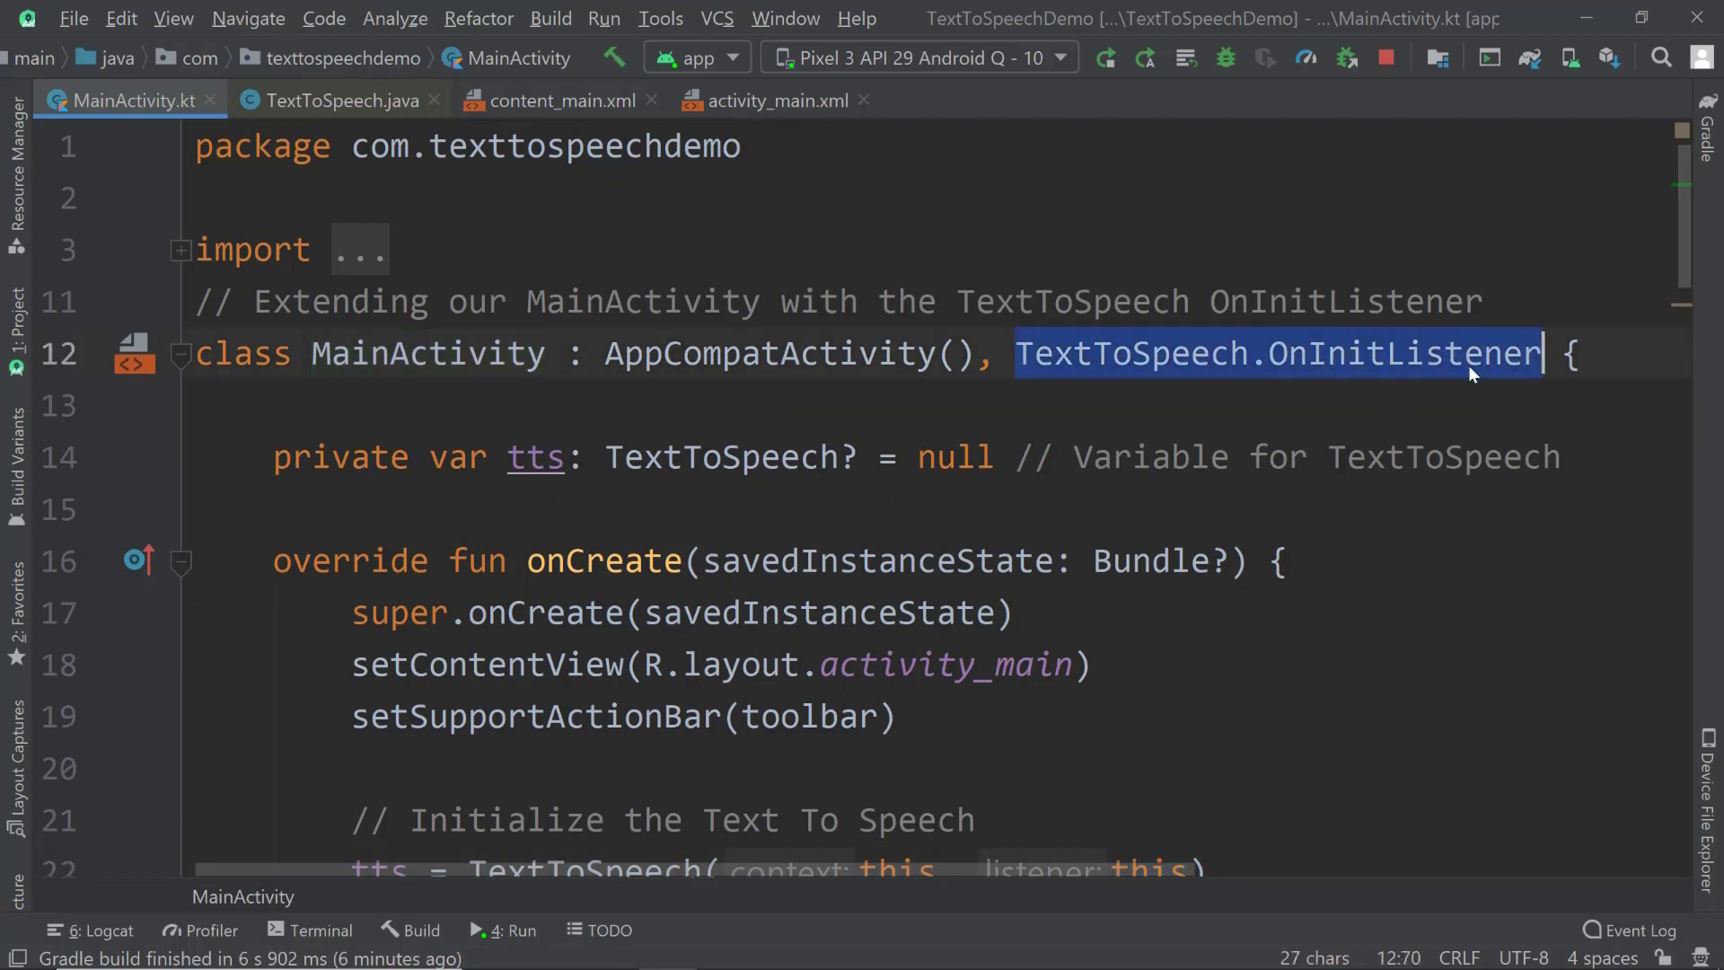
{"action": "scroll", "scroll_direction": "down", "scroll_amount": 3}
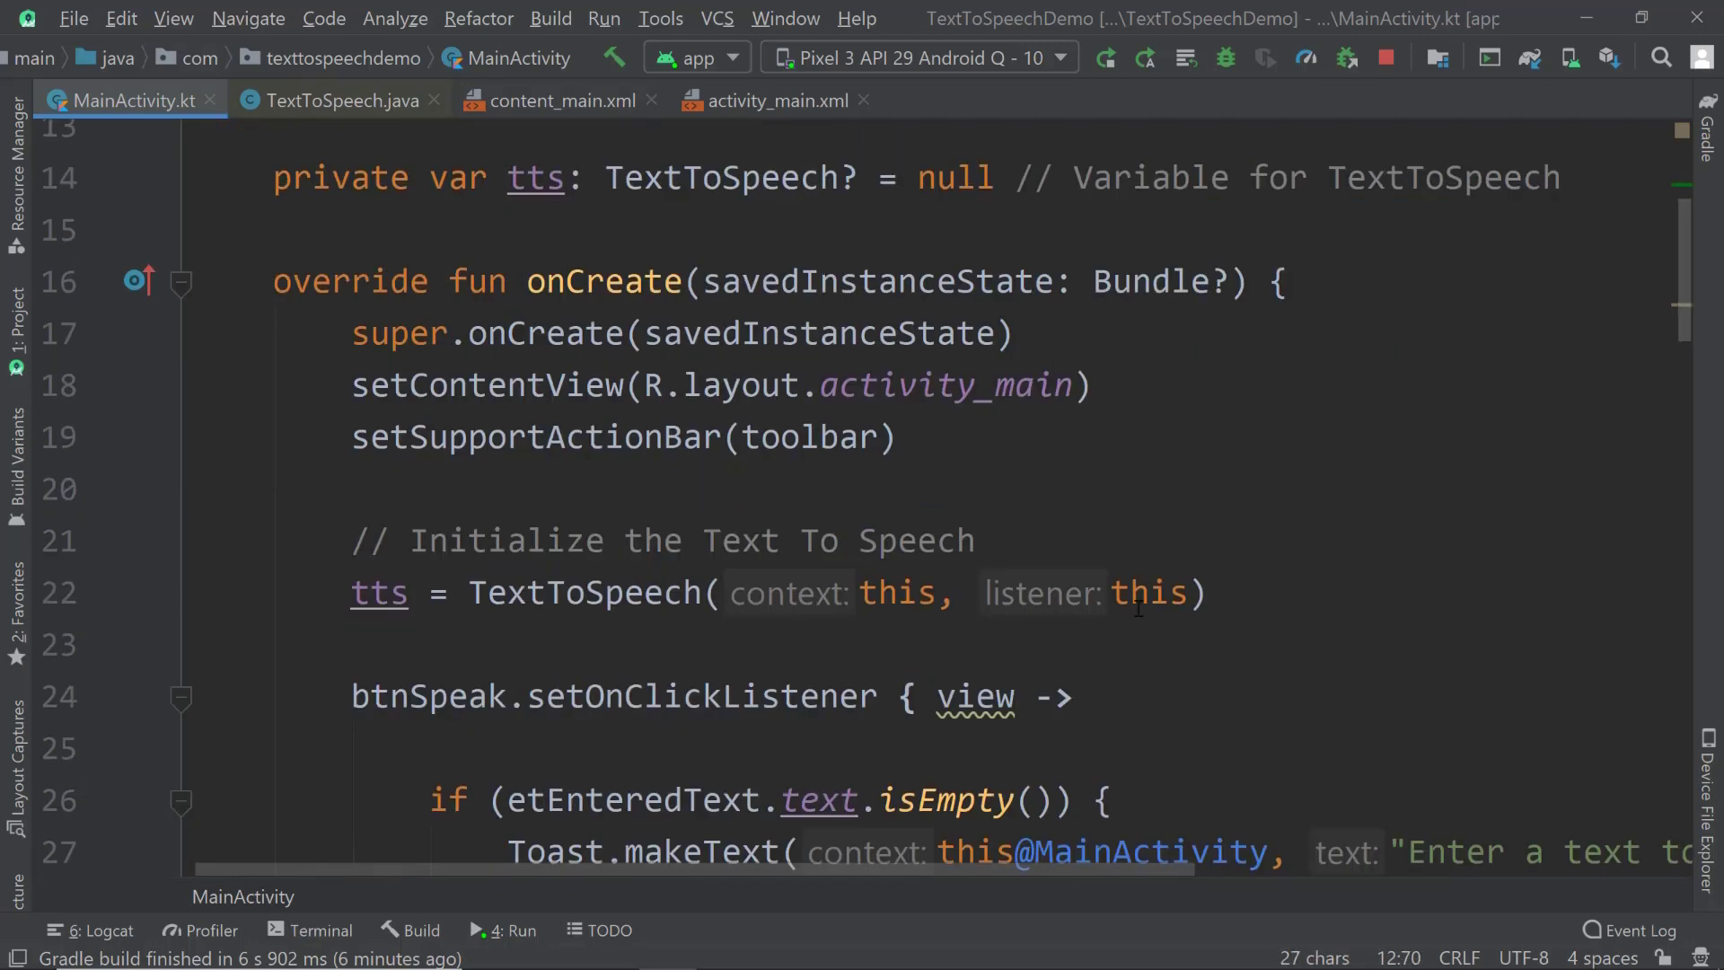
{"action": "left_click", "coordinate": [1131, 593]}
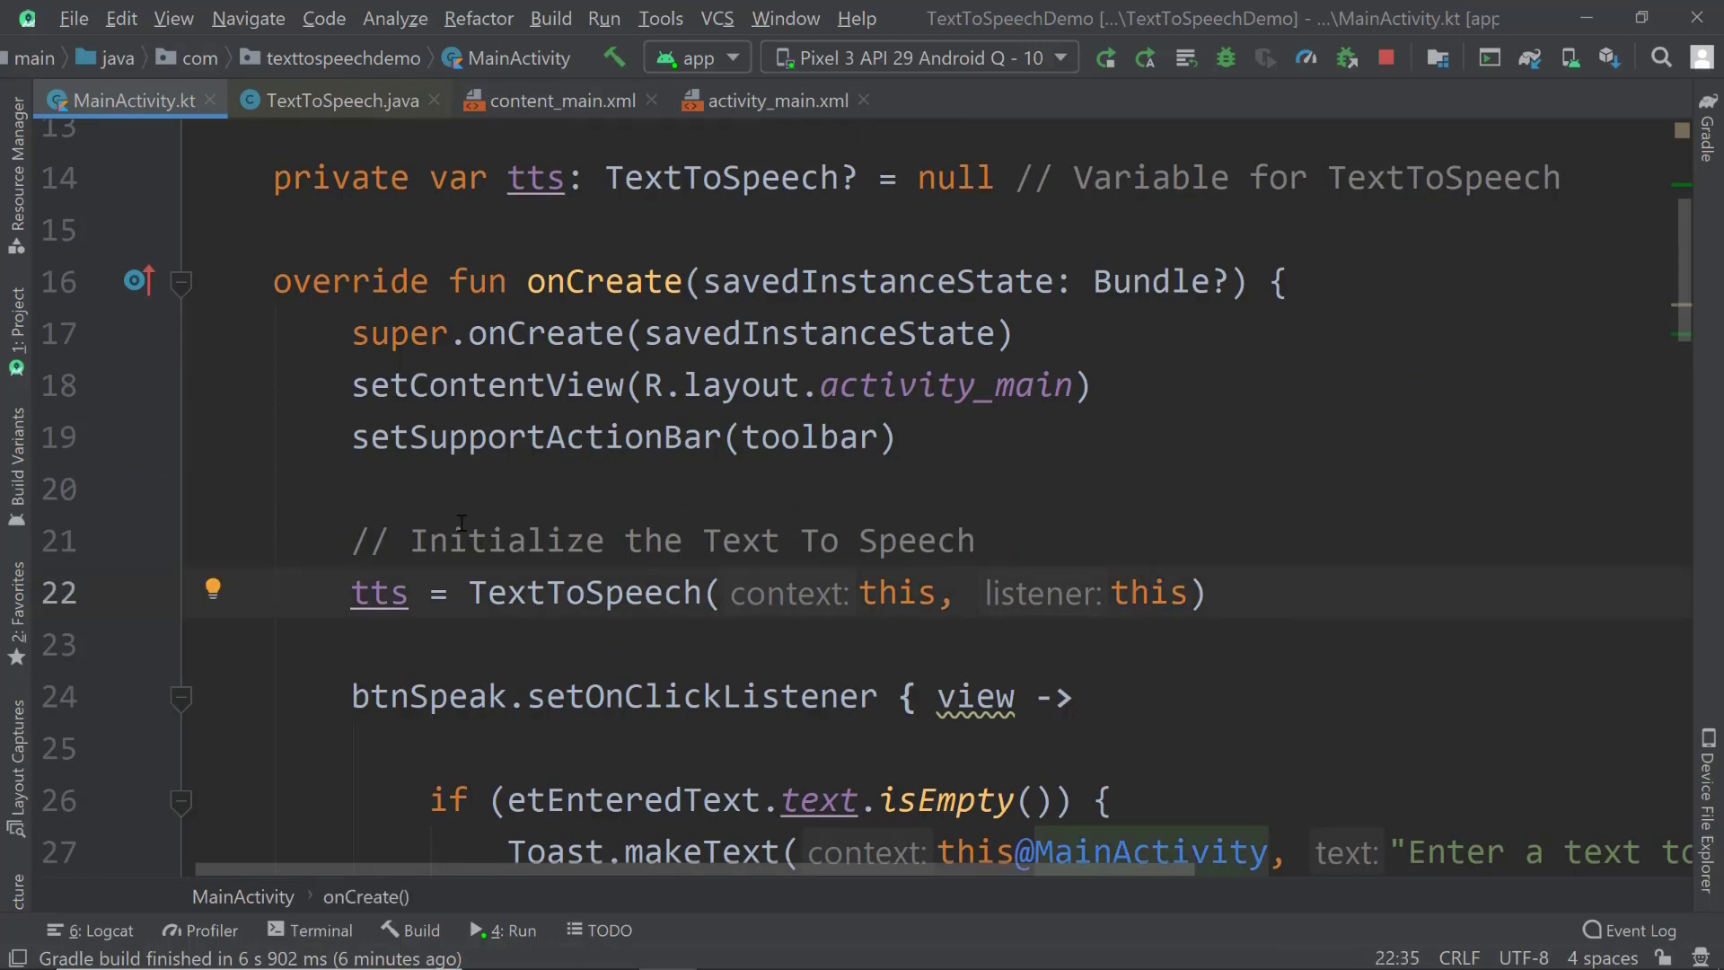
{"action": "scroll", "scroll_direction": "down", "scroll_amount": 3}
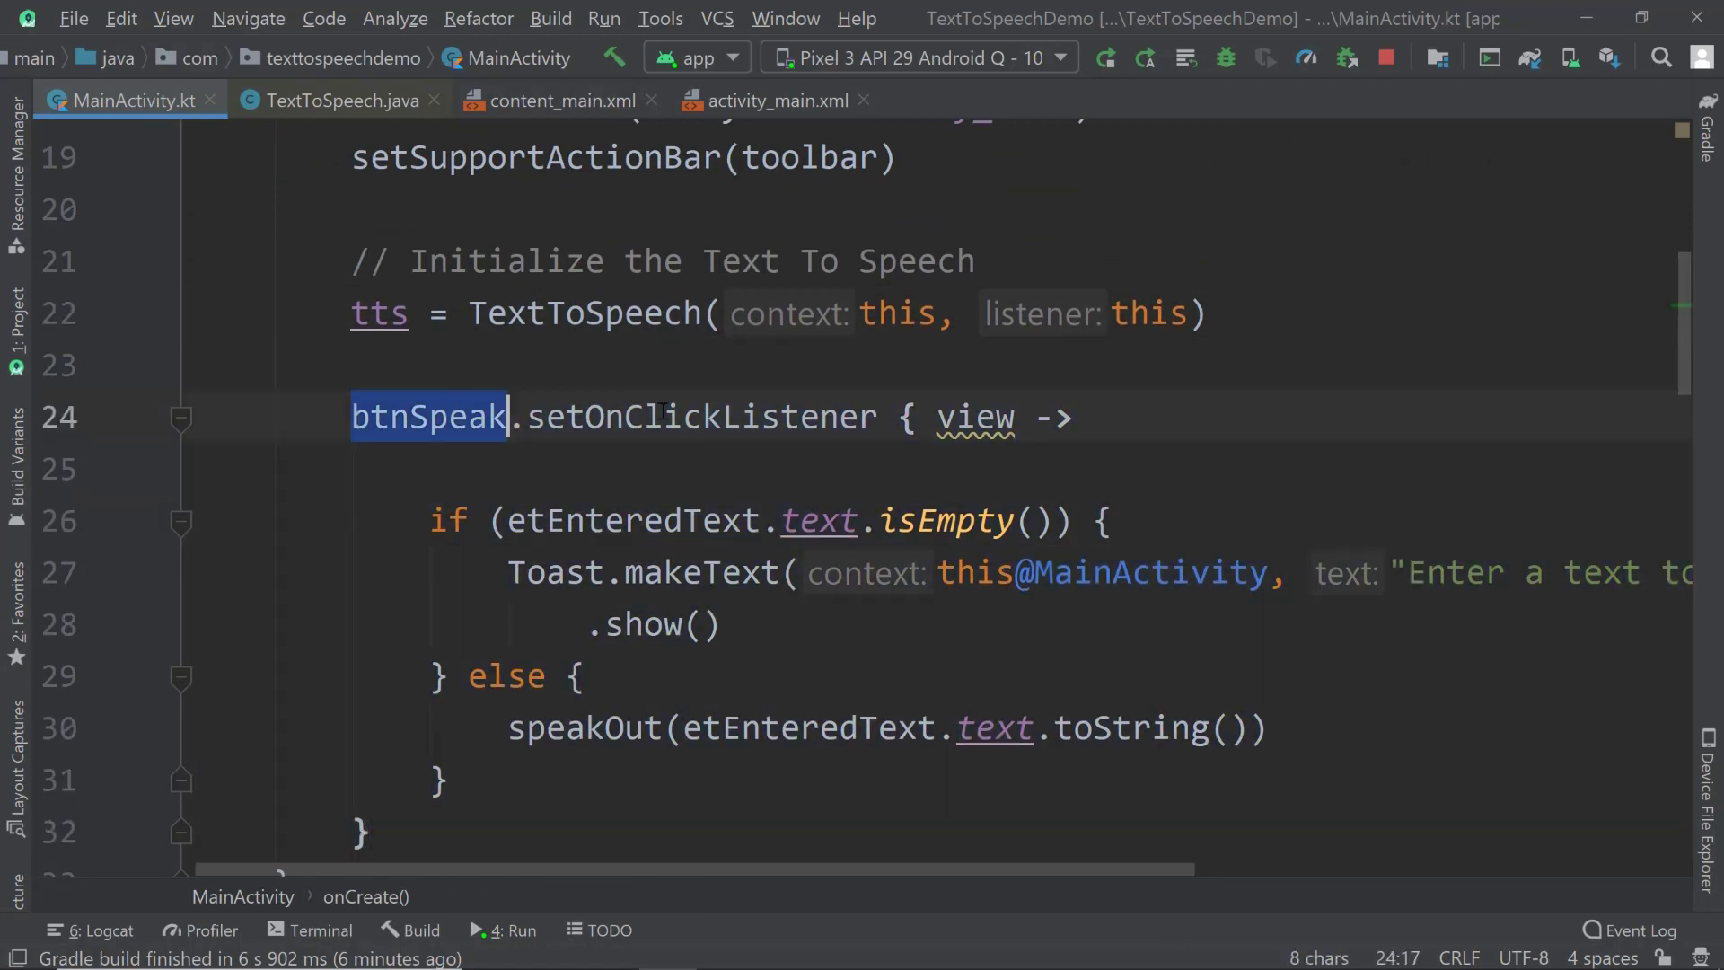
{"action": "double_click", "coordinate": [702, 417]}
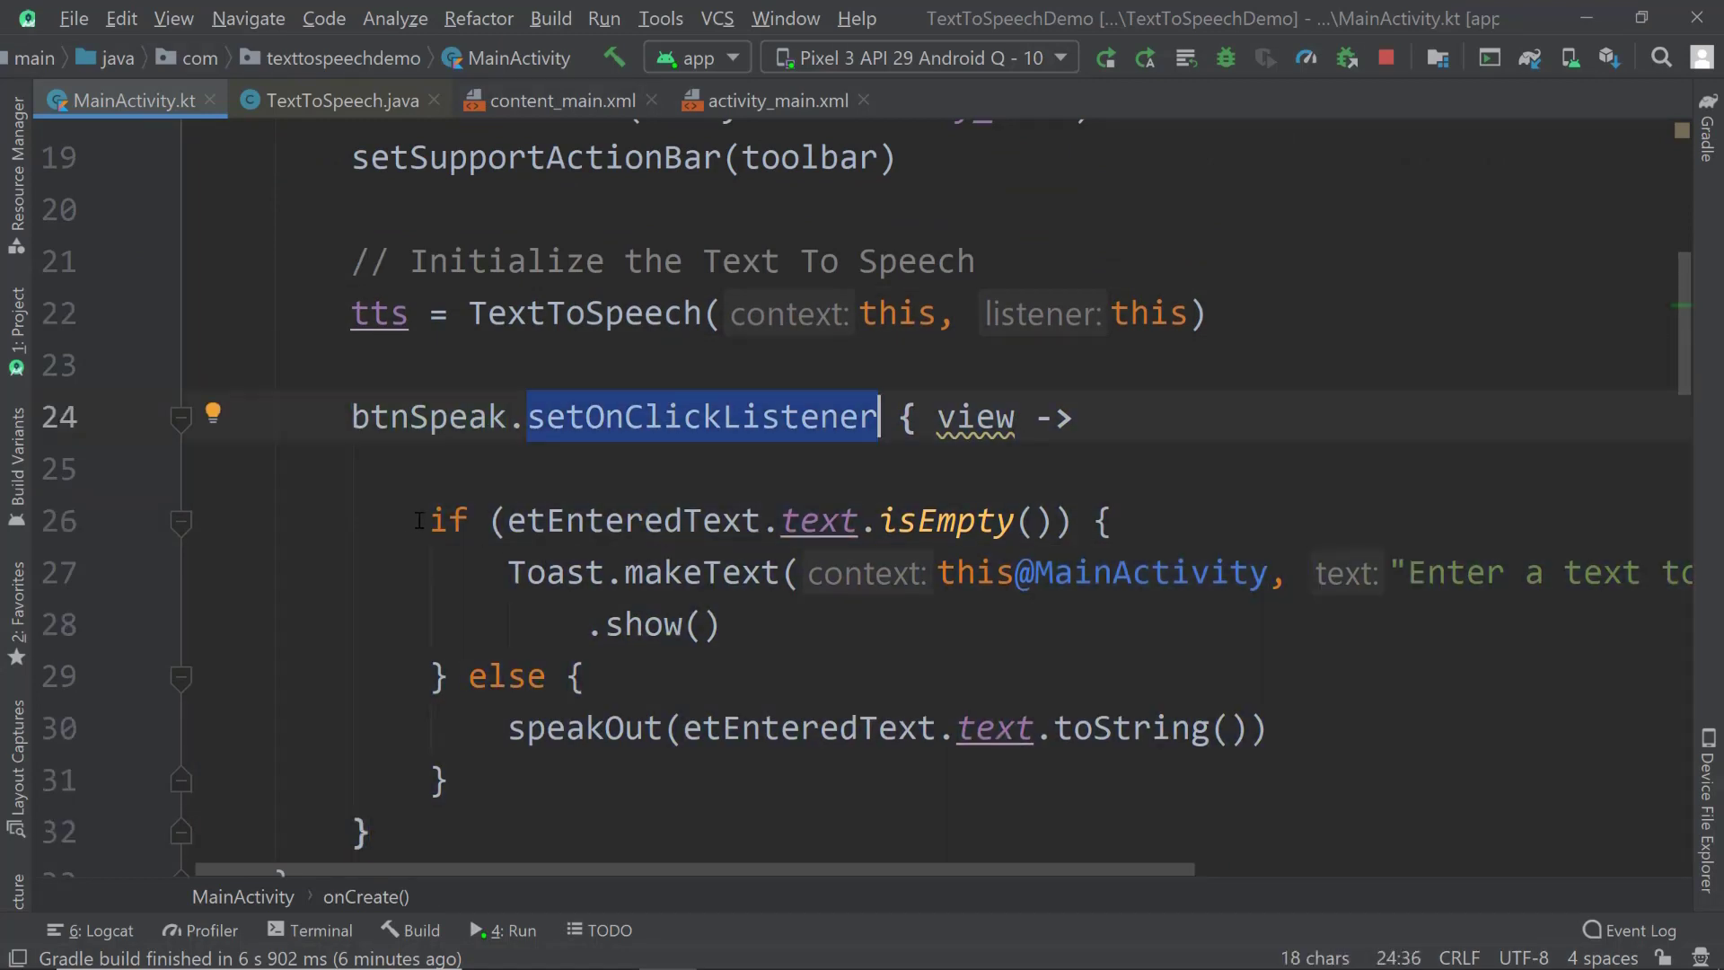
{"action": "double_click", "coordinate": [632, 520]}
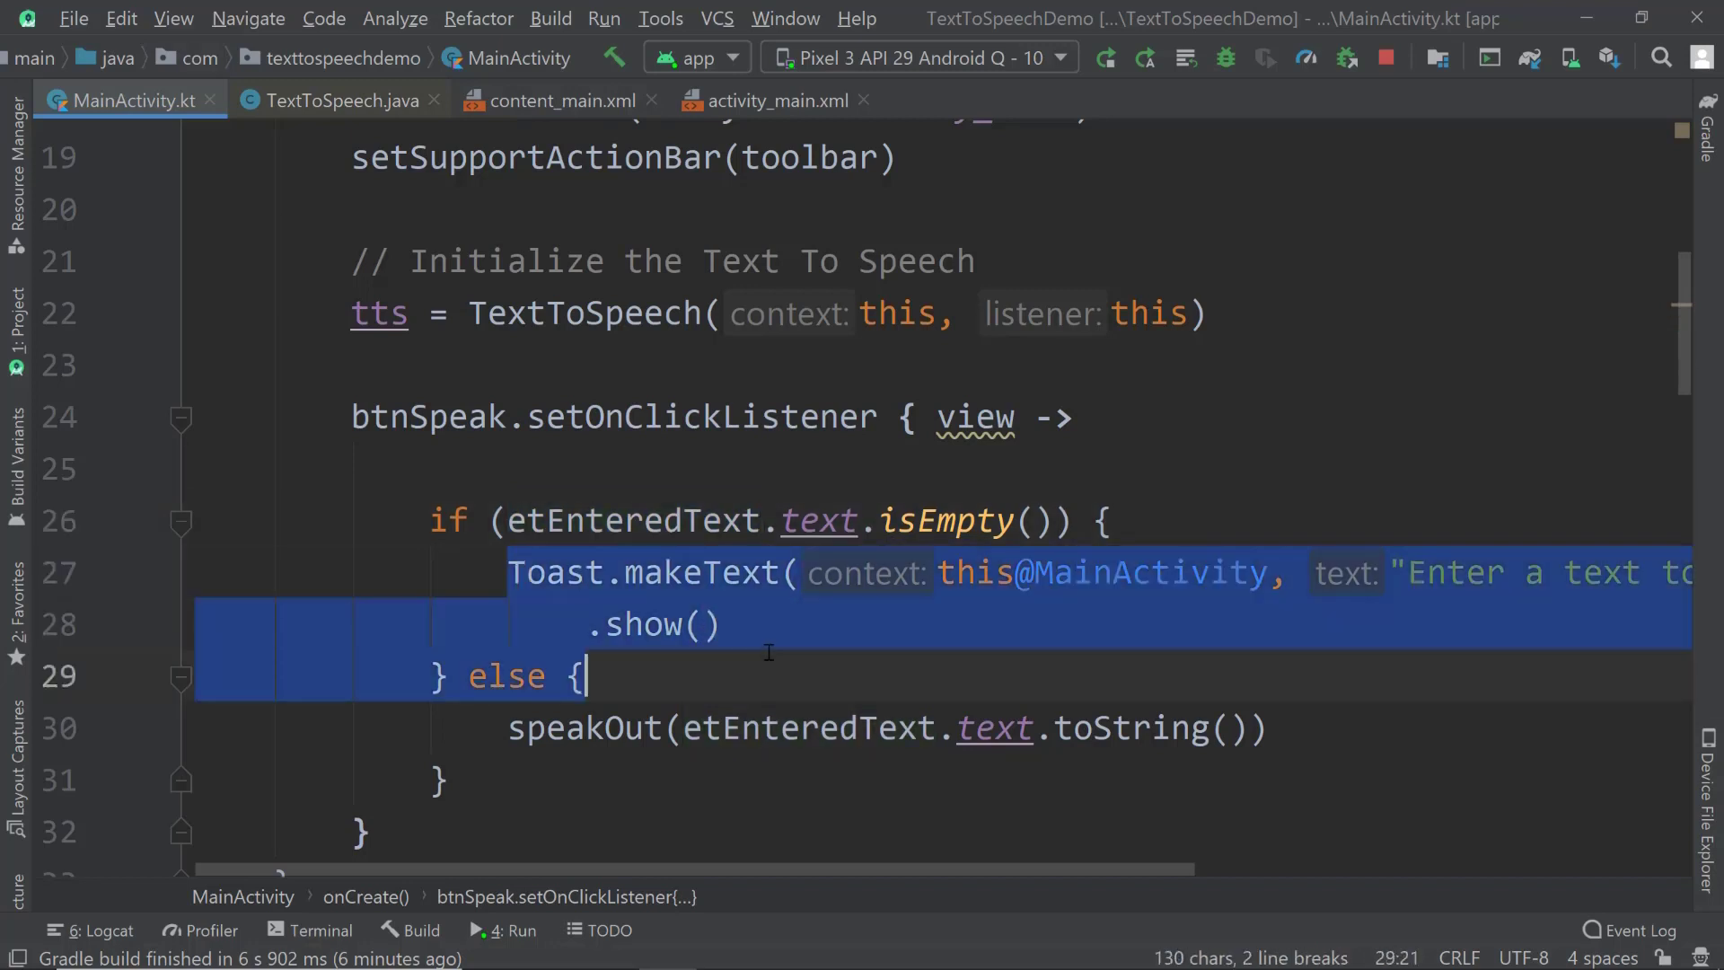
{"action": "left_click", "coordinate": [1389, 572]}
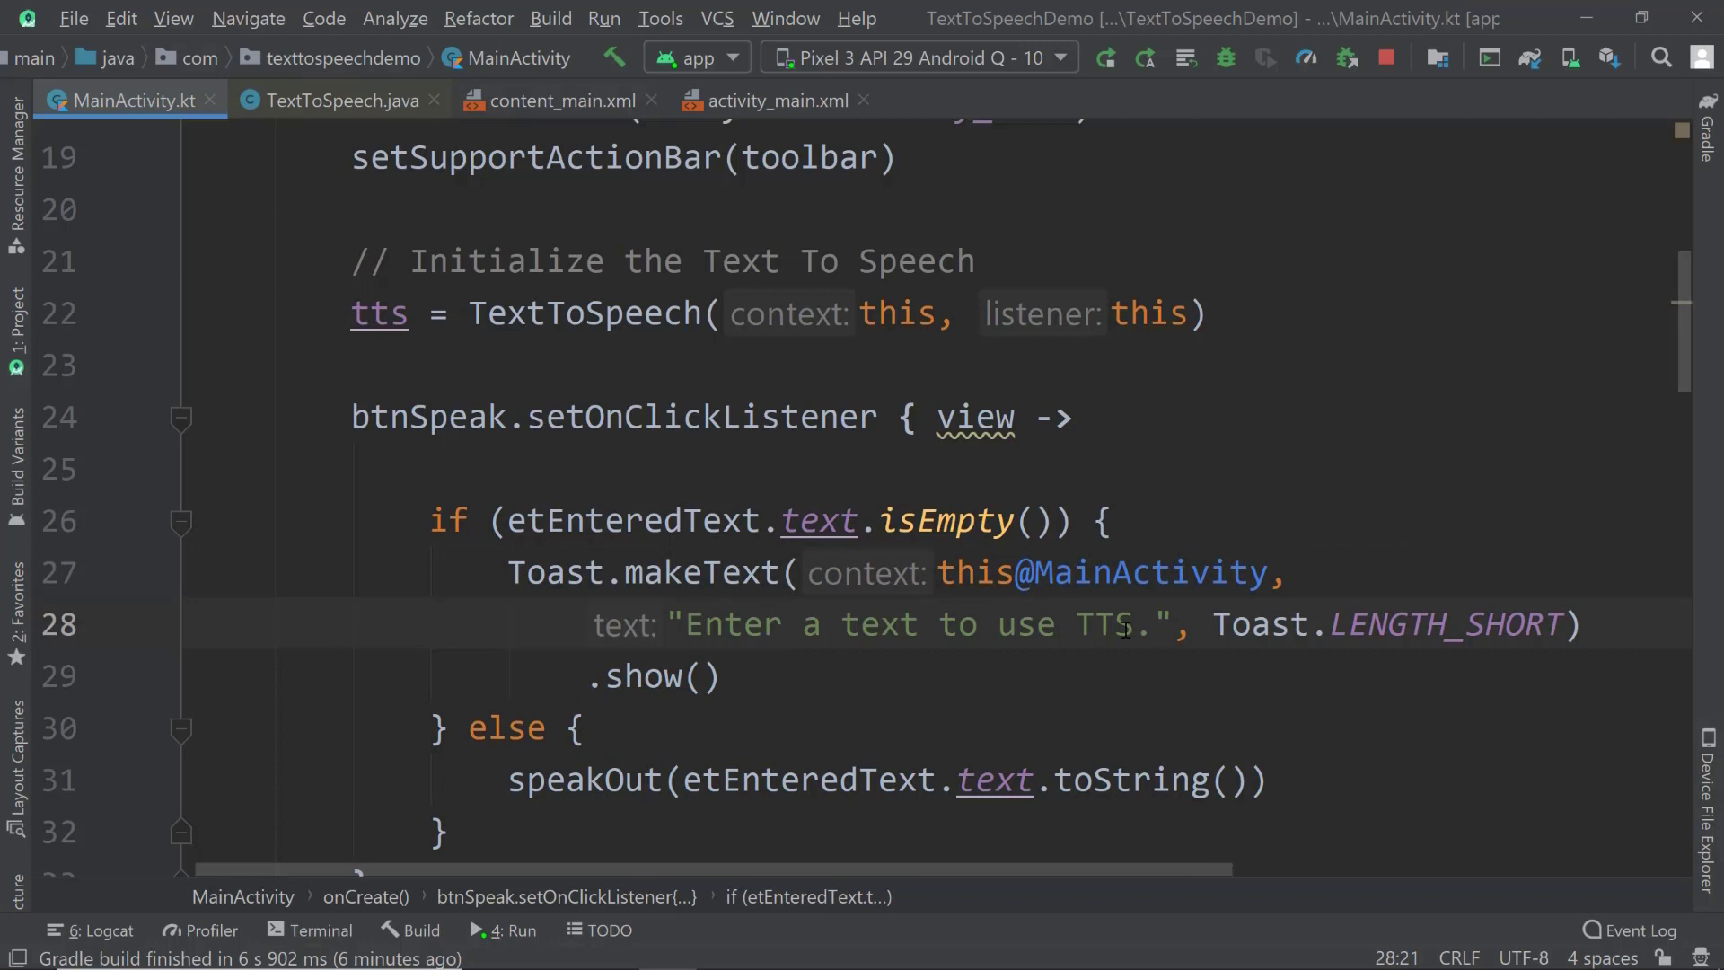
{"action": "scroll", "scroll_direction": "down", "scroll_amount": 3}
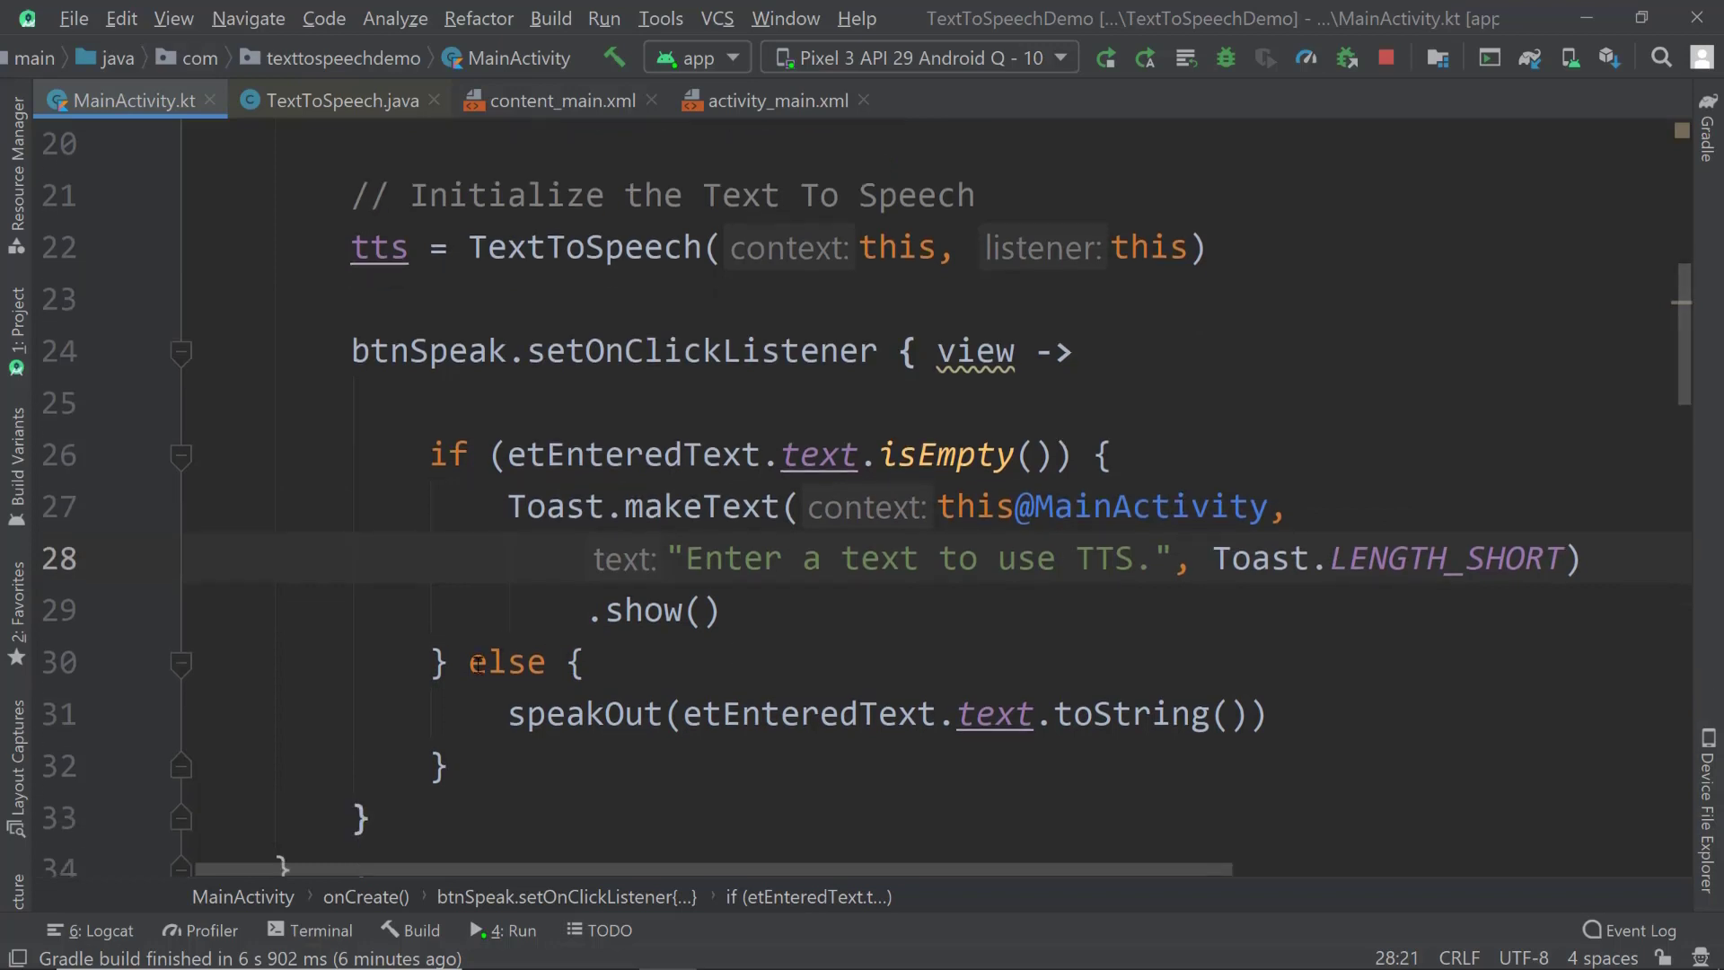
{"action": "triple_click", "coordinate": [880, 712]}
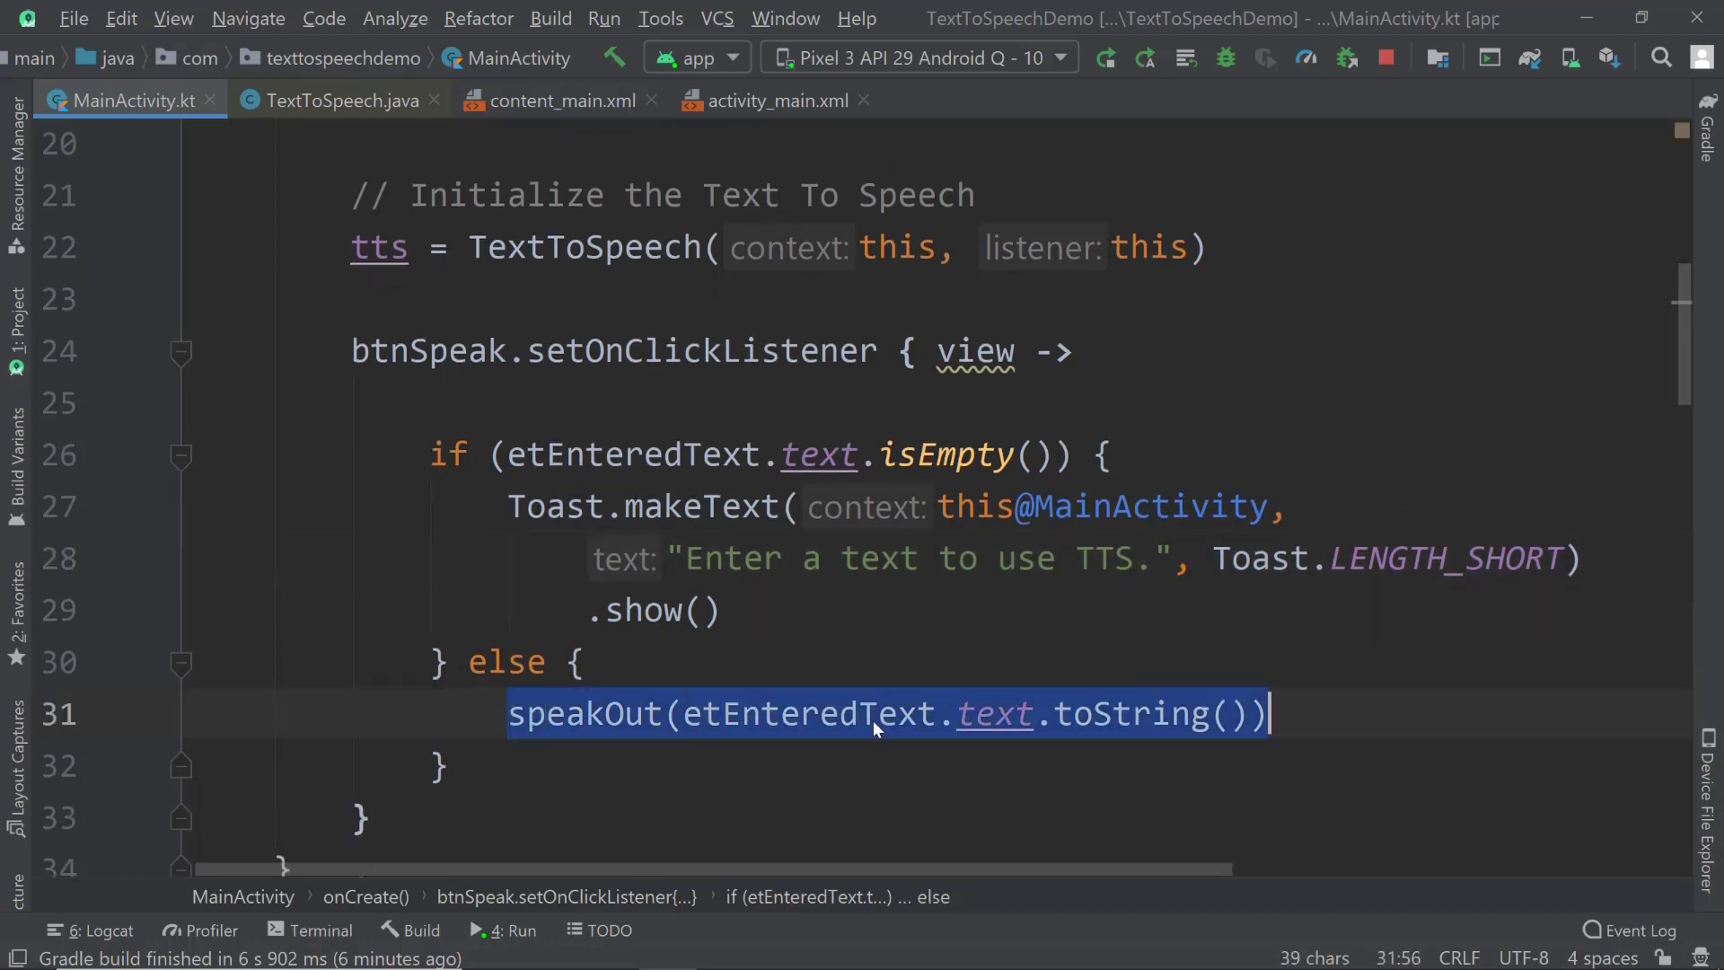
{"action": "left_click", "coordinate": [682, 712]}
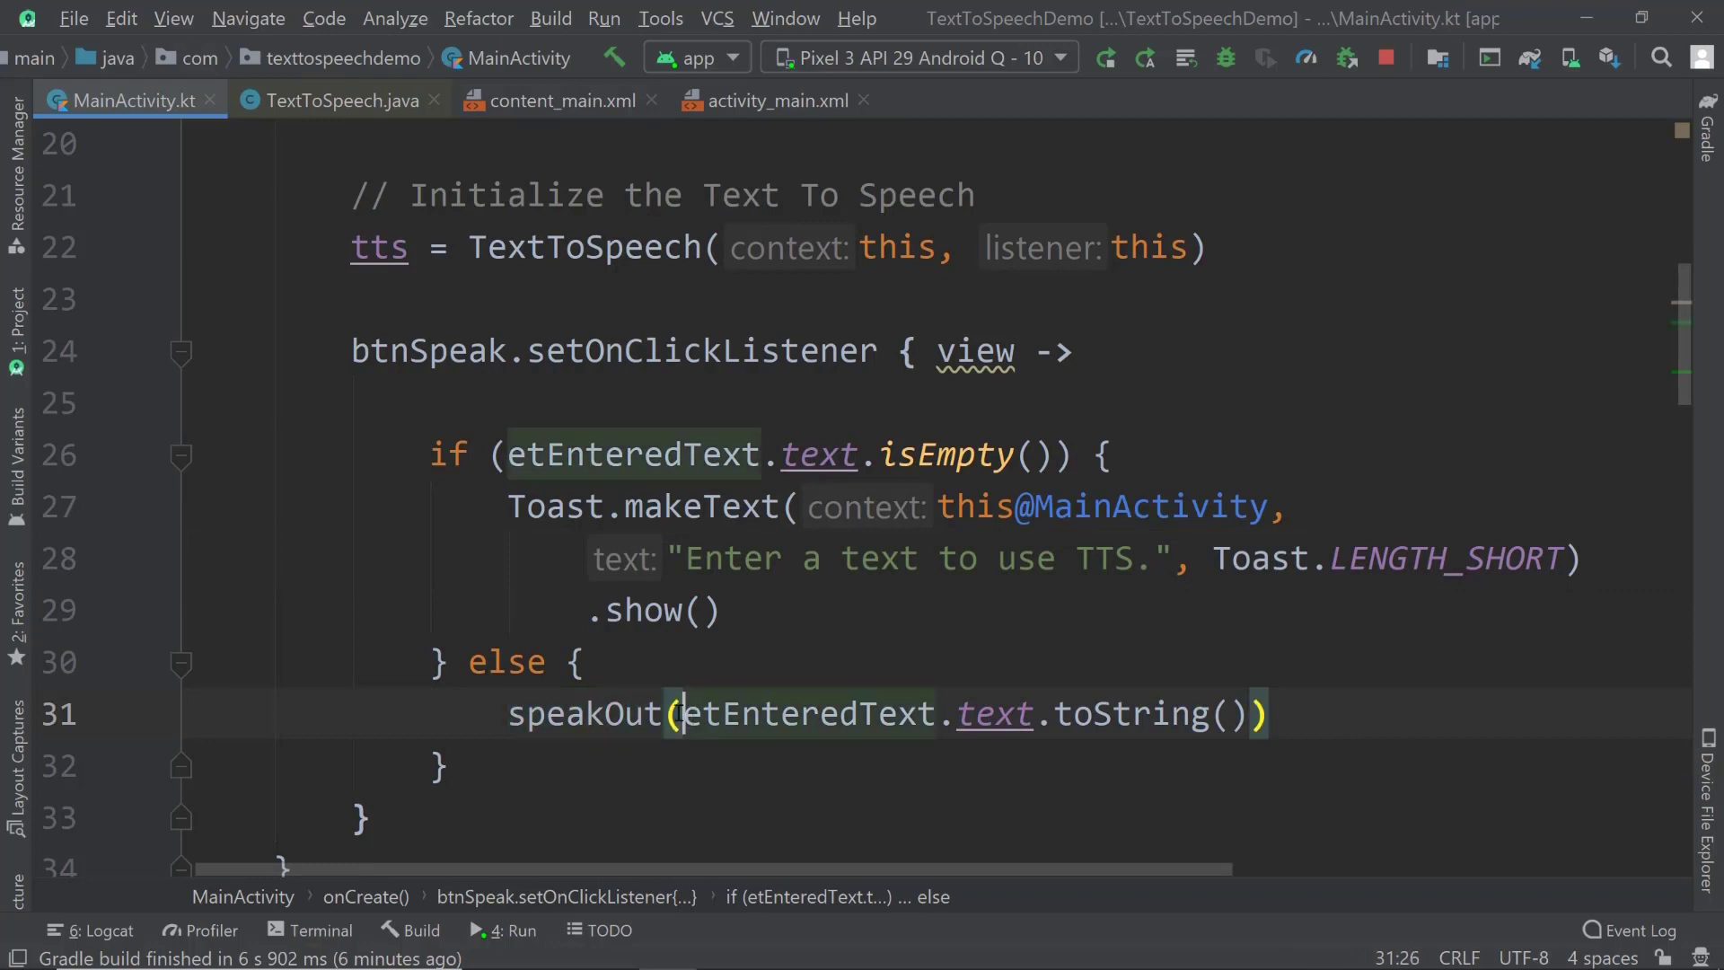
{"action": "left_click_drag", "start_coordinate": [684, 712], "coordinate": [1248, 712]}
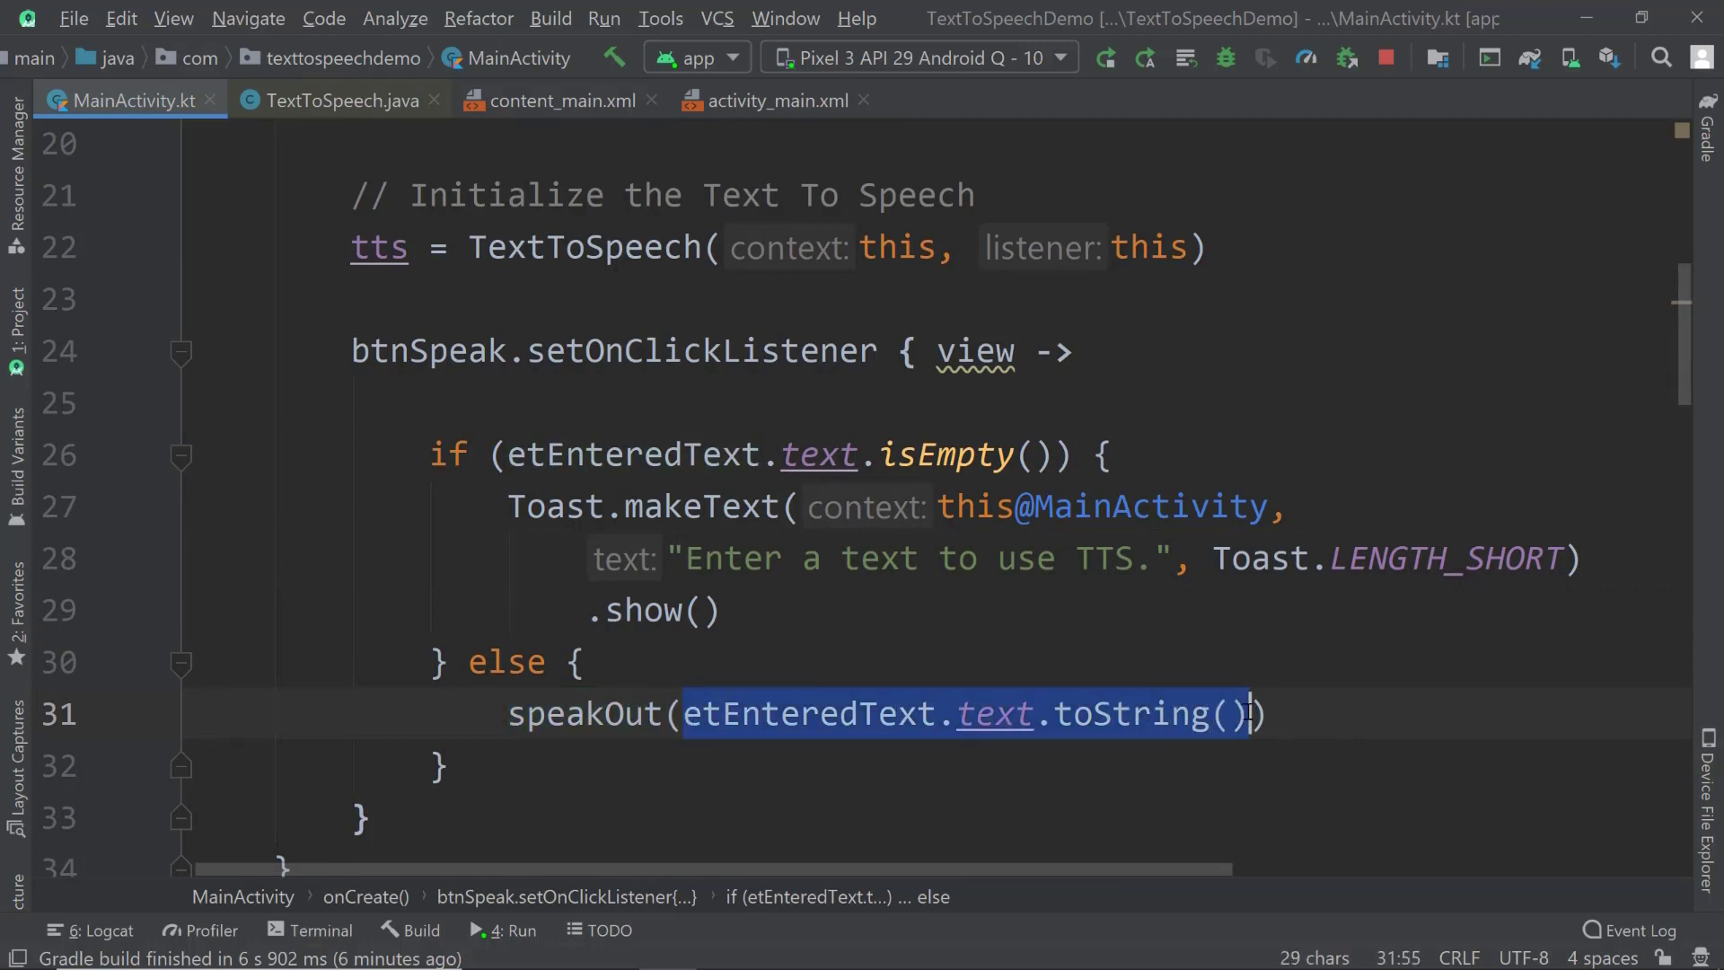
{"action": "left_click", "coordinate": [716, 712]}
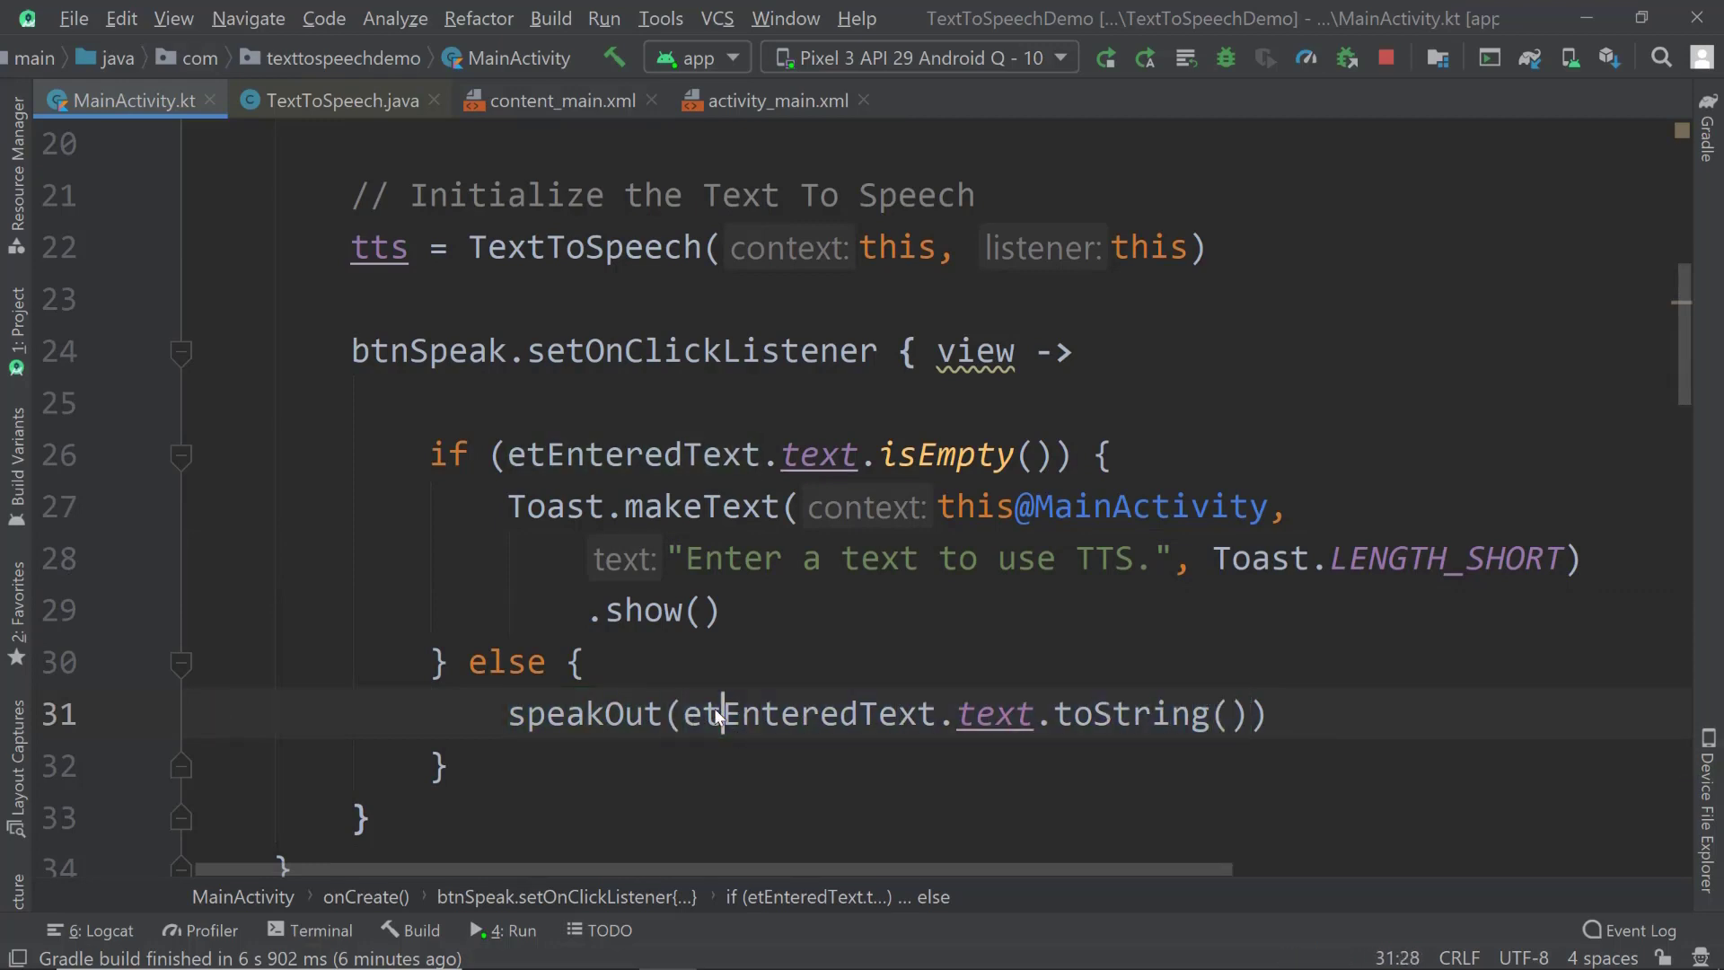
{"action": "double_click", "coordinate": [808, 714]}
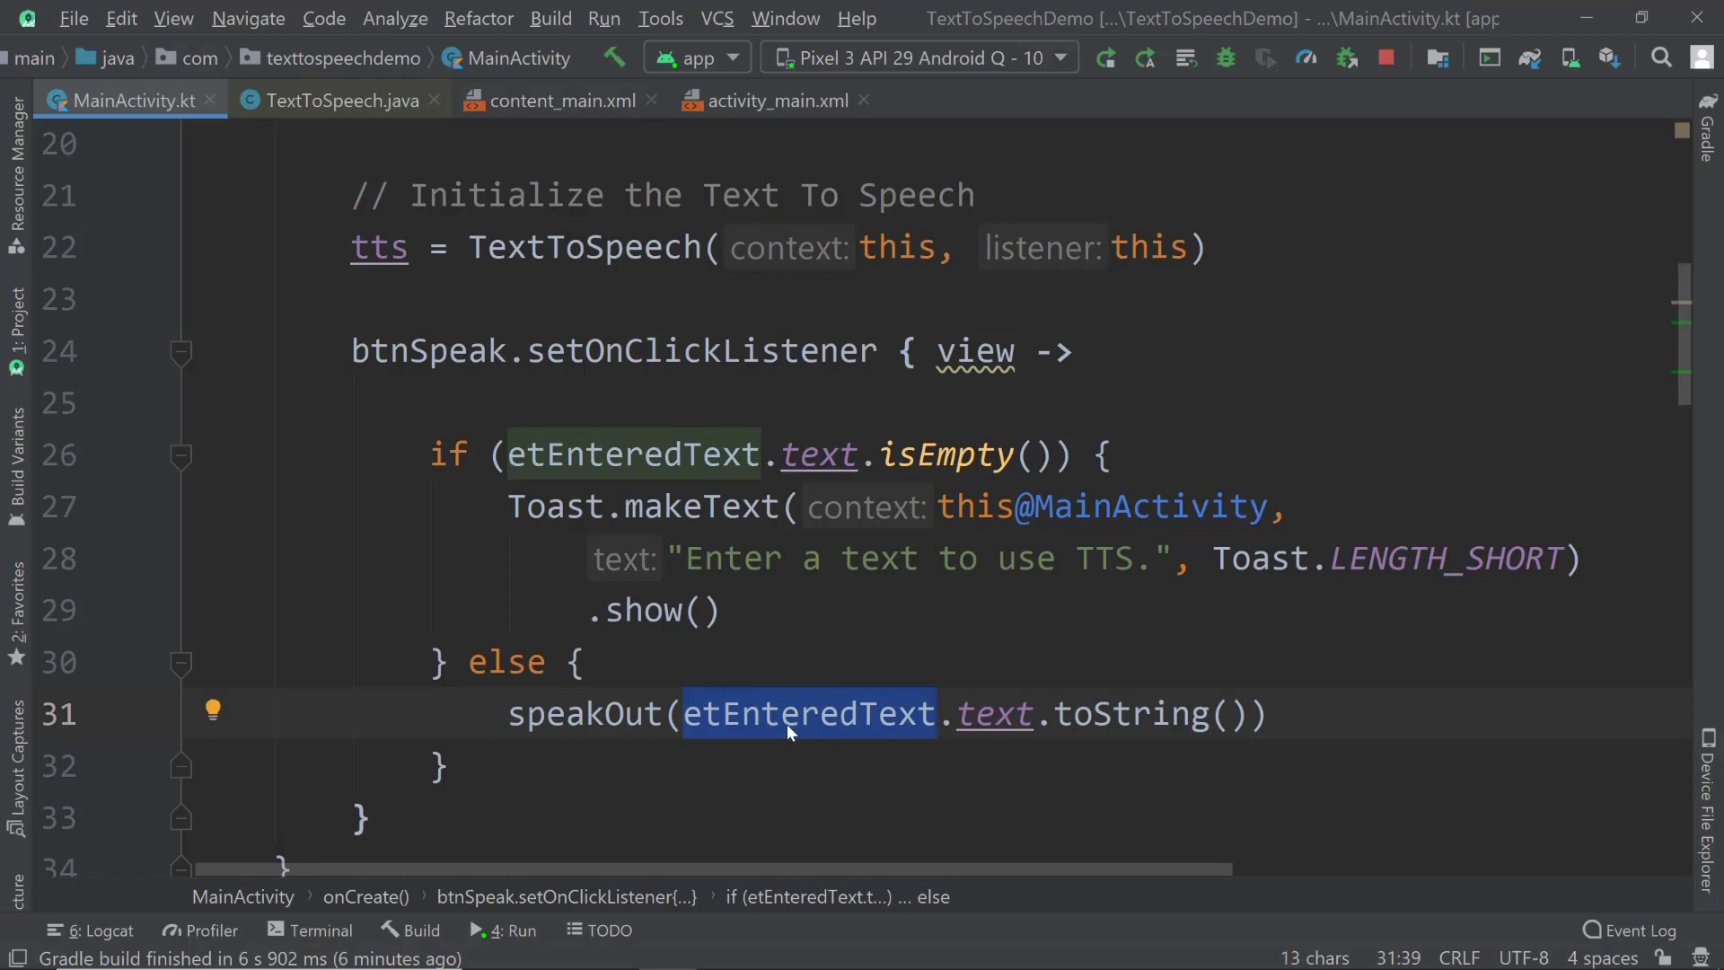
{"action": "double_click", "coordinate": [1125, 714]}
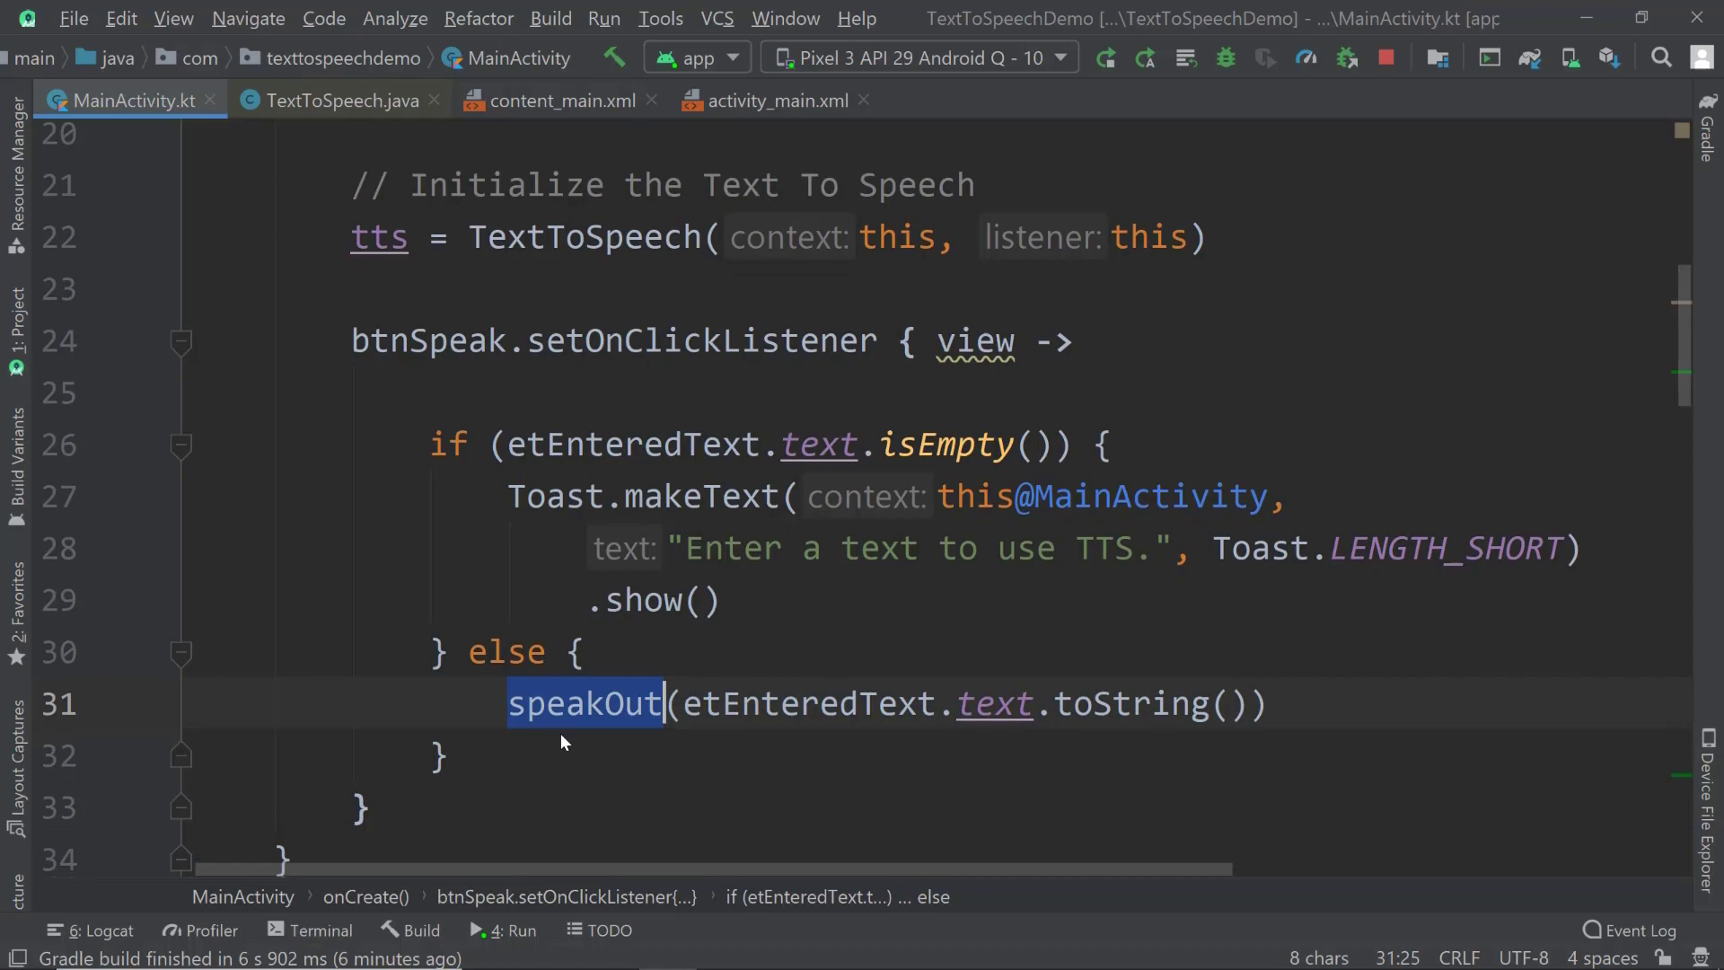
{"action": "scroll", "scroll_direction": "down", "scroll_amount": 3}
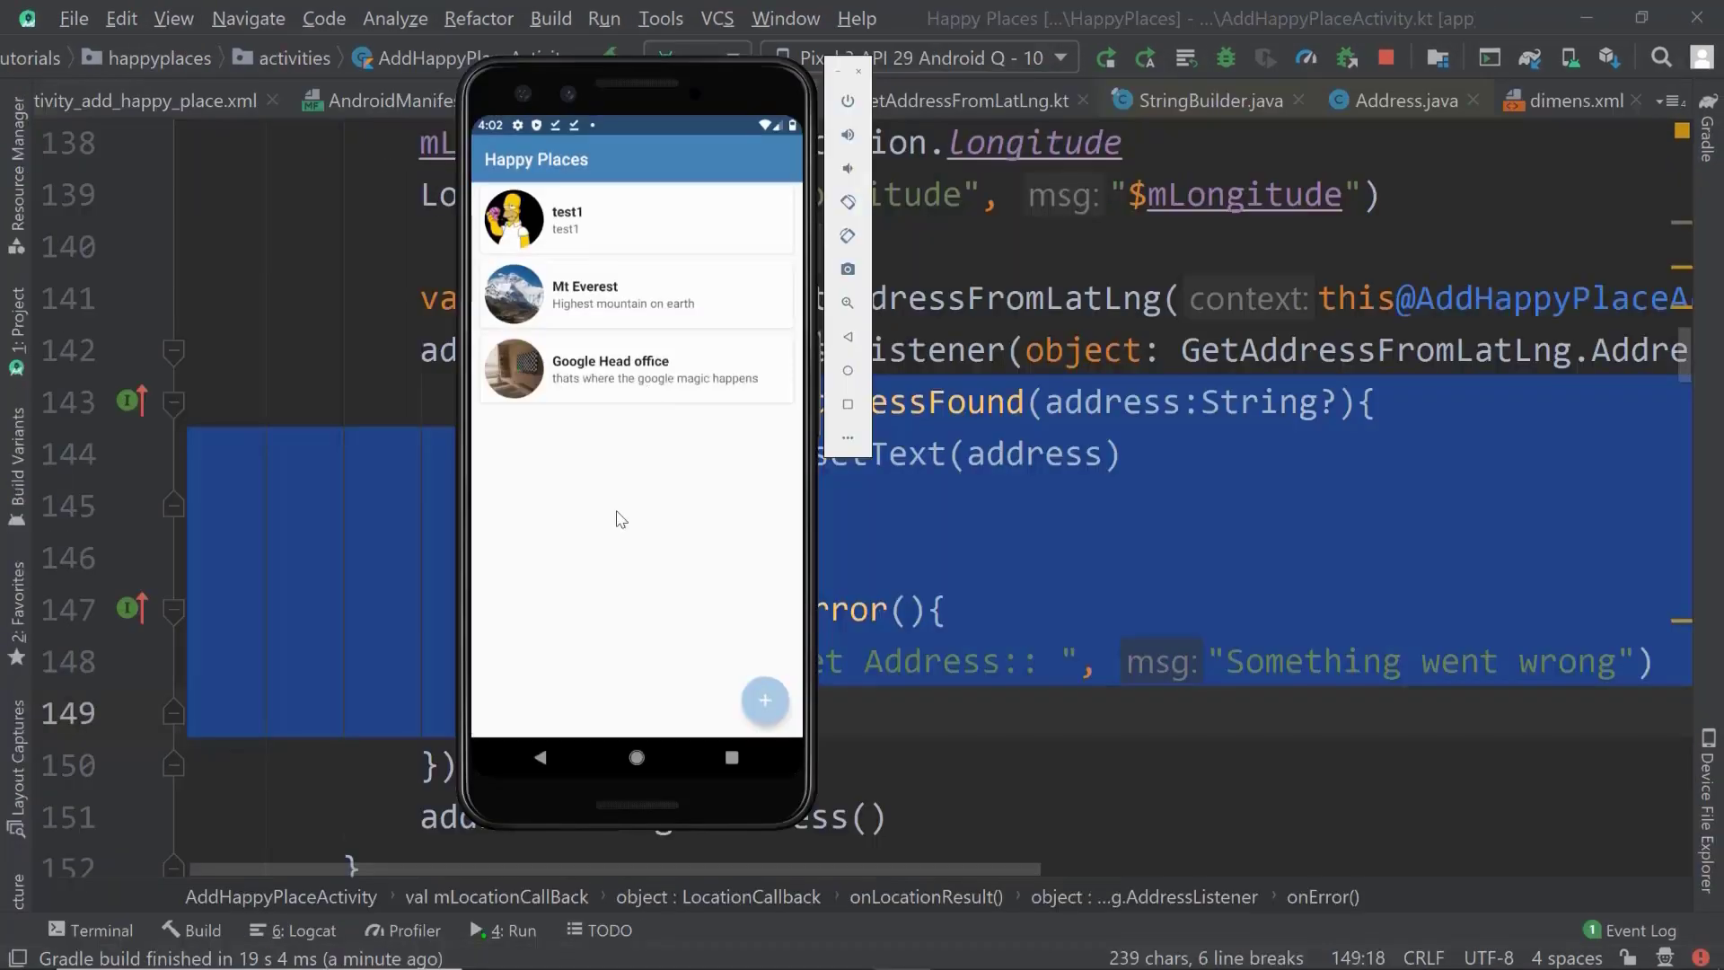
- Focus the private speakOut function at line 72 of MainActivity.kt
{"action": "left_click", "coordinate": [635, 368]}
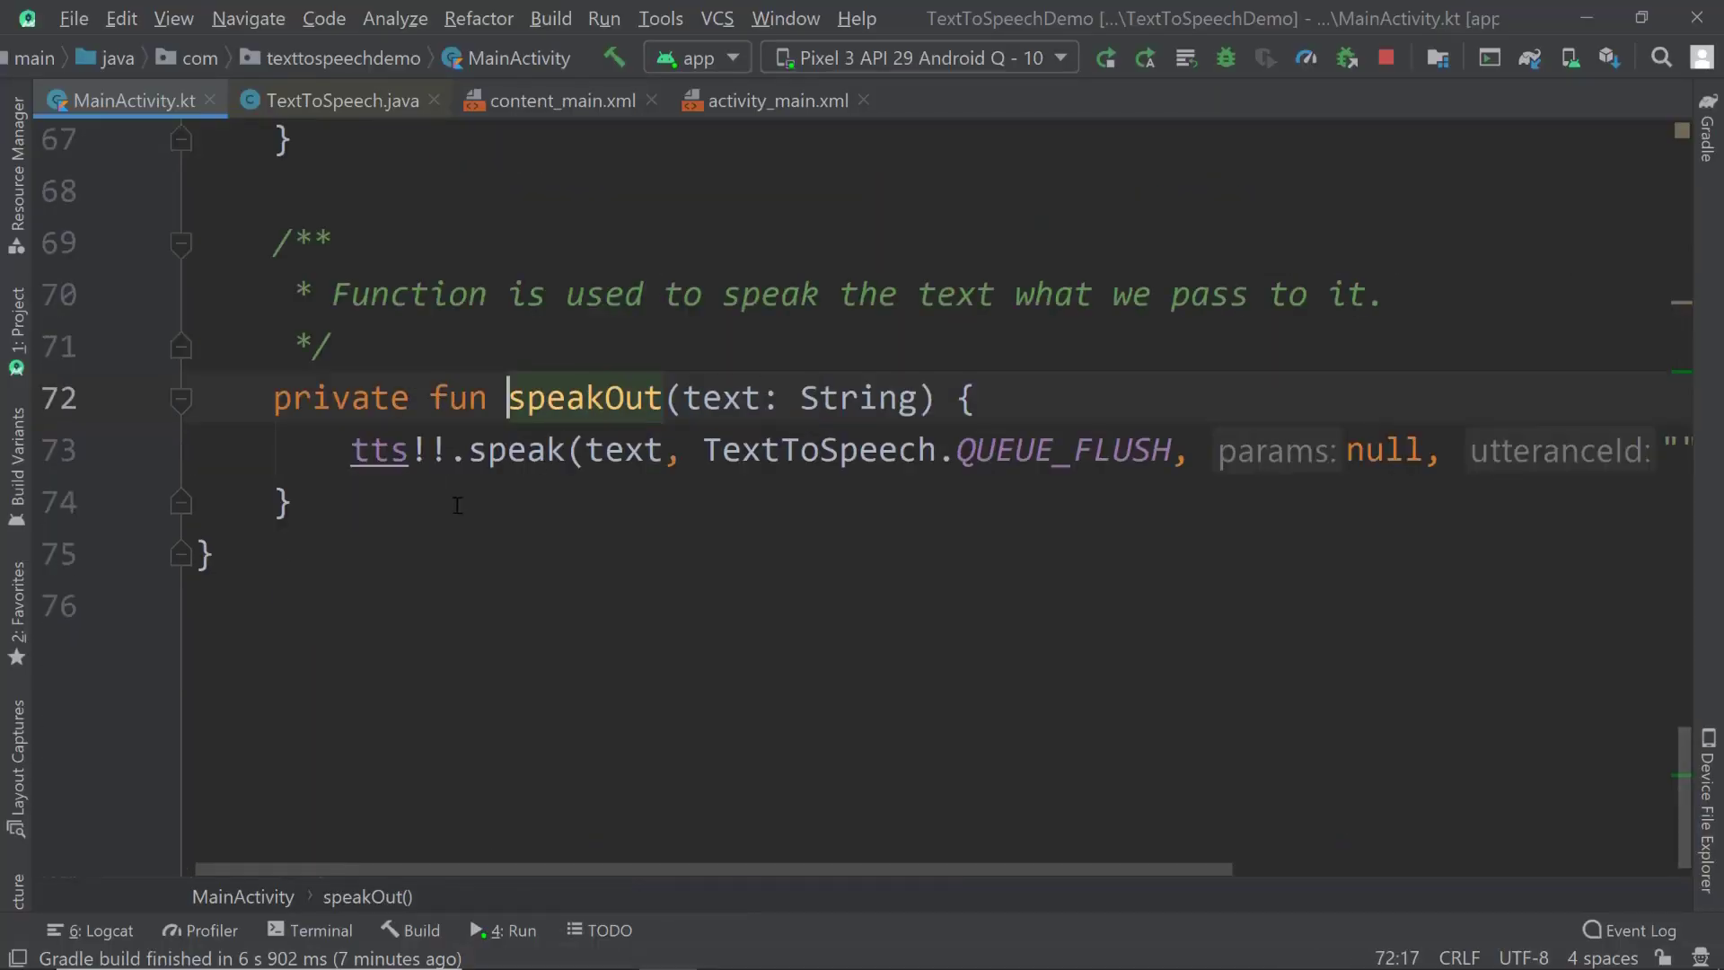
{"action": "double_click", "coordinate": [379, 449]}
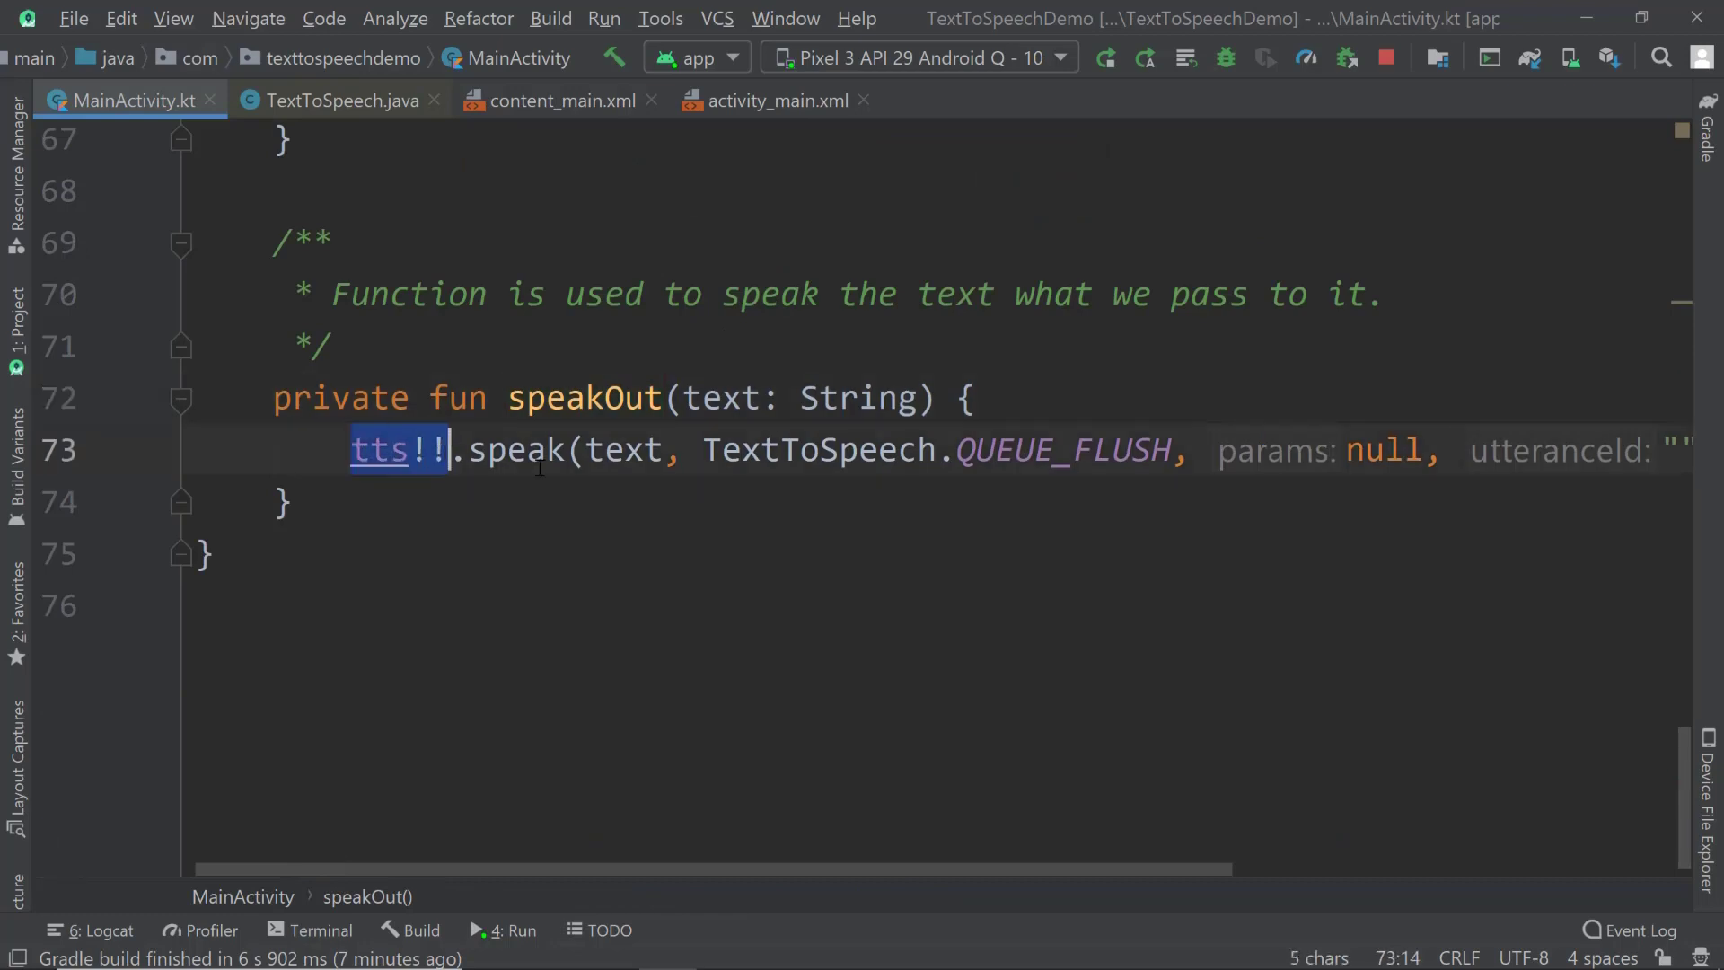
{"action": "double_click", "coordinate": [517, 450]}
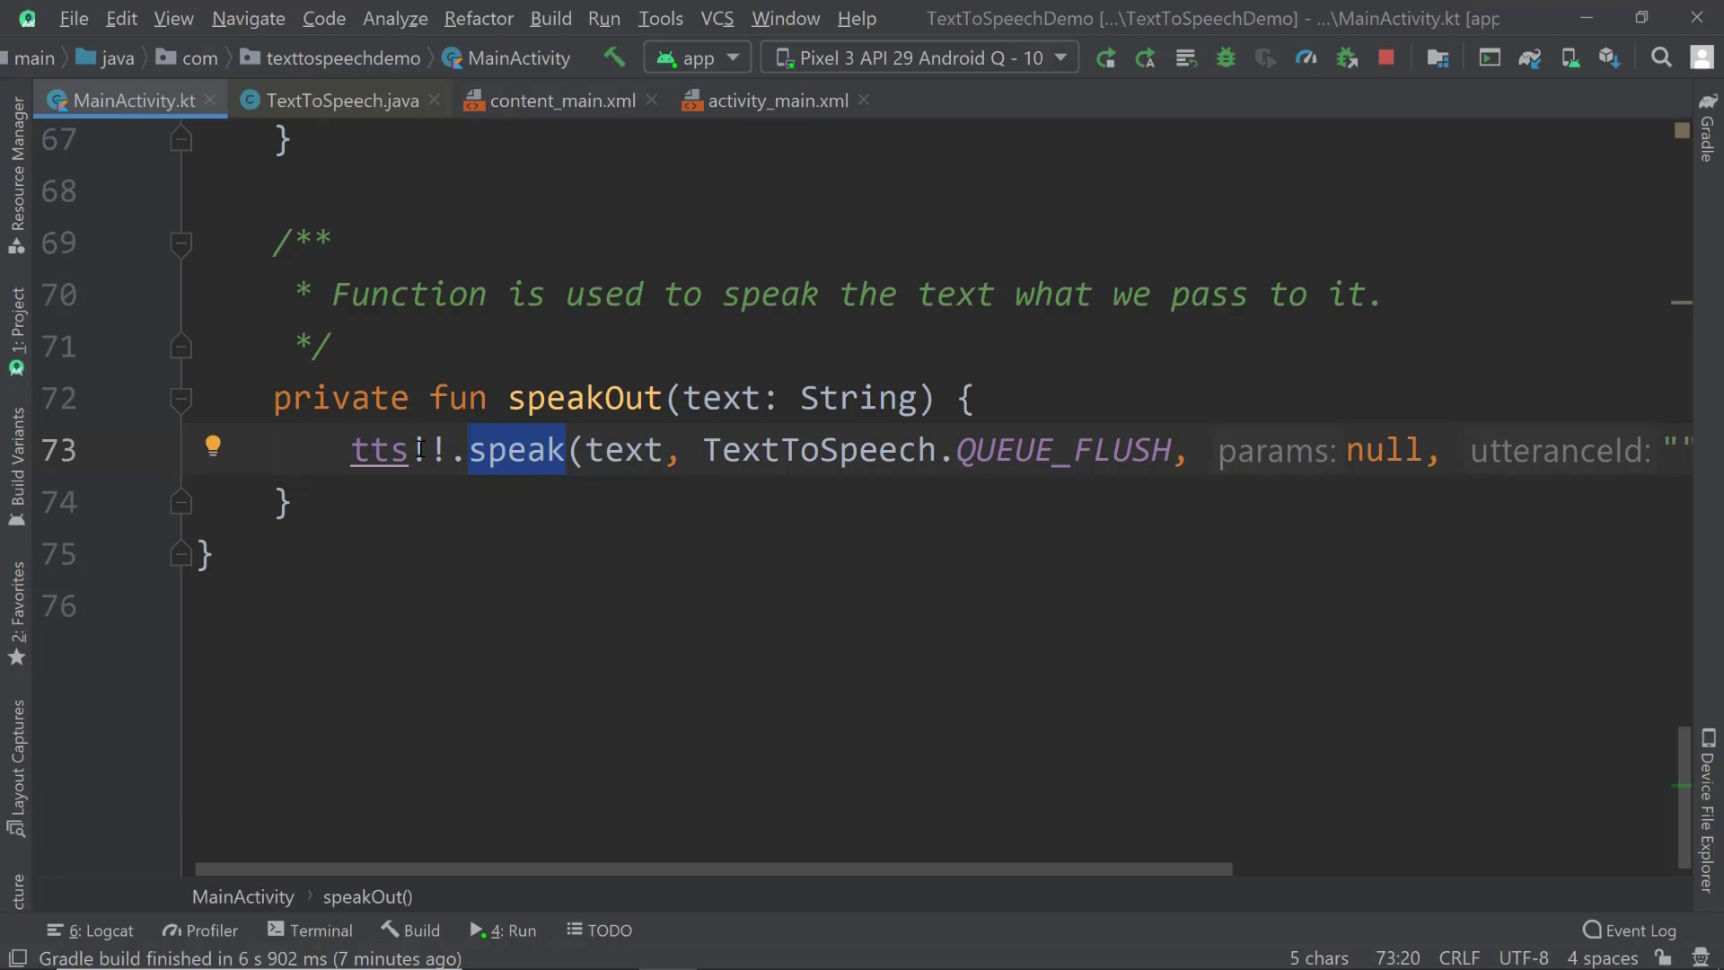
{"action": "mouse_move", "coordinate": [536, 501]}
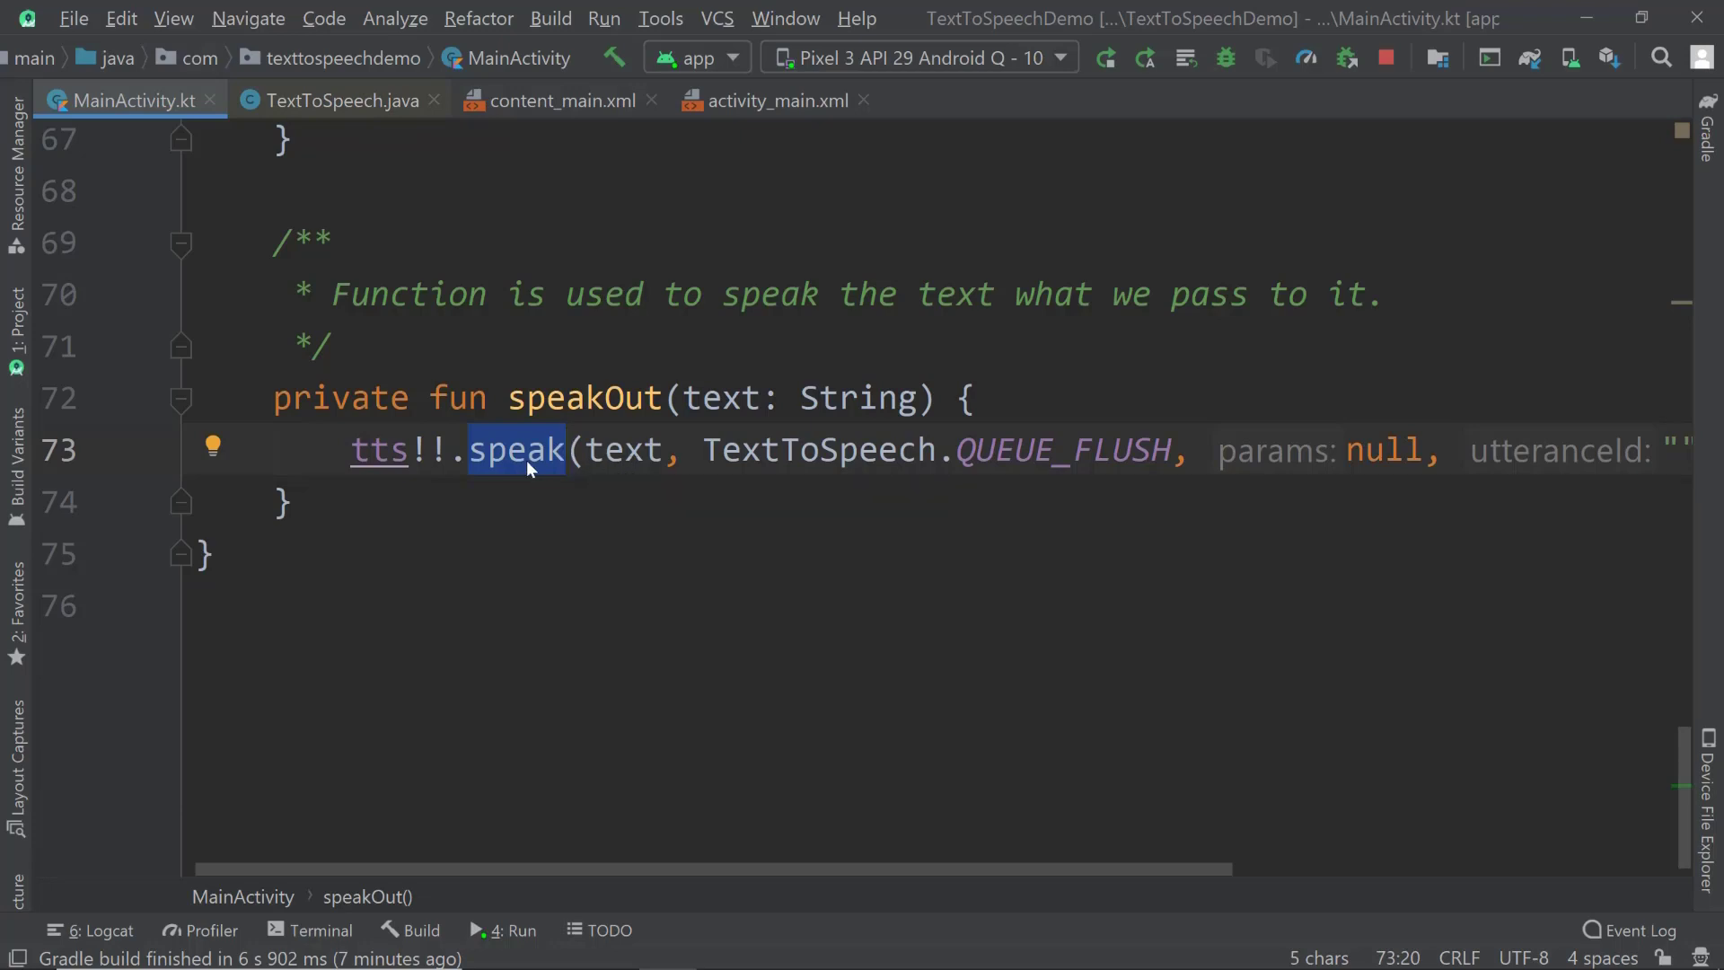
{"action": "double_click", "coordinate": [625, 449]}
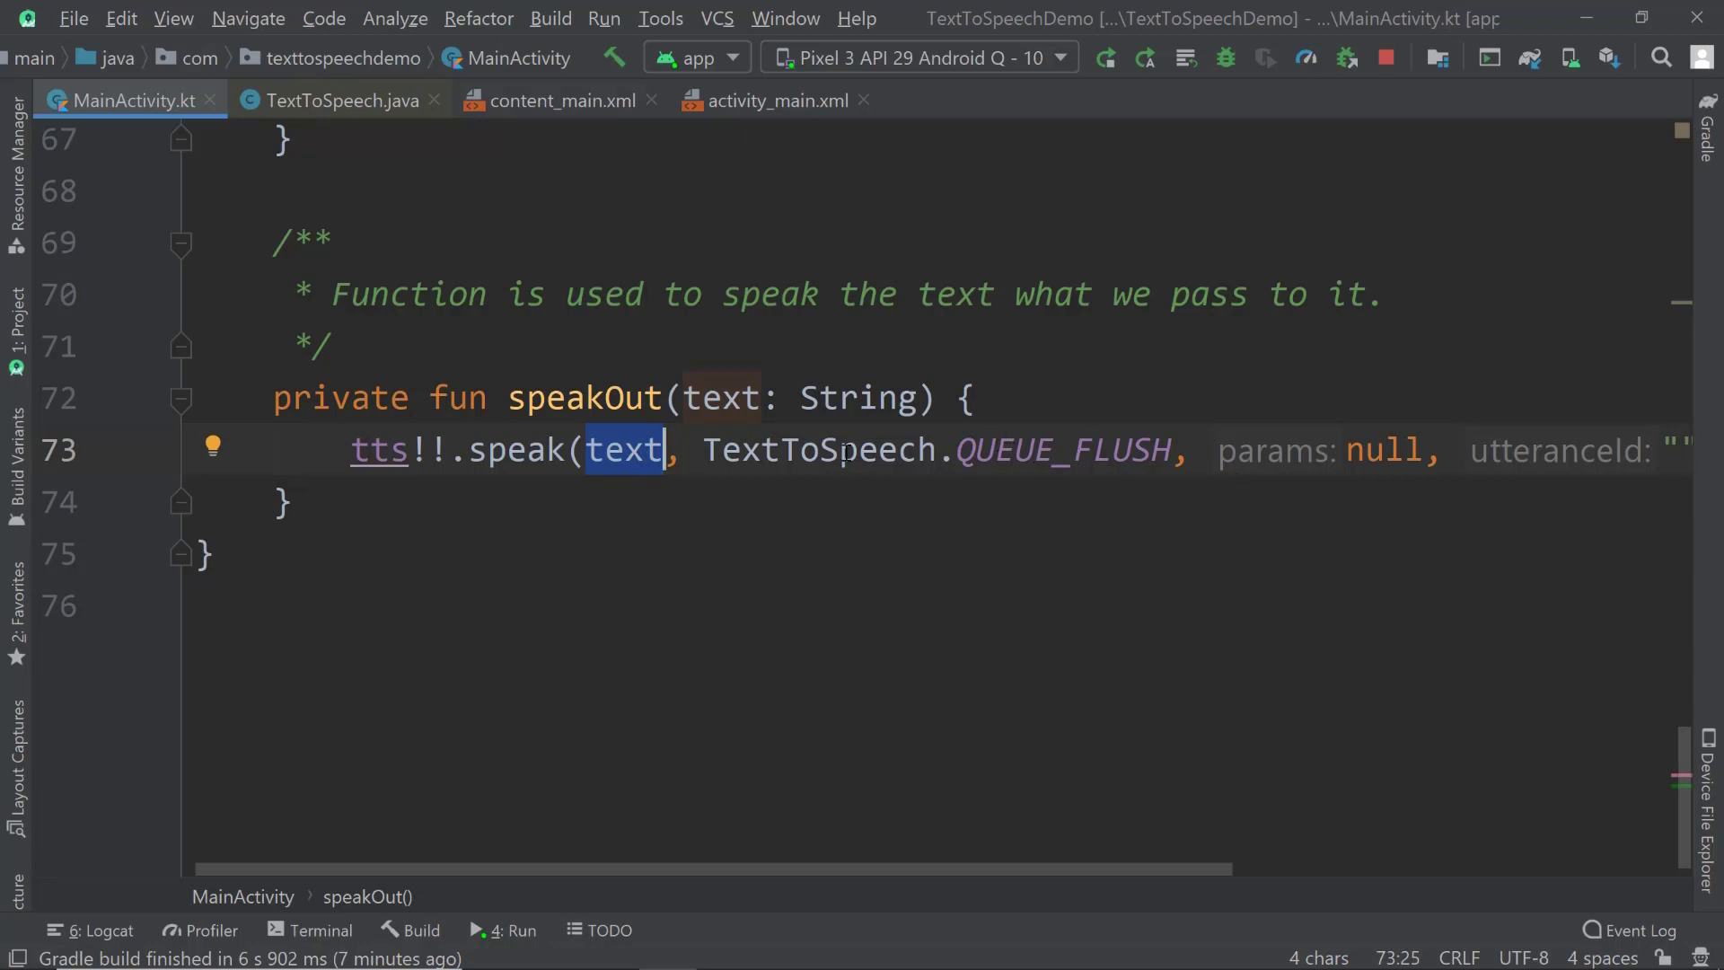
{"action": "double_click", "coordinate": [1061, 450]}
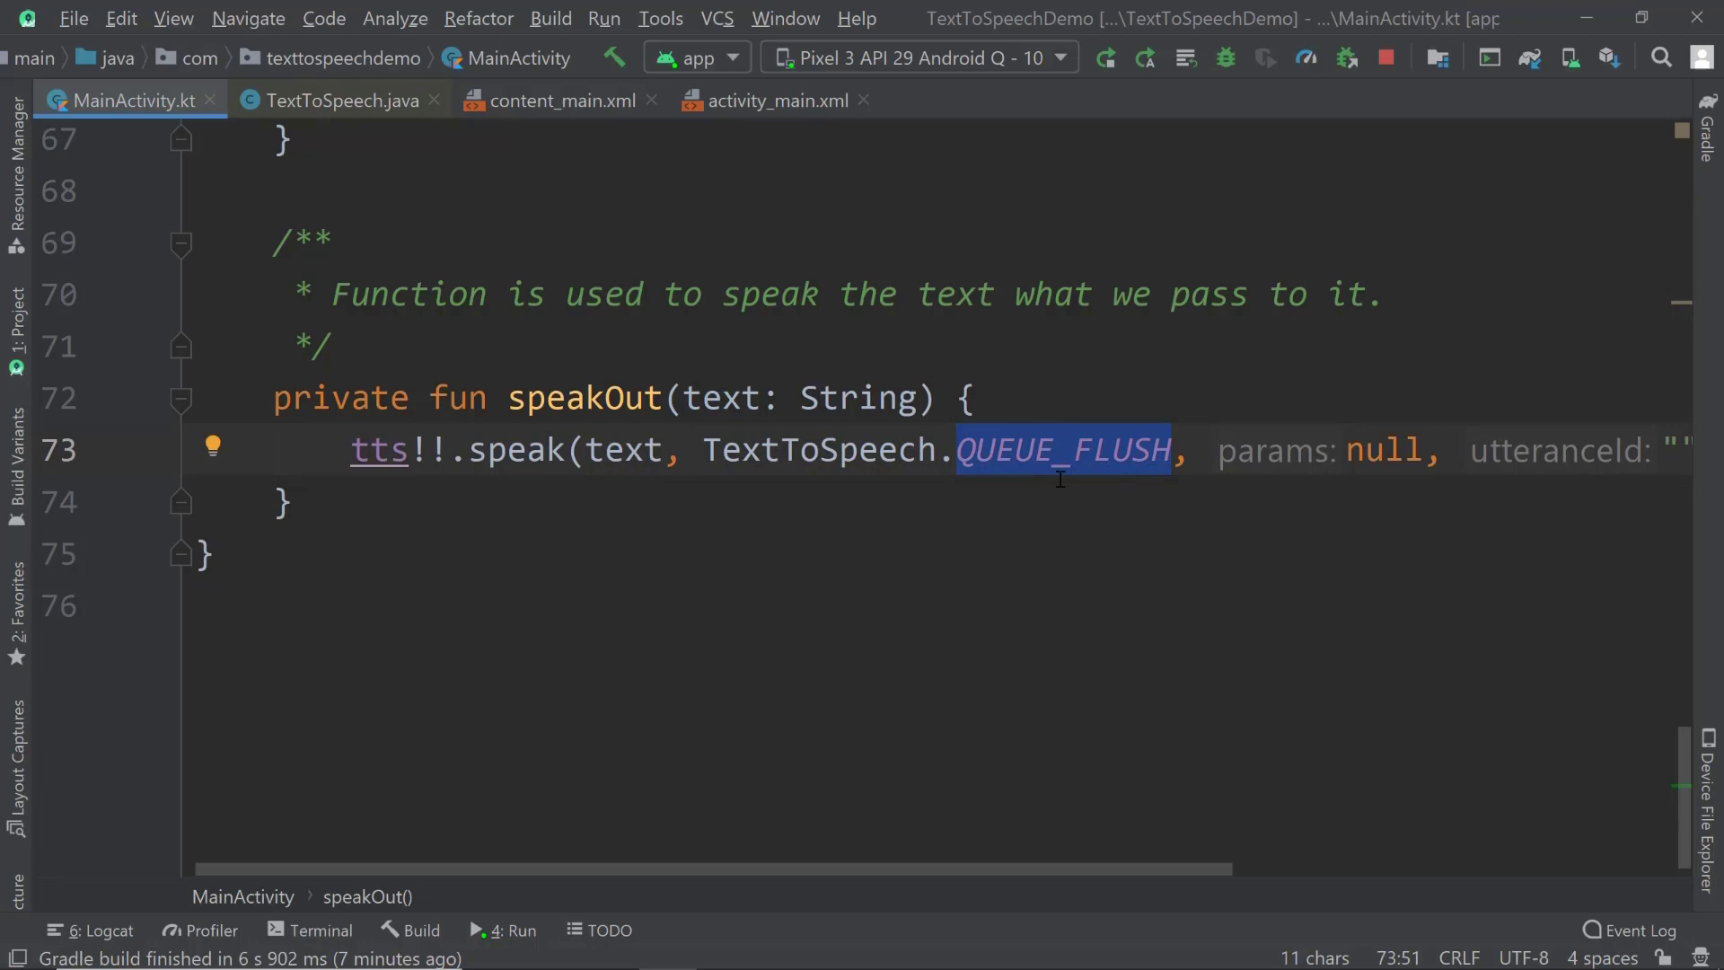
{"action": "mouse_move", "coordinate": [1029, 495]}
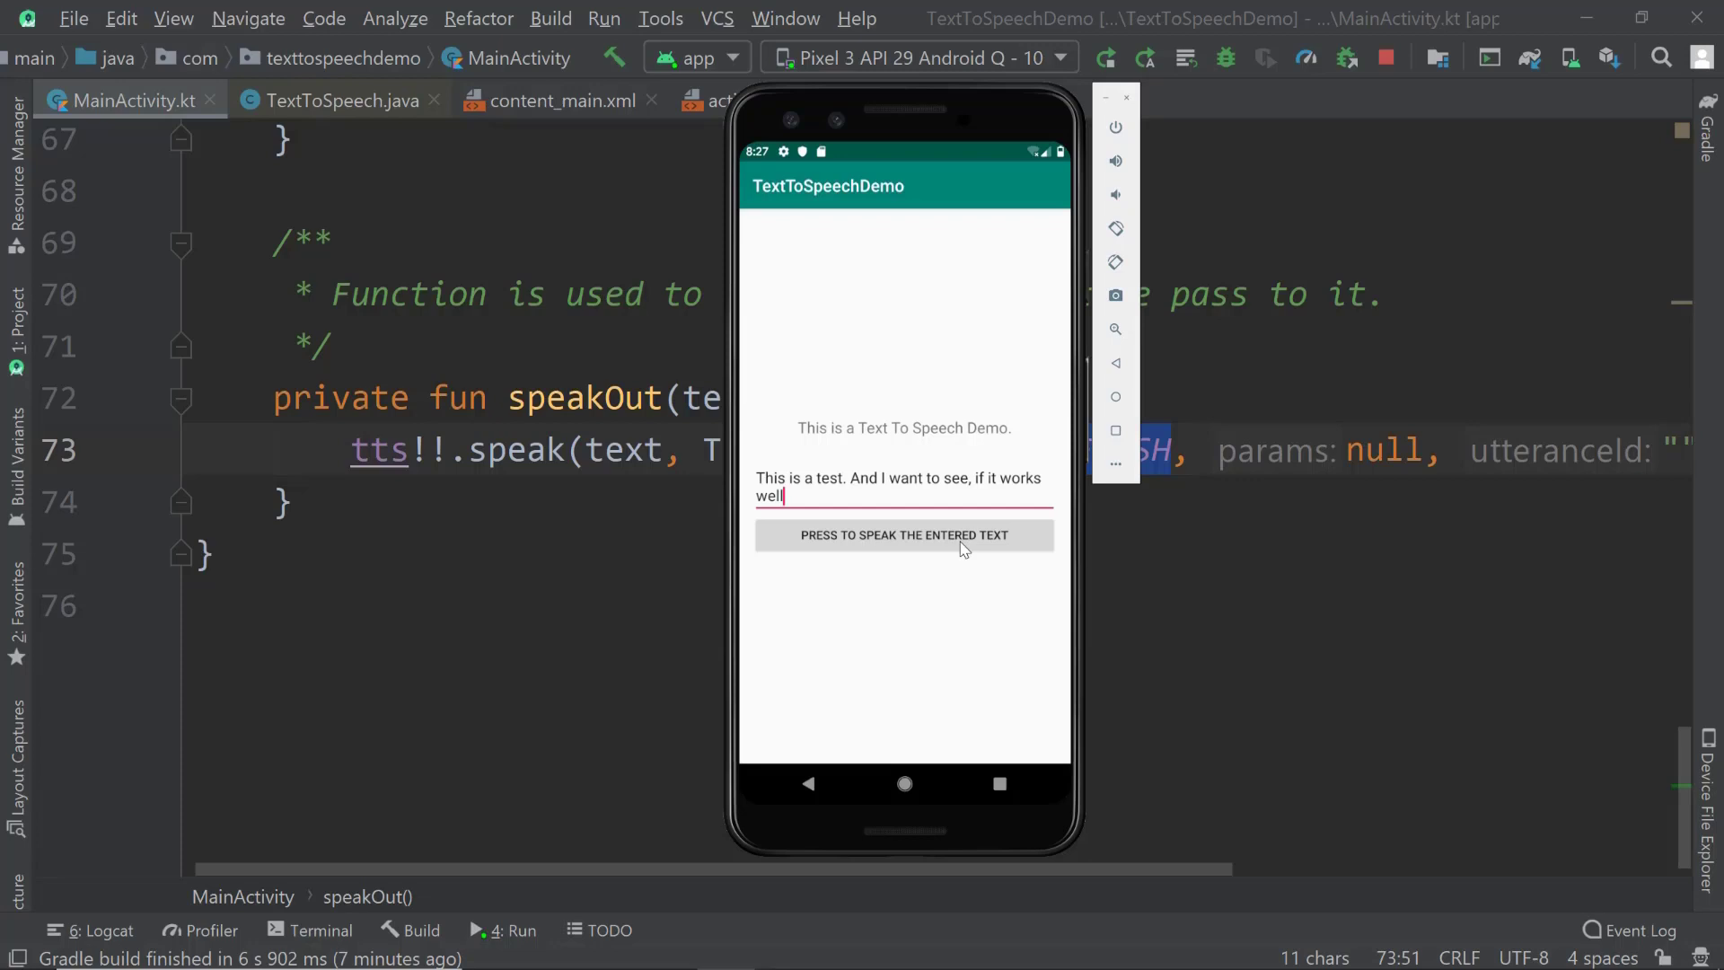
{"action": "mouse_move", "coordinate": [873, 553]}
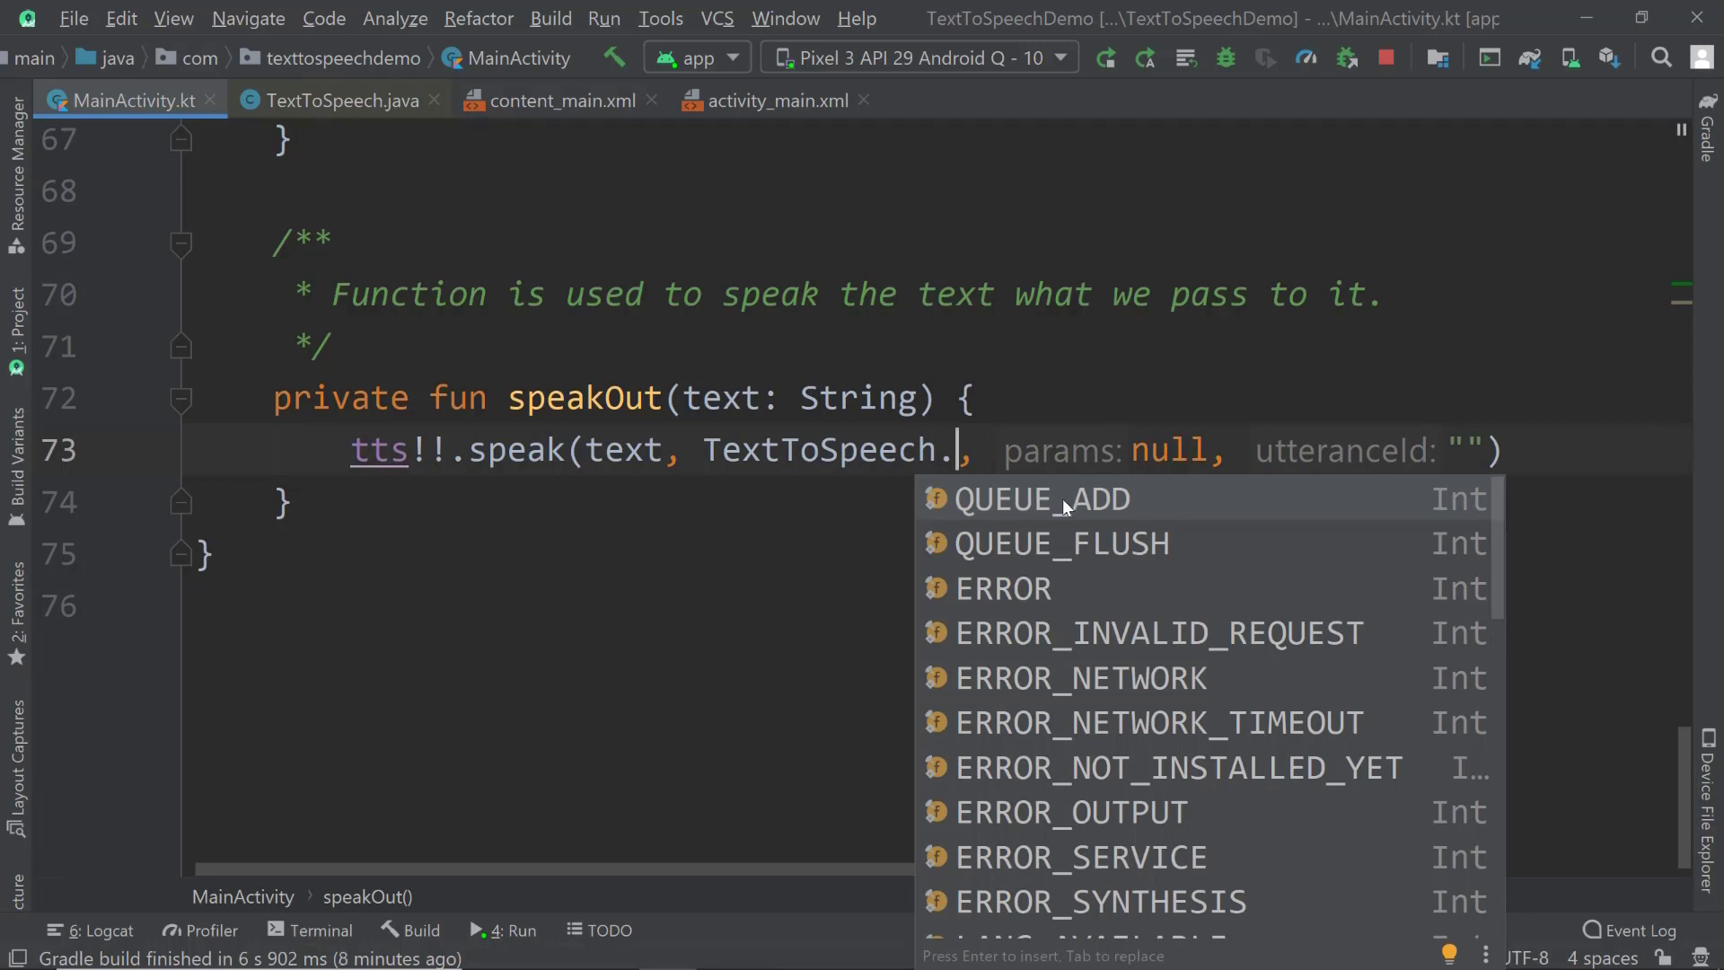
{"action": "mouse_move", "coordinate": [1160, 513]}
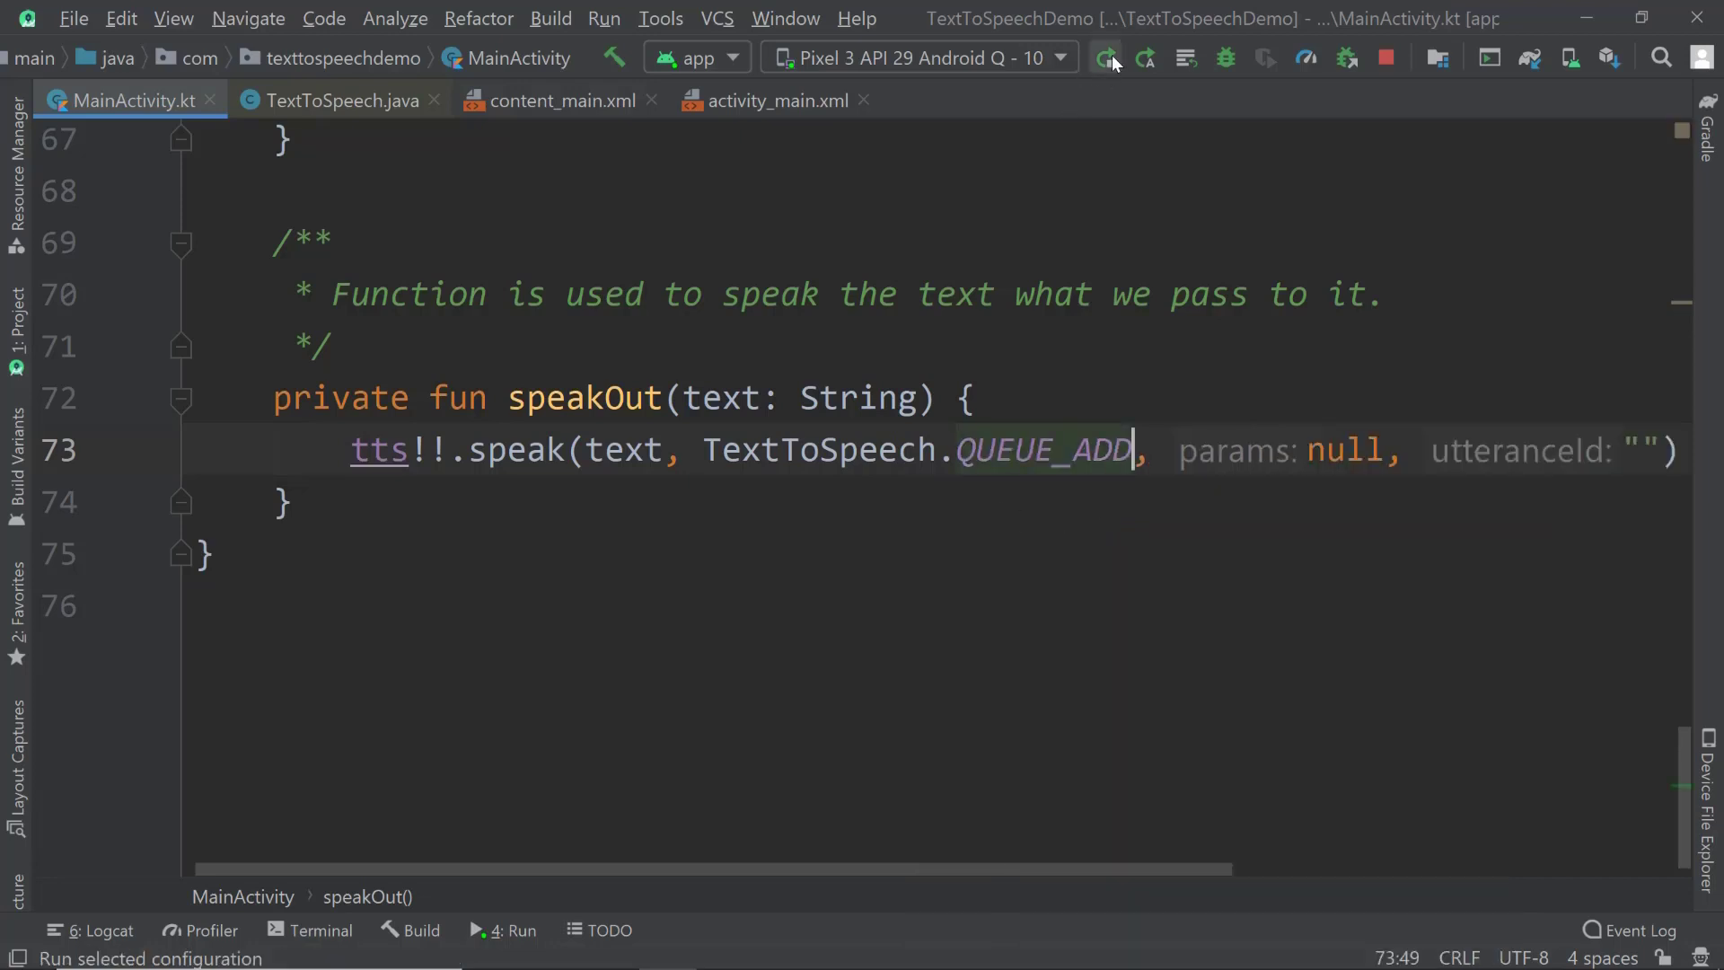
- Run the rebuilt app on the emulator and tap the speak button for the test phrase
{"action": "left_click", "coordinate": [1104, 57]}
{"action": "type", "text": "this is a test"}
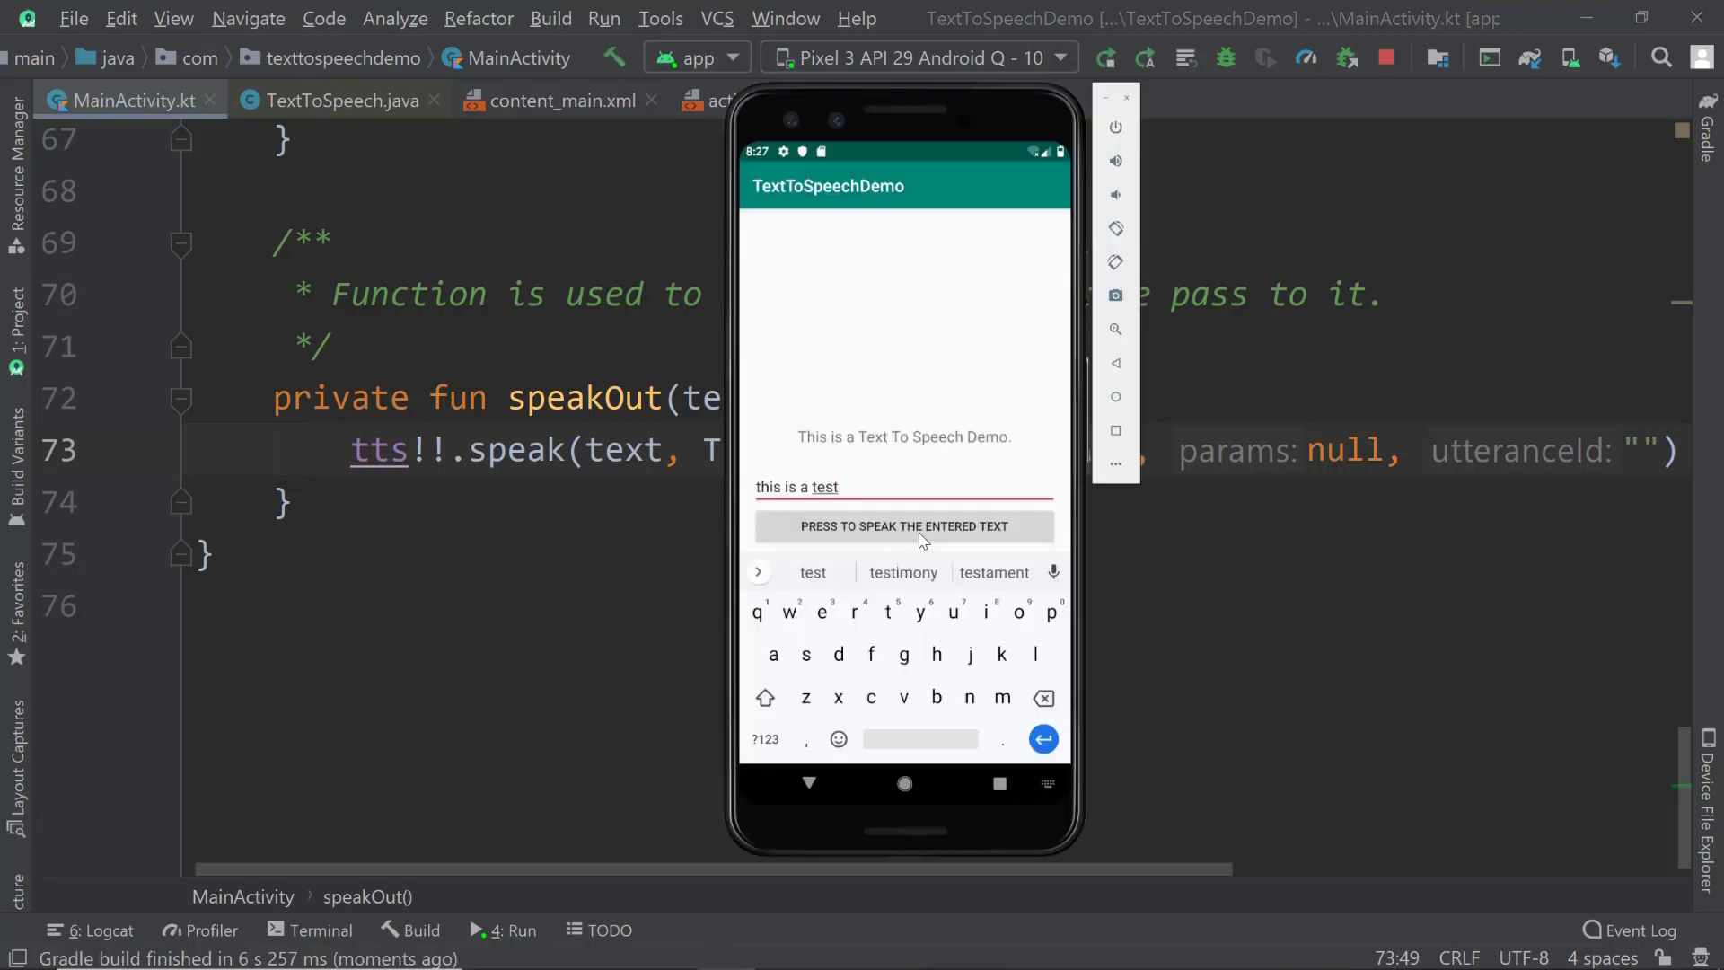
{"action": "left_click", "coordinate": [904, 525]}
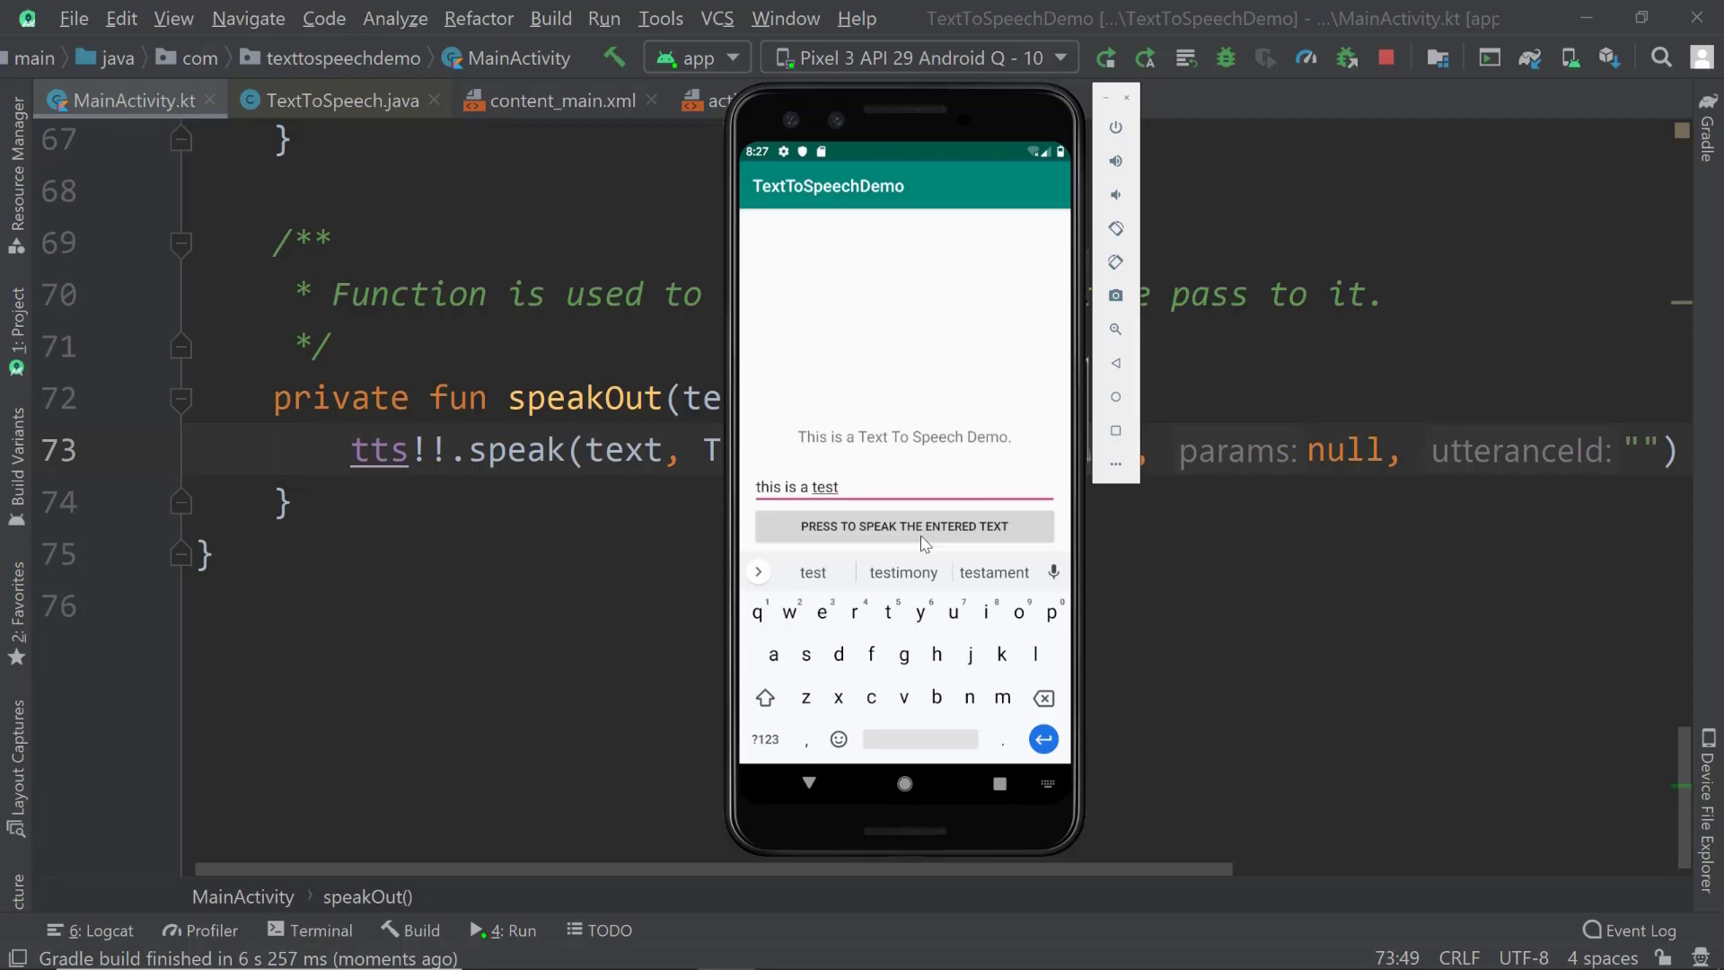
{"action": "mouse_move", "coordinate": [901, 538]}
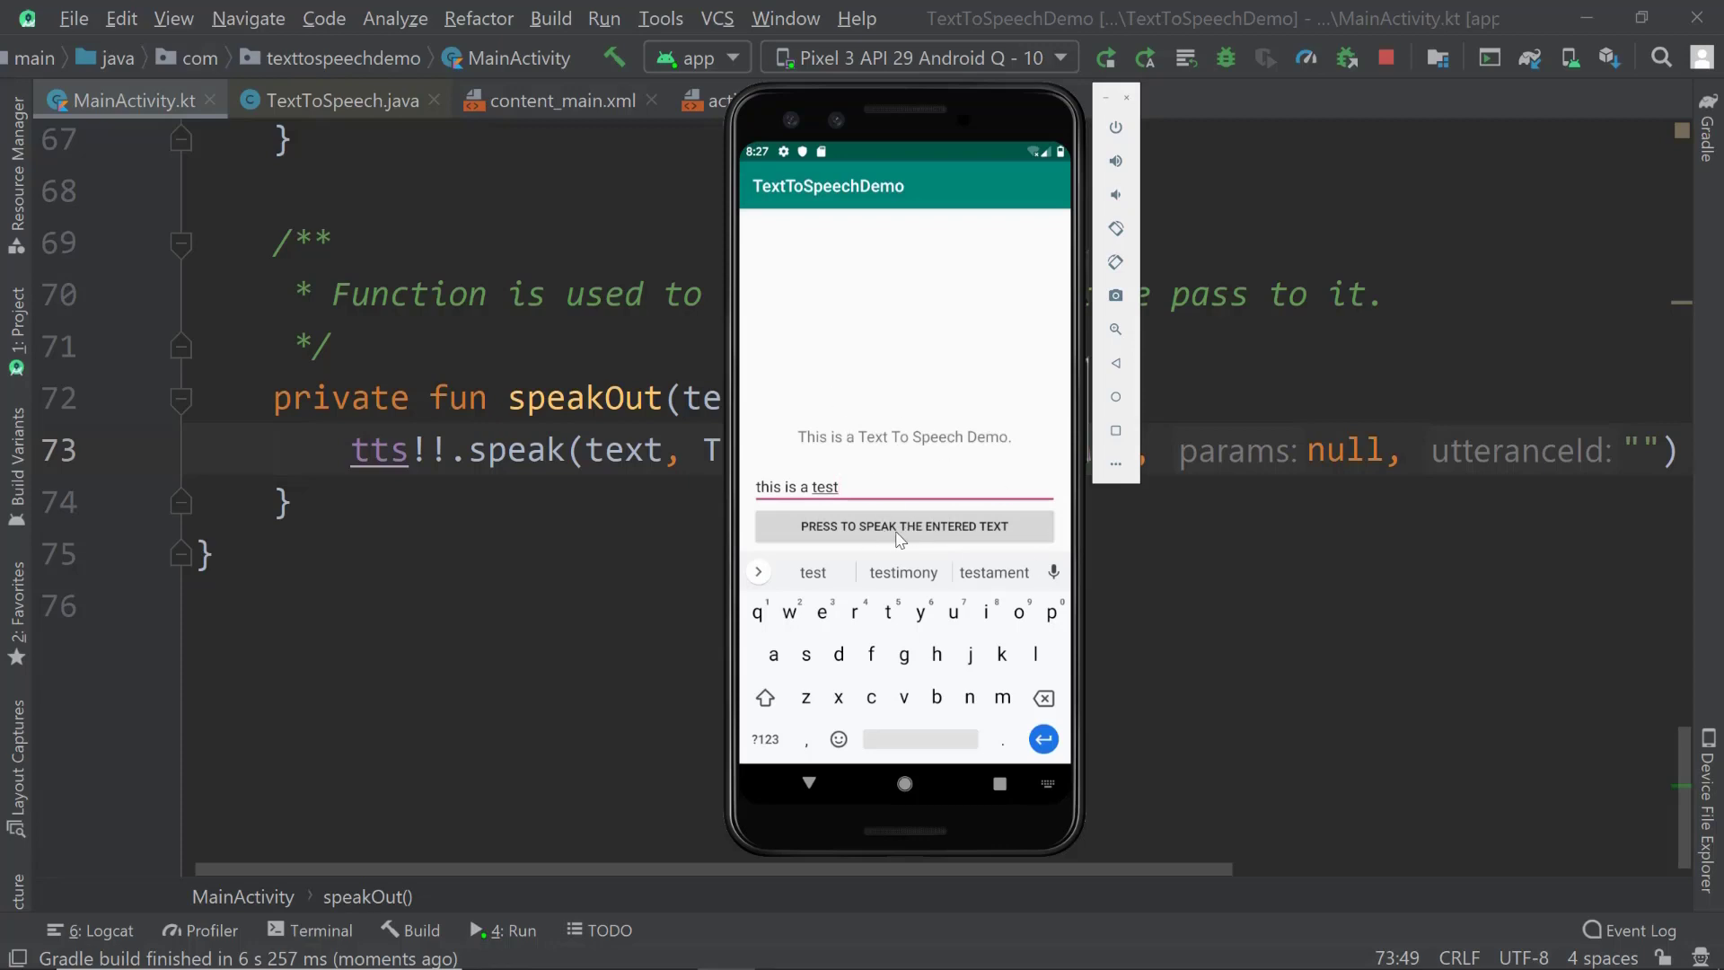
{"action": "mouse_move", "coordinate": [919, 440]}
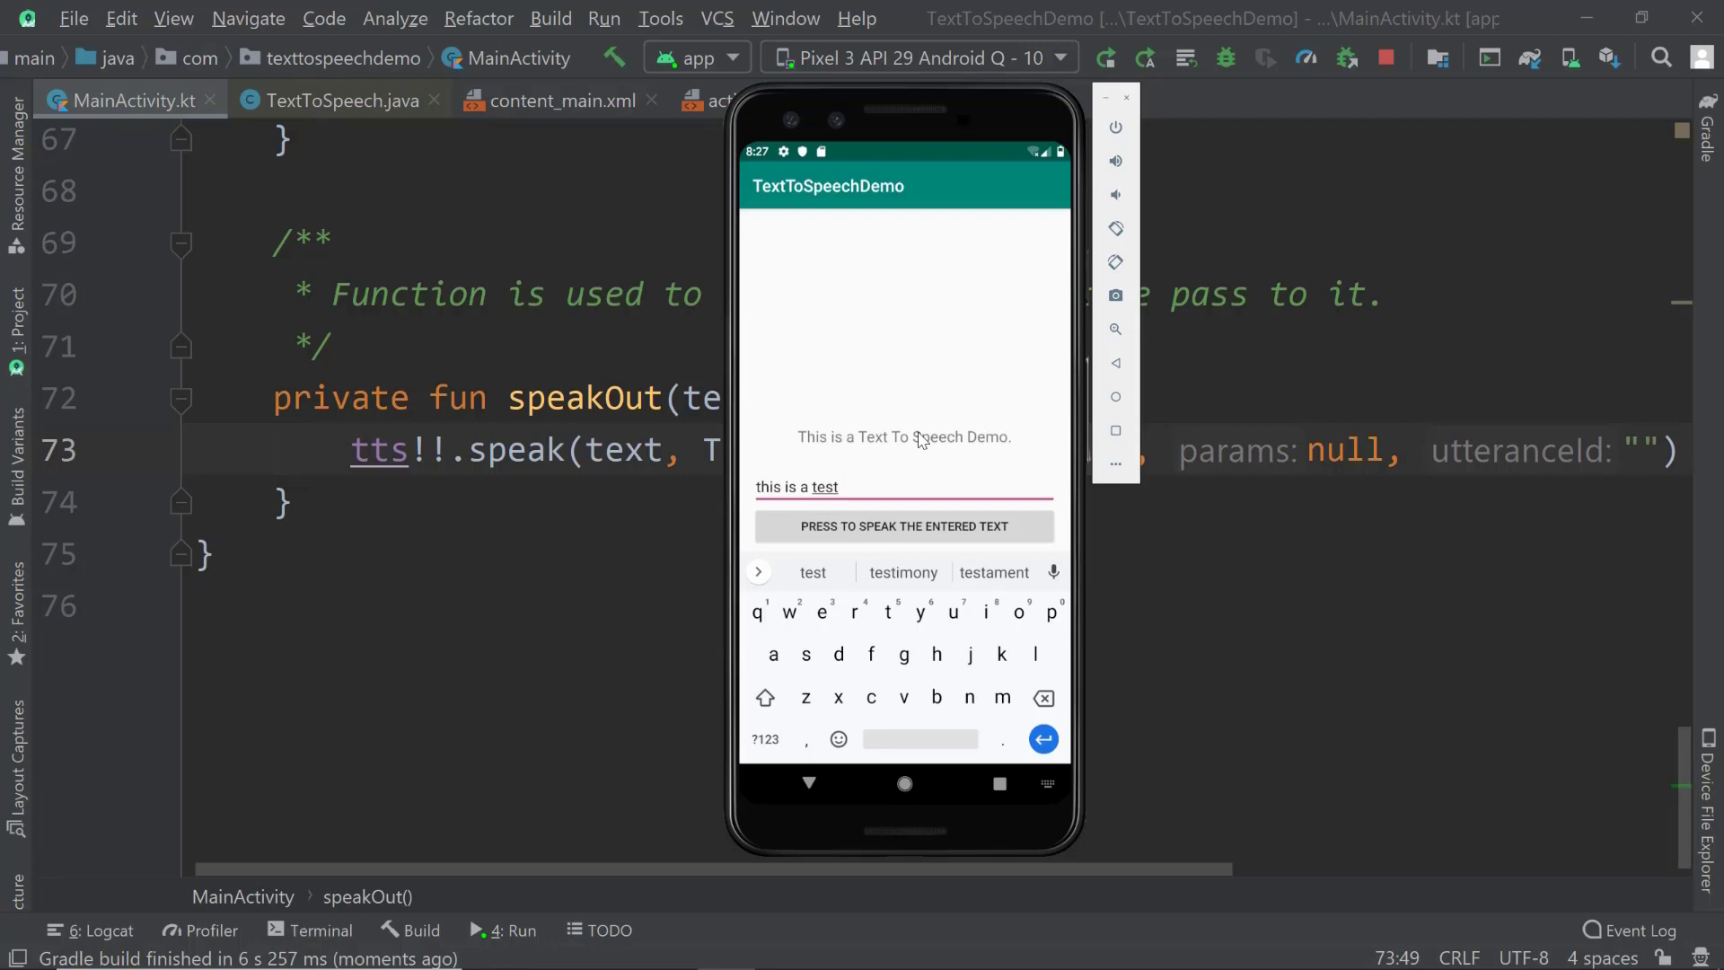
{"action": "mouse_move", "coordinate": [827, 504]}
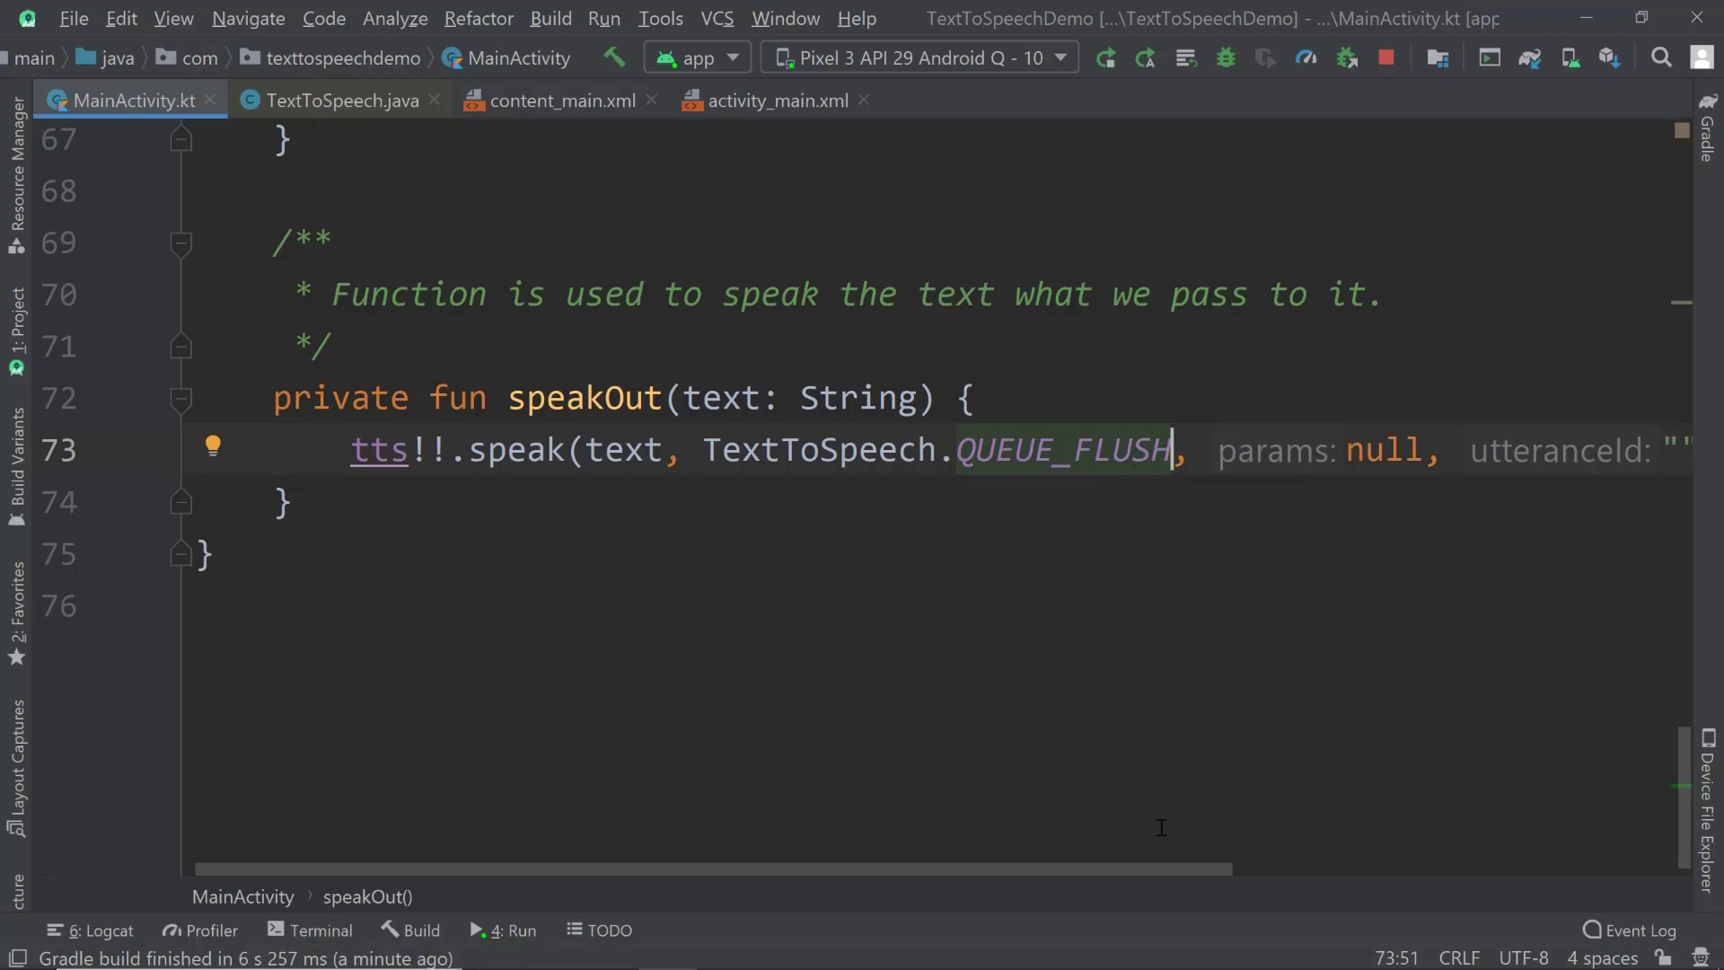
{"action": "mouse_move", "coordinate": [511, 451]}
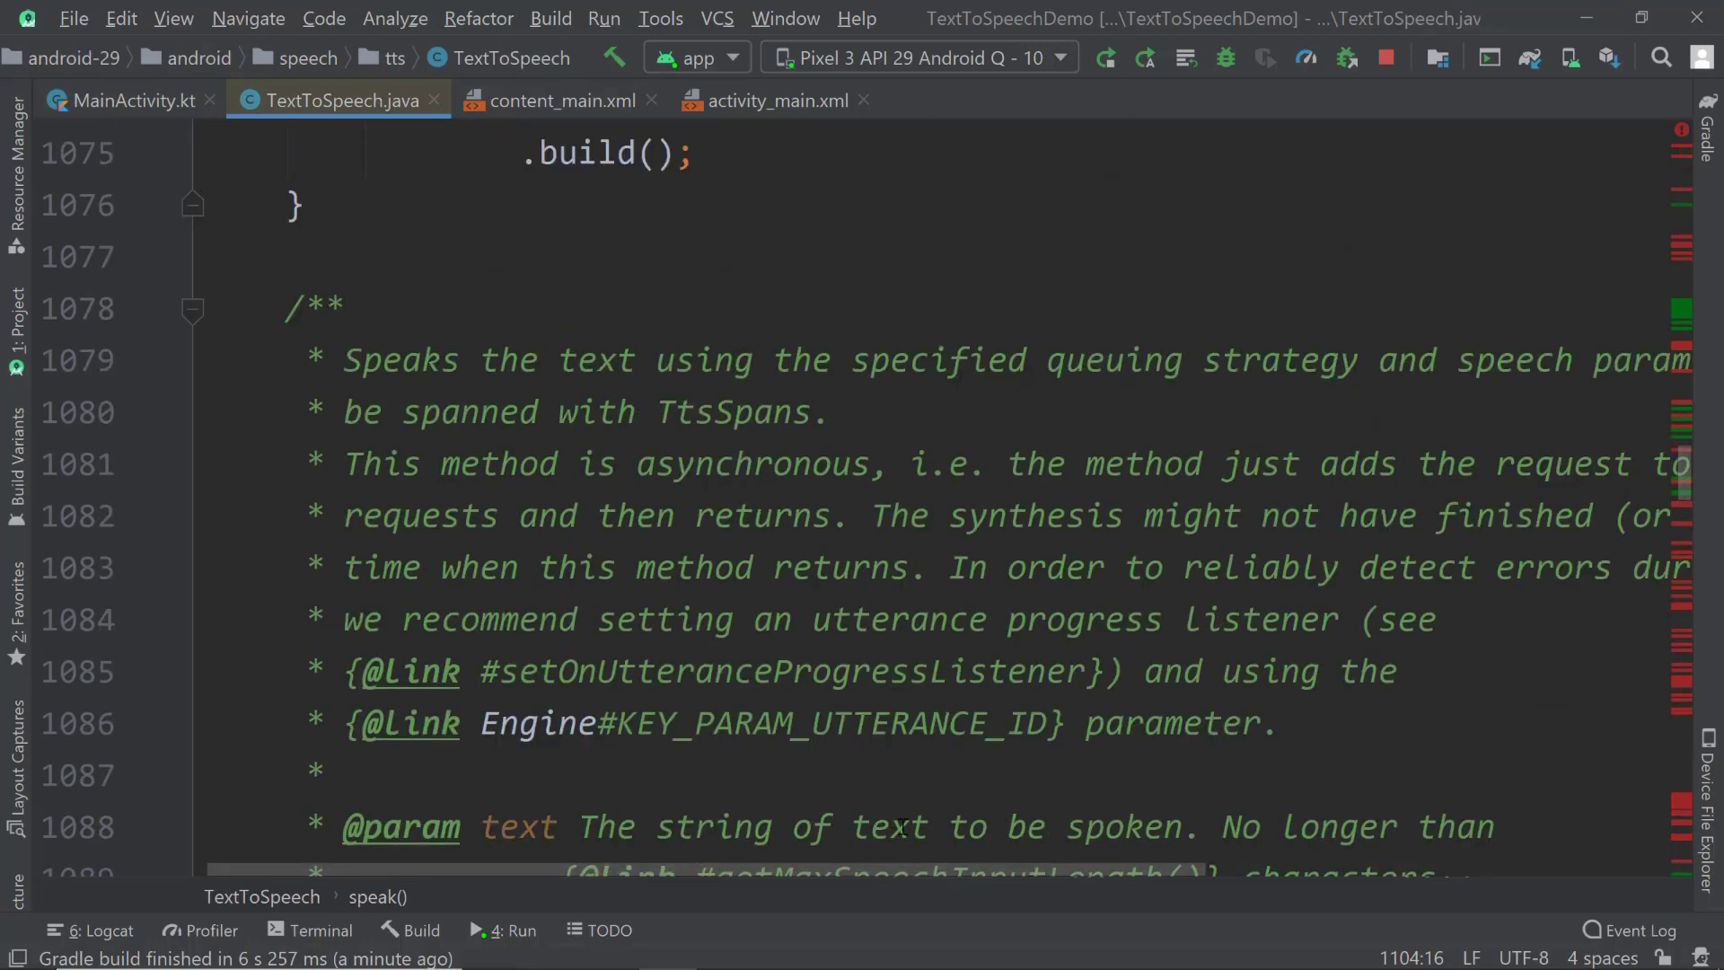
- Scroll through the speak() Javadoc in TextToSpeech.java
{"action": "scroll", "scroll_direction": "right", "scroll_amount": 3}
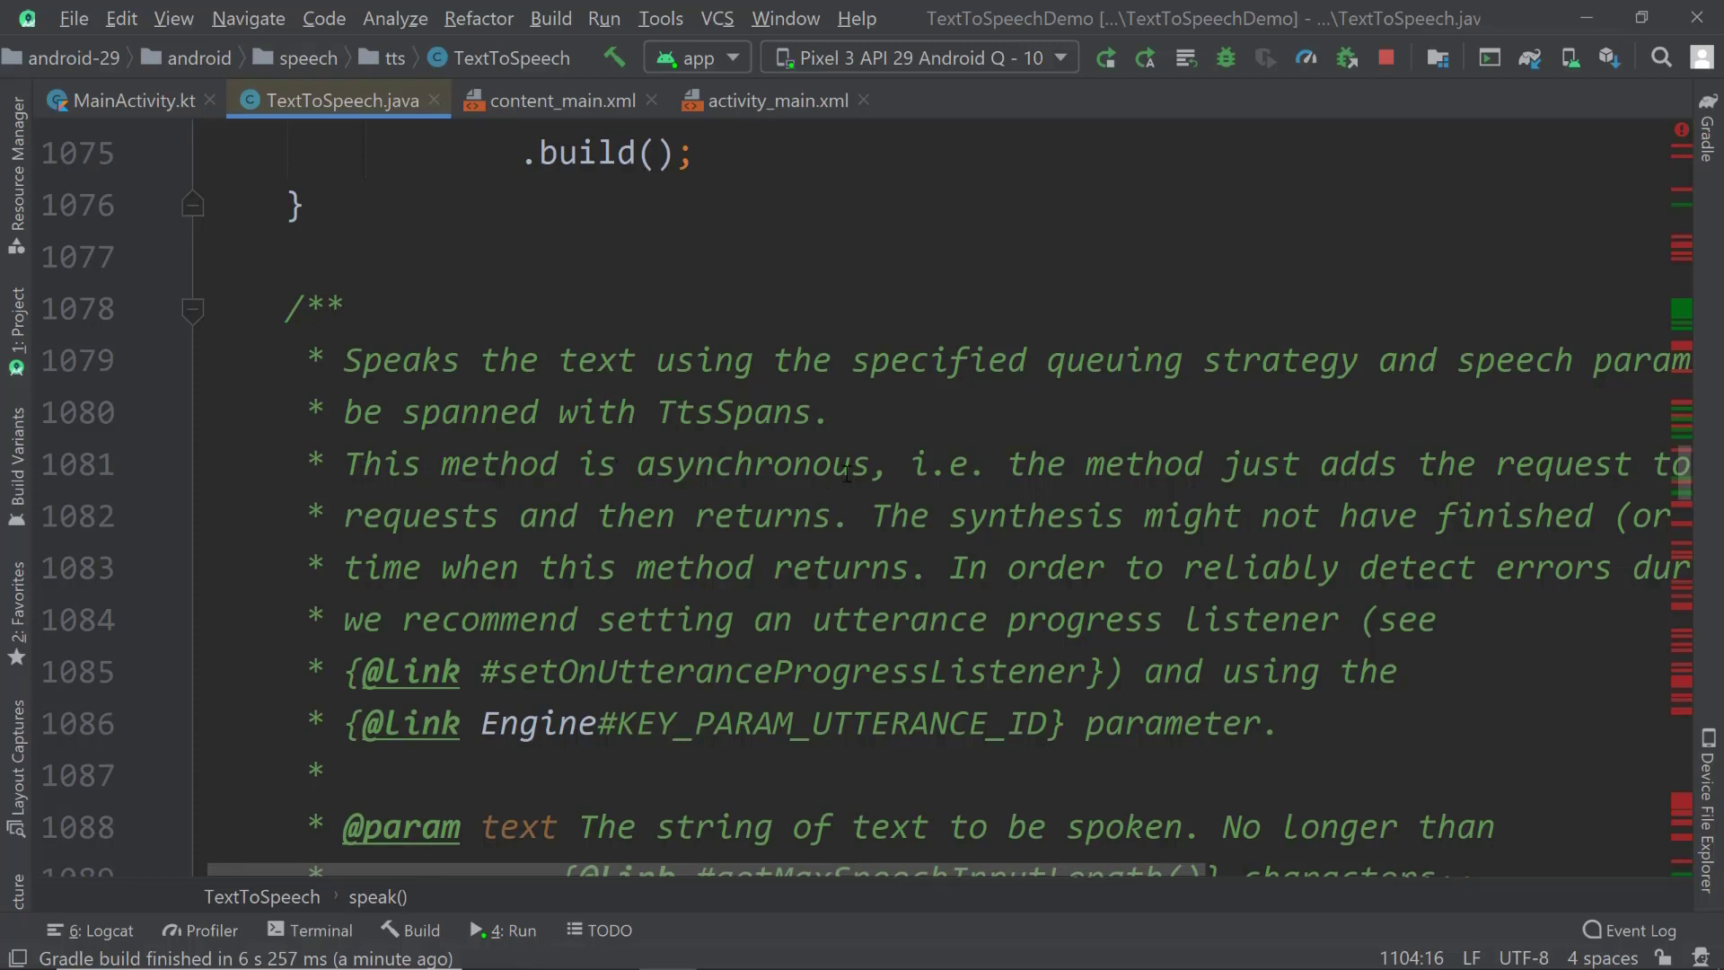
{"action": "mouse_move", "coordinate": [1160, 876]}
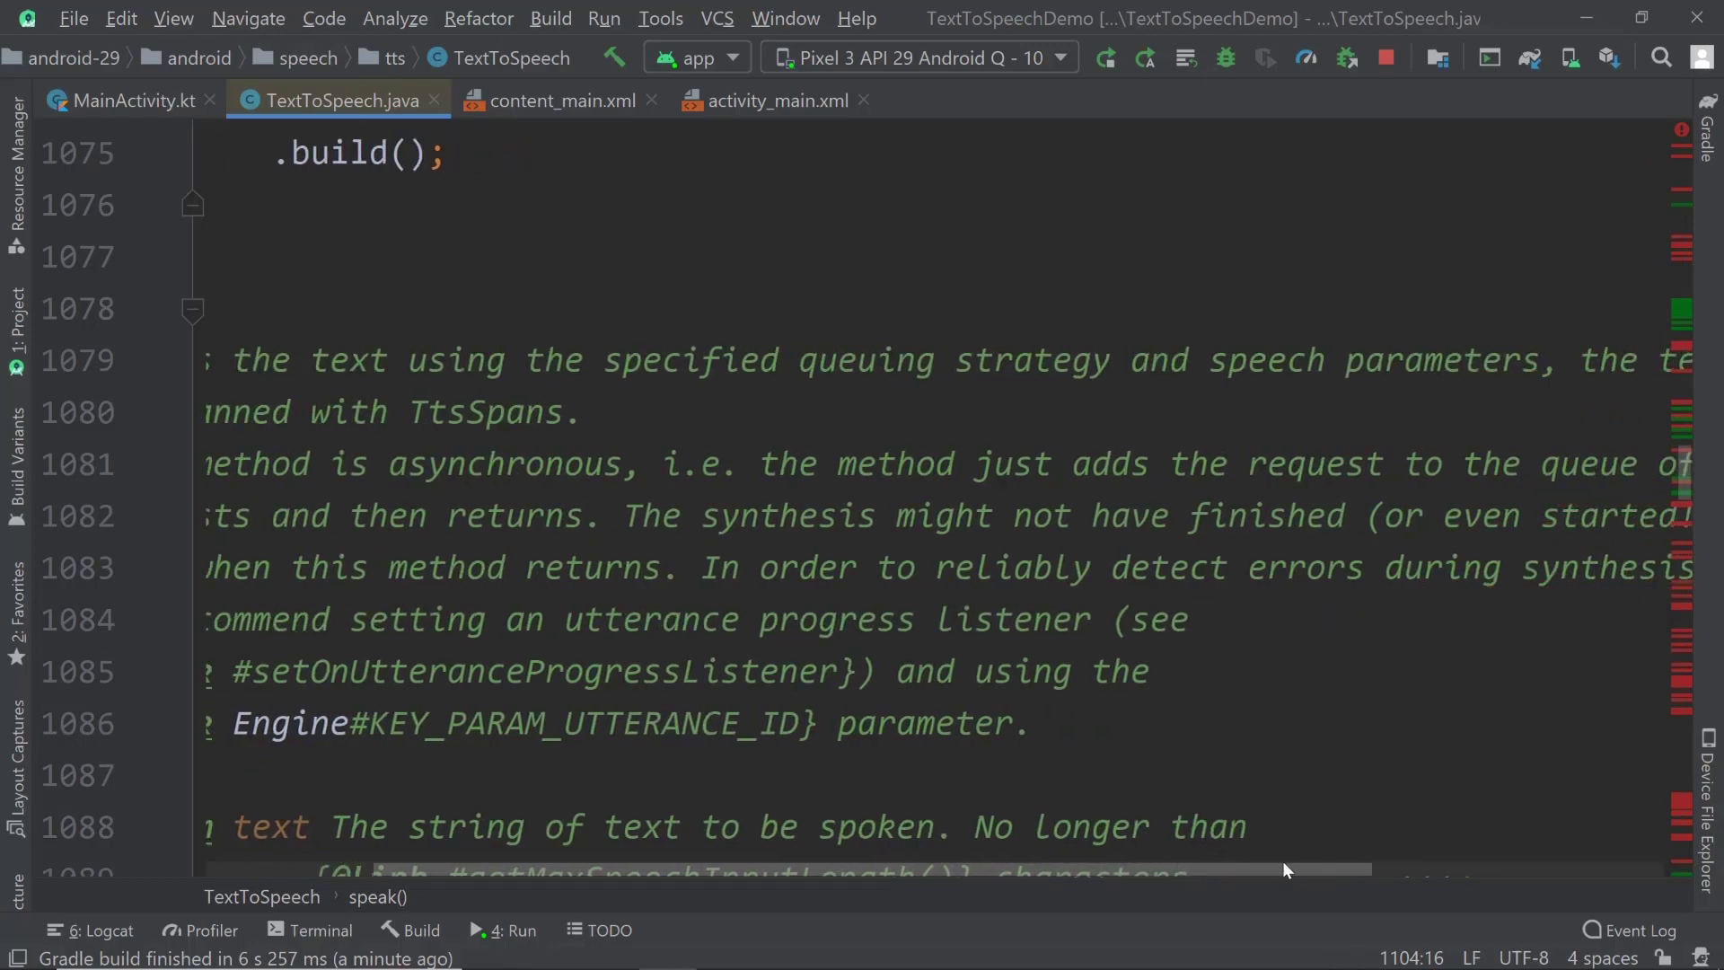
{"action": "scroll", "scroll_direction": "right", "scroll_amount": 3}
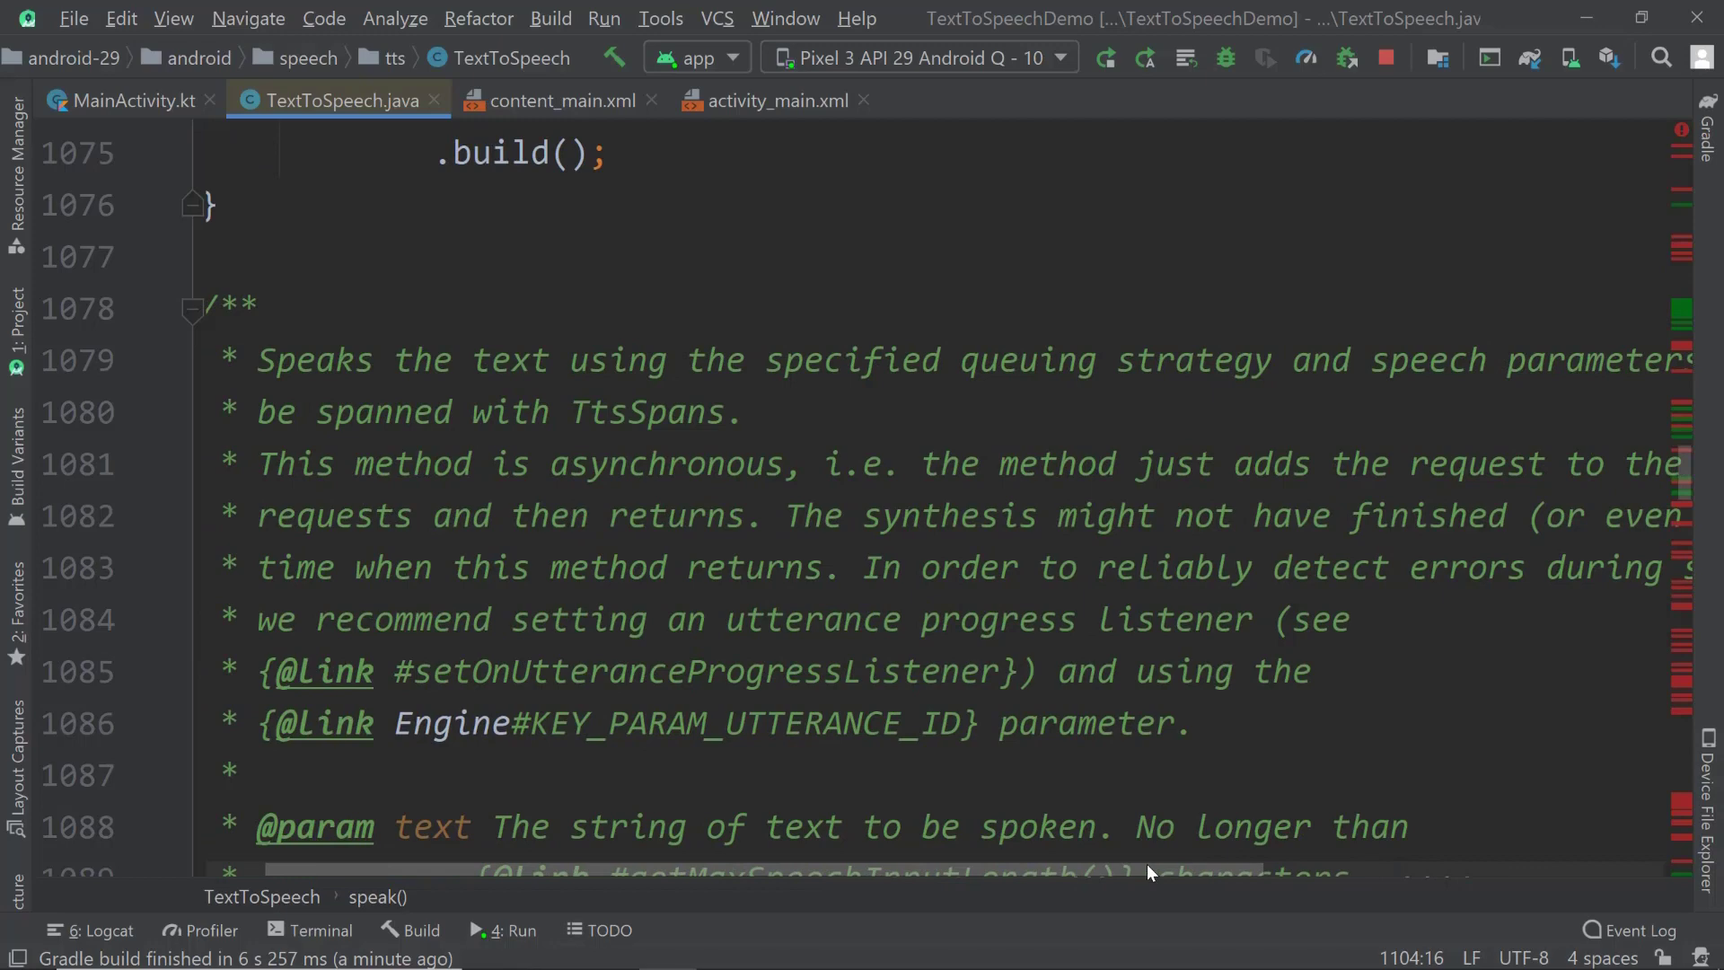
{"action": "scroll", "scroll_direction": "right", "scroll_amount": 3}
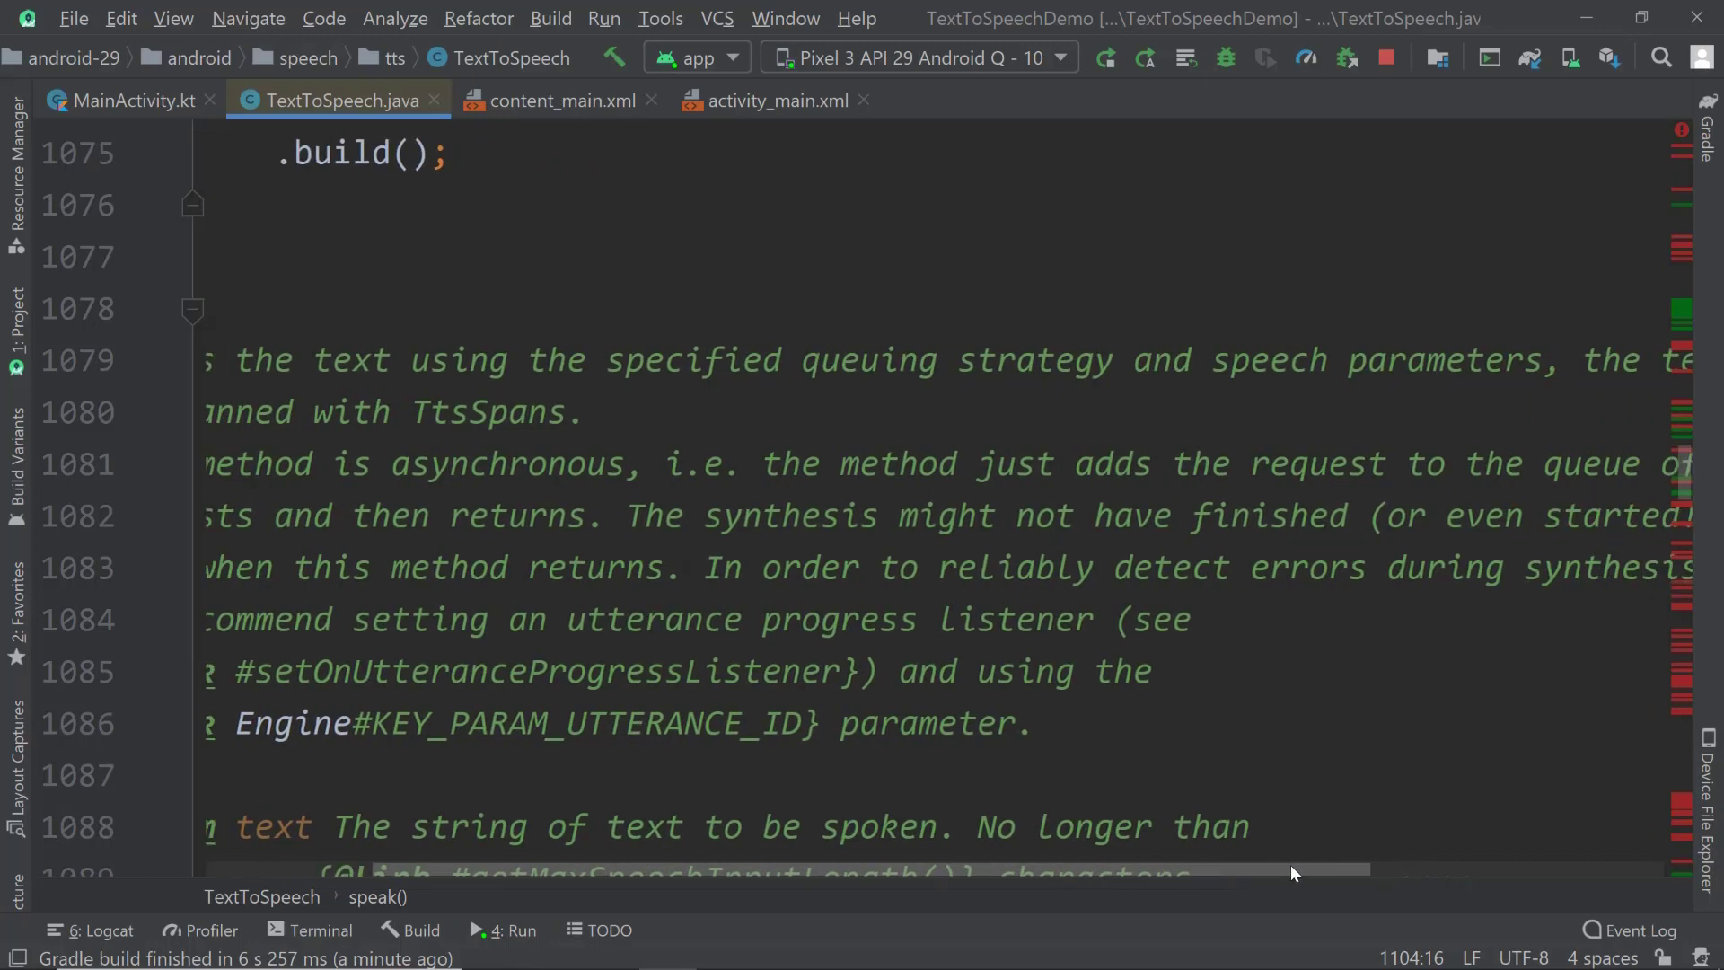
{"action": "scroll", "scroll_direction": "left", "scroll_amount": 3}
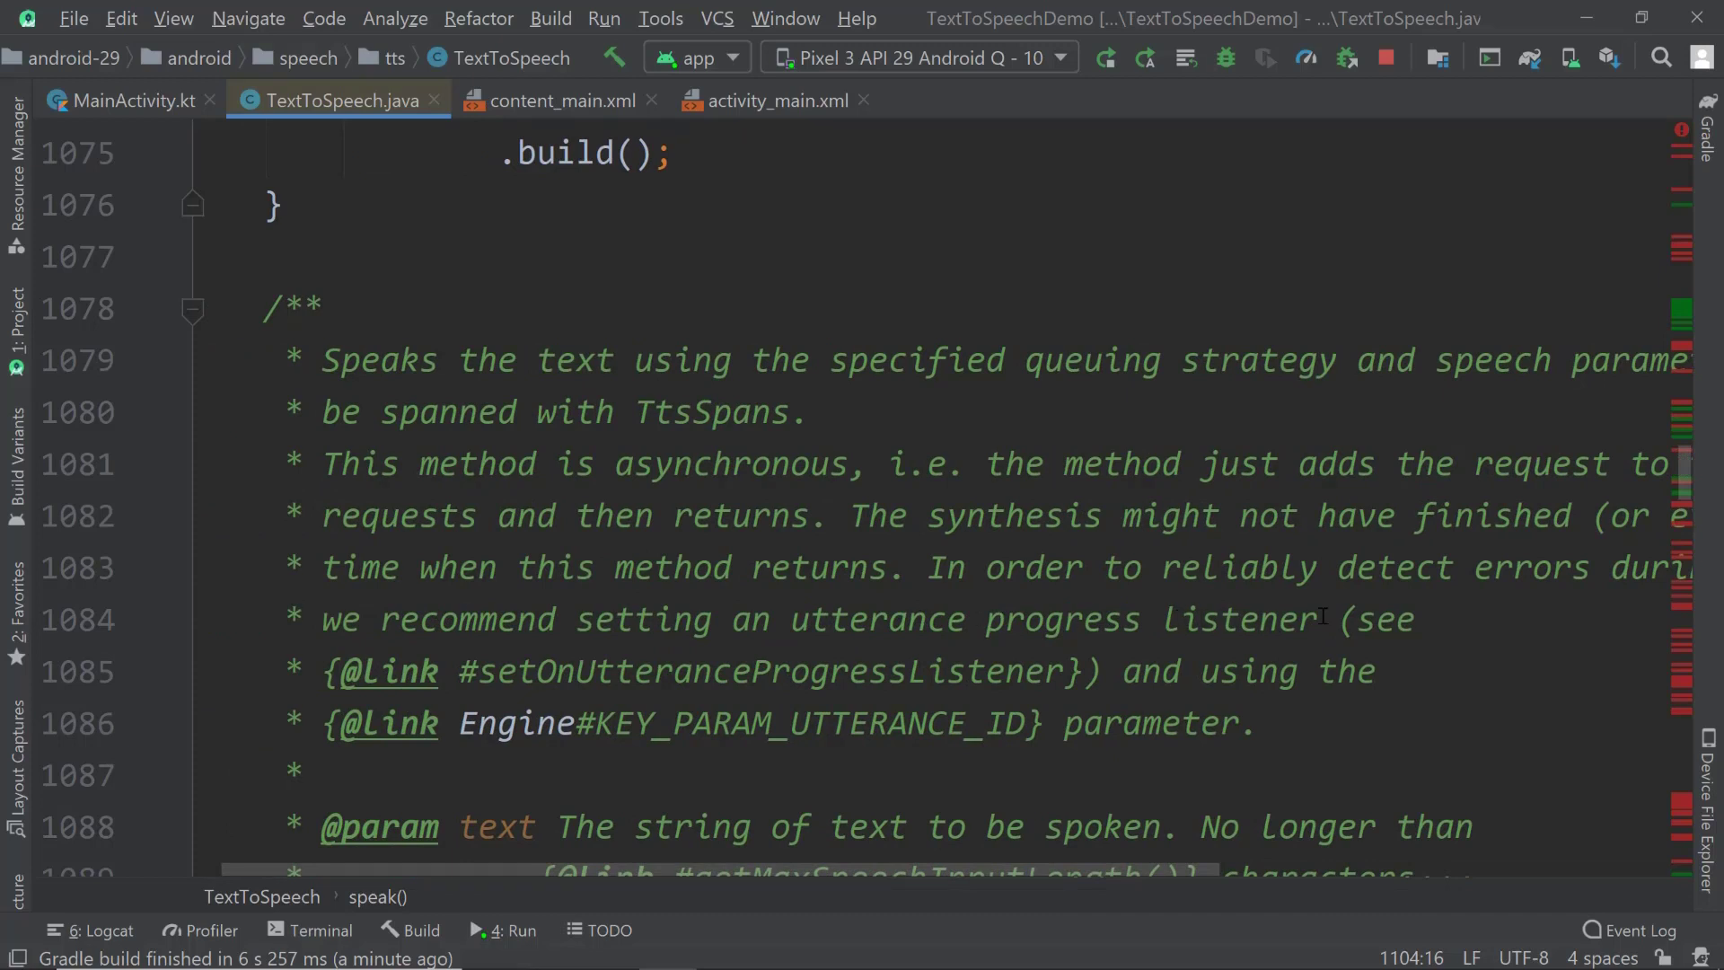
{"action": "mouse_move", "coordinate": [1207, 579]}
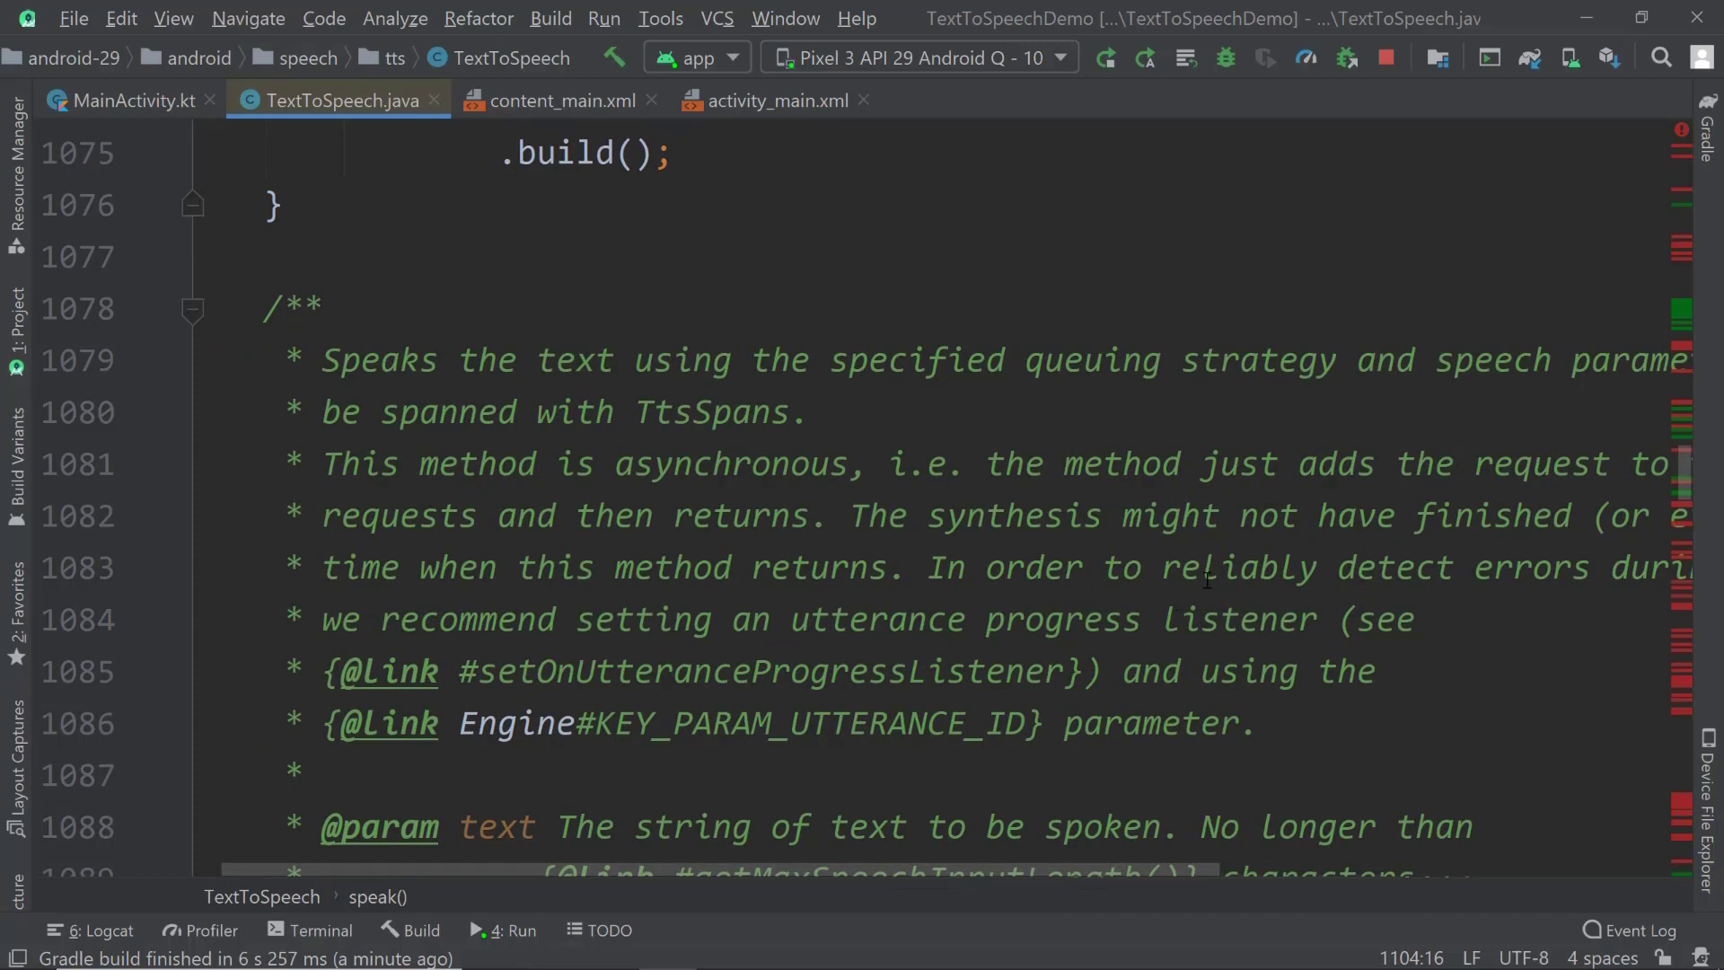
{"action": "mouse_move", "coordinate": [1123, 596]}
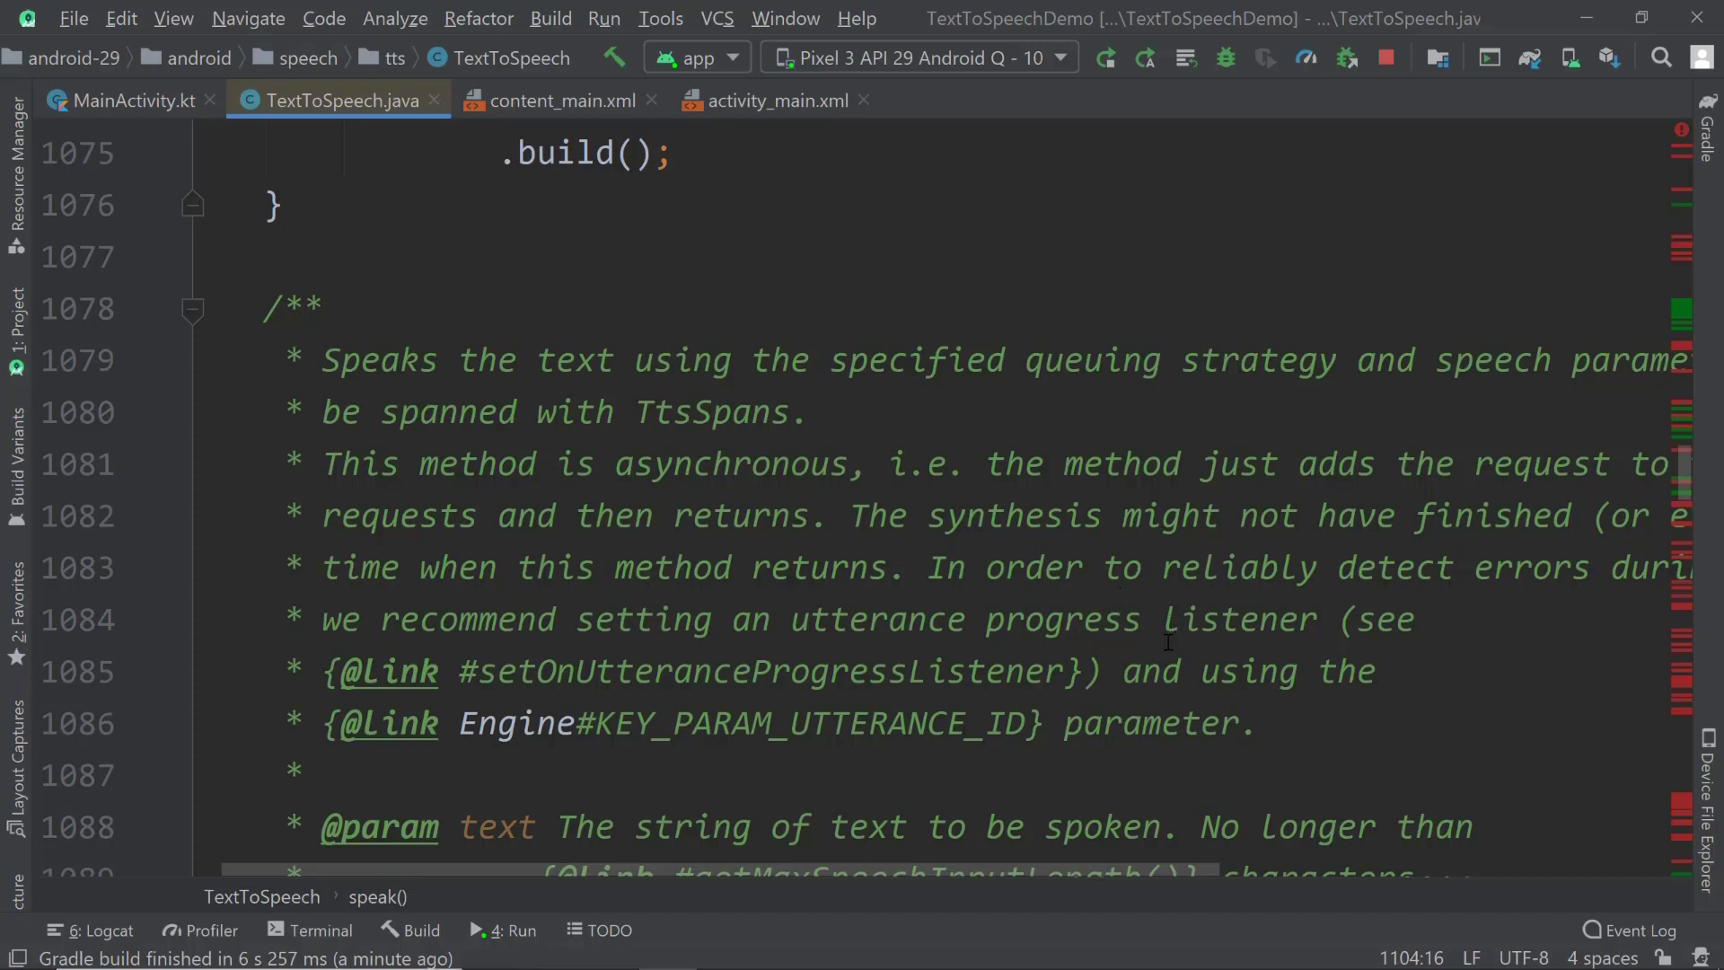
{"action": "mouse_move", "coordinate": [1169, 641]}
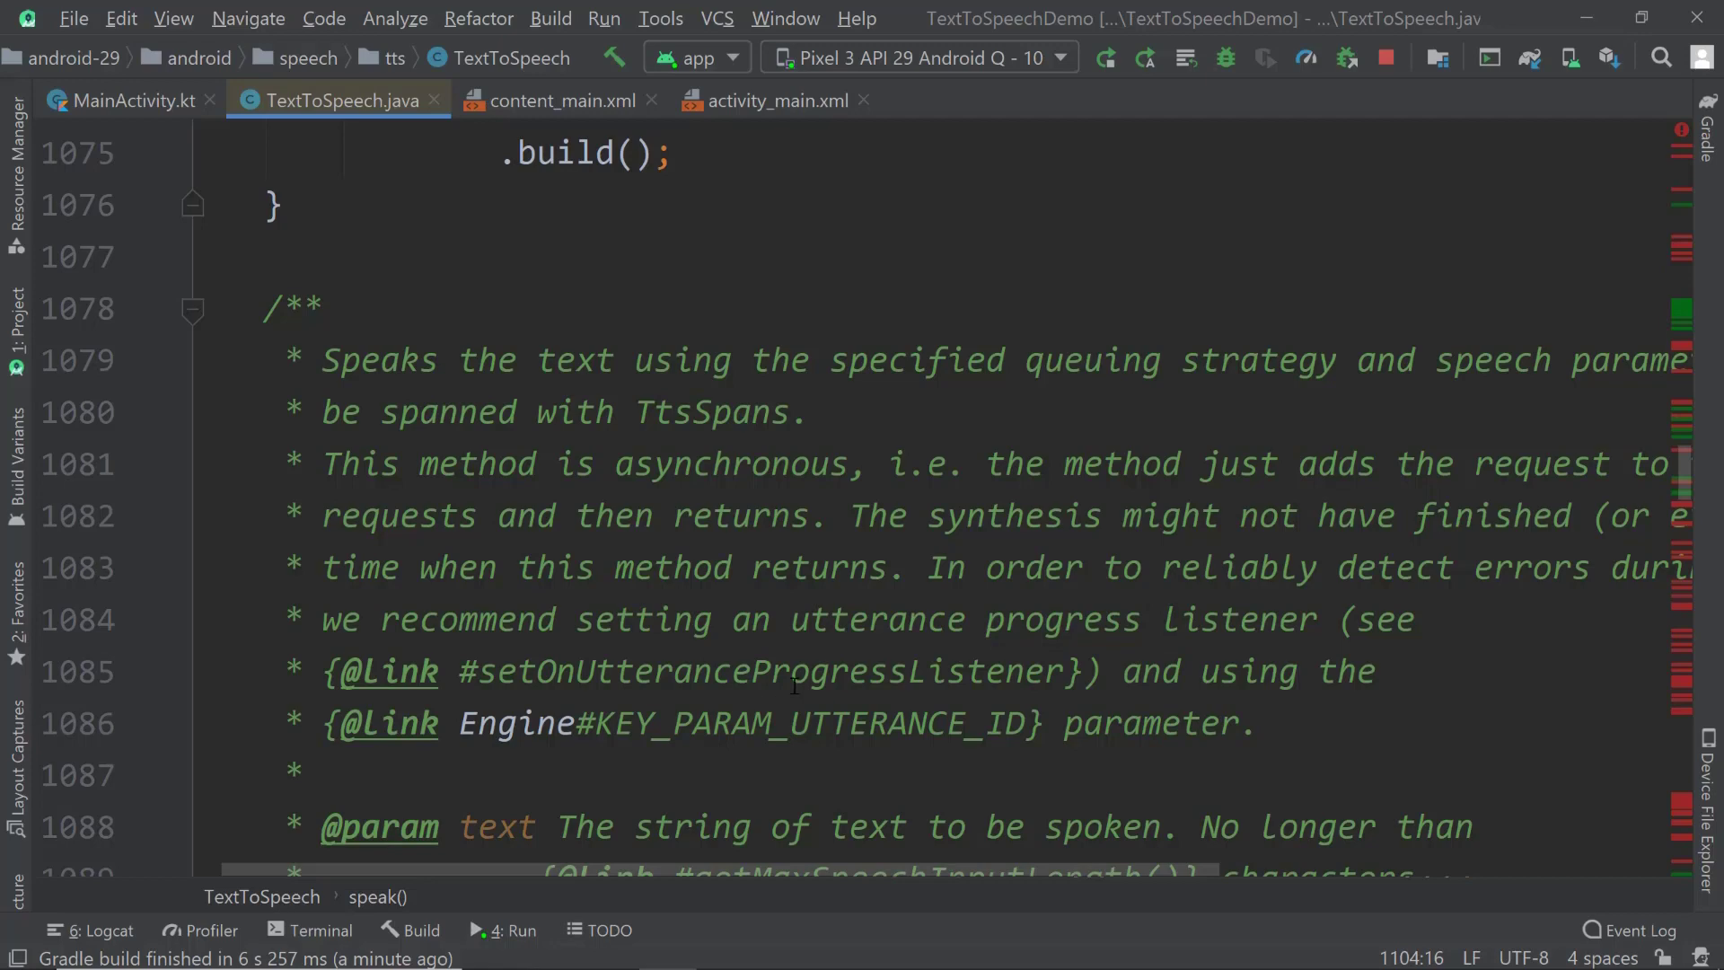
{"action": "scroll", "scroll_direction": "down", "scroll_amount": 3}
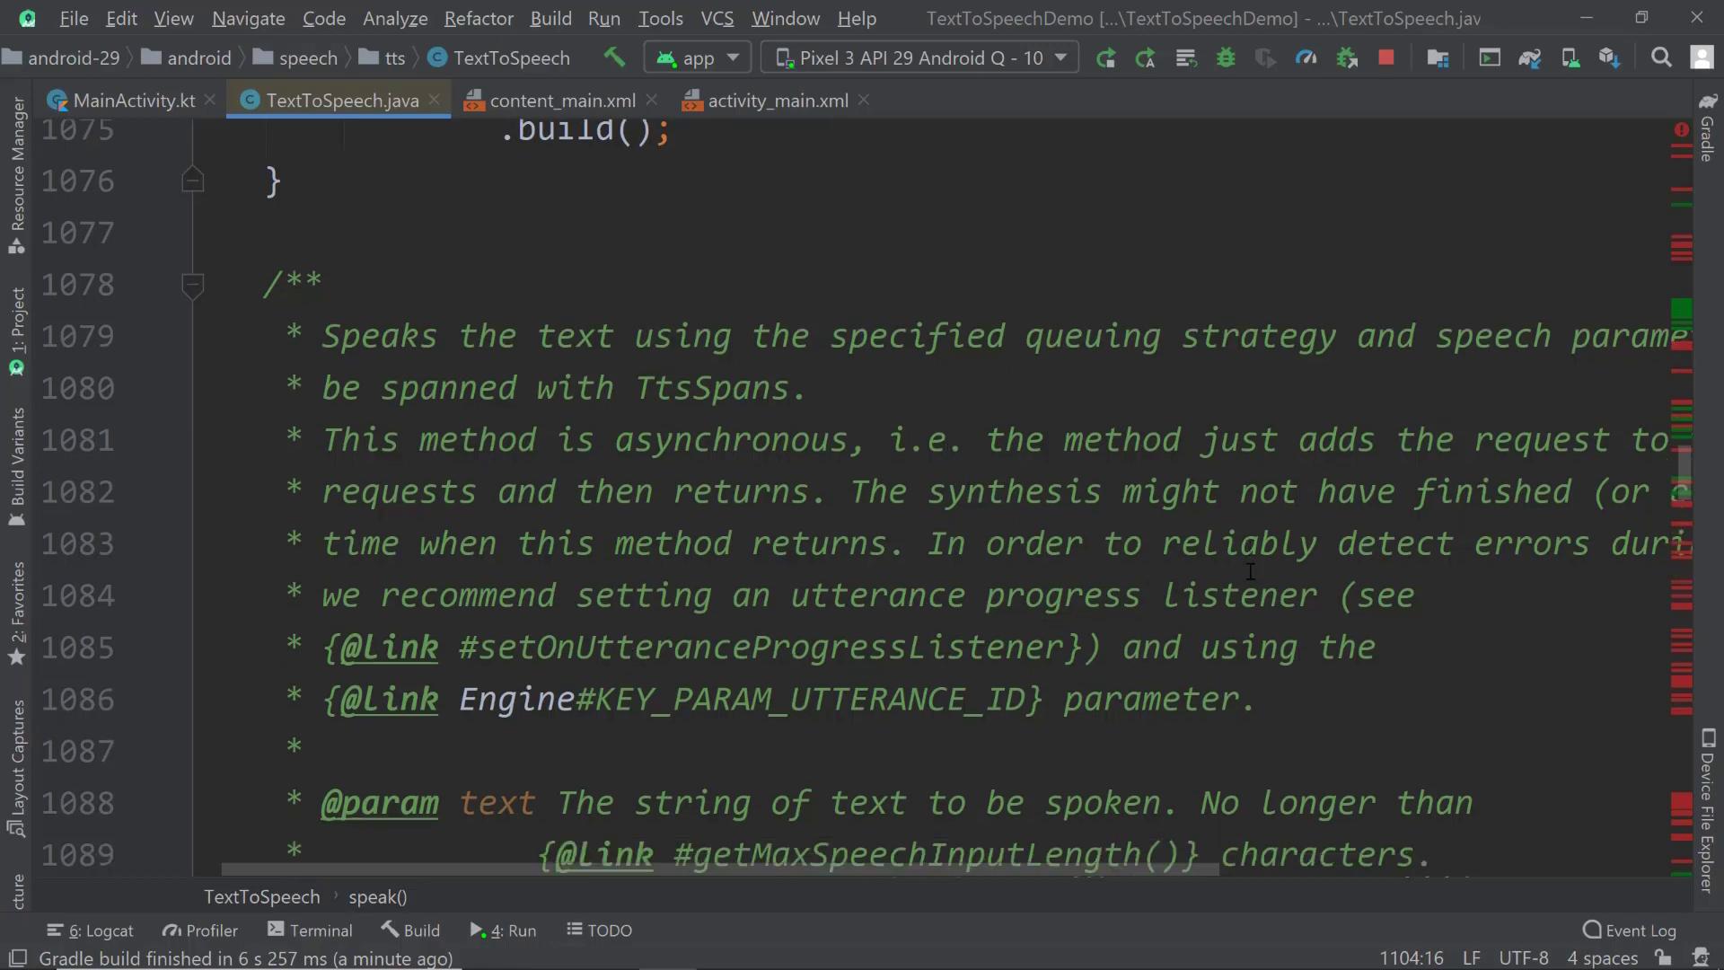
{"action": "scroll", "scroll_direction": "down", "scroll_amount": 3}
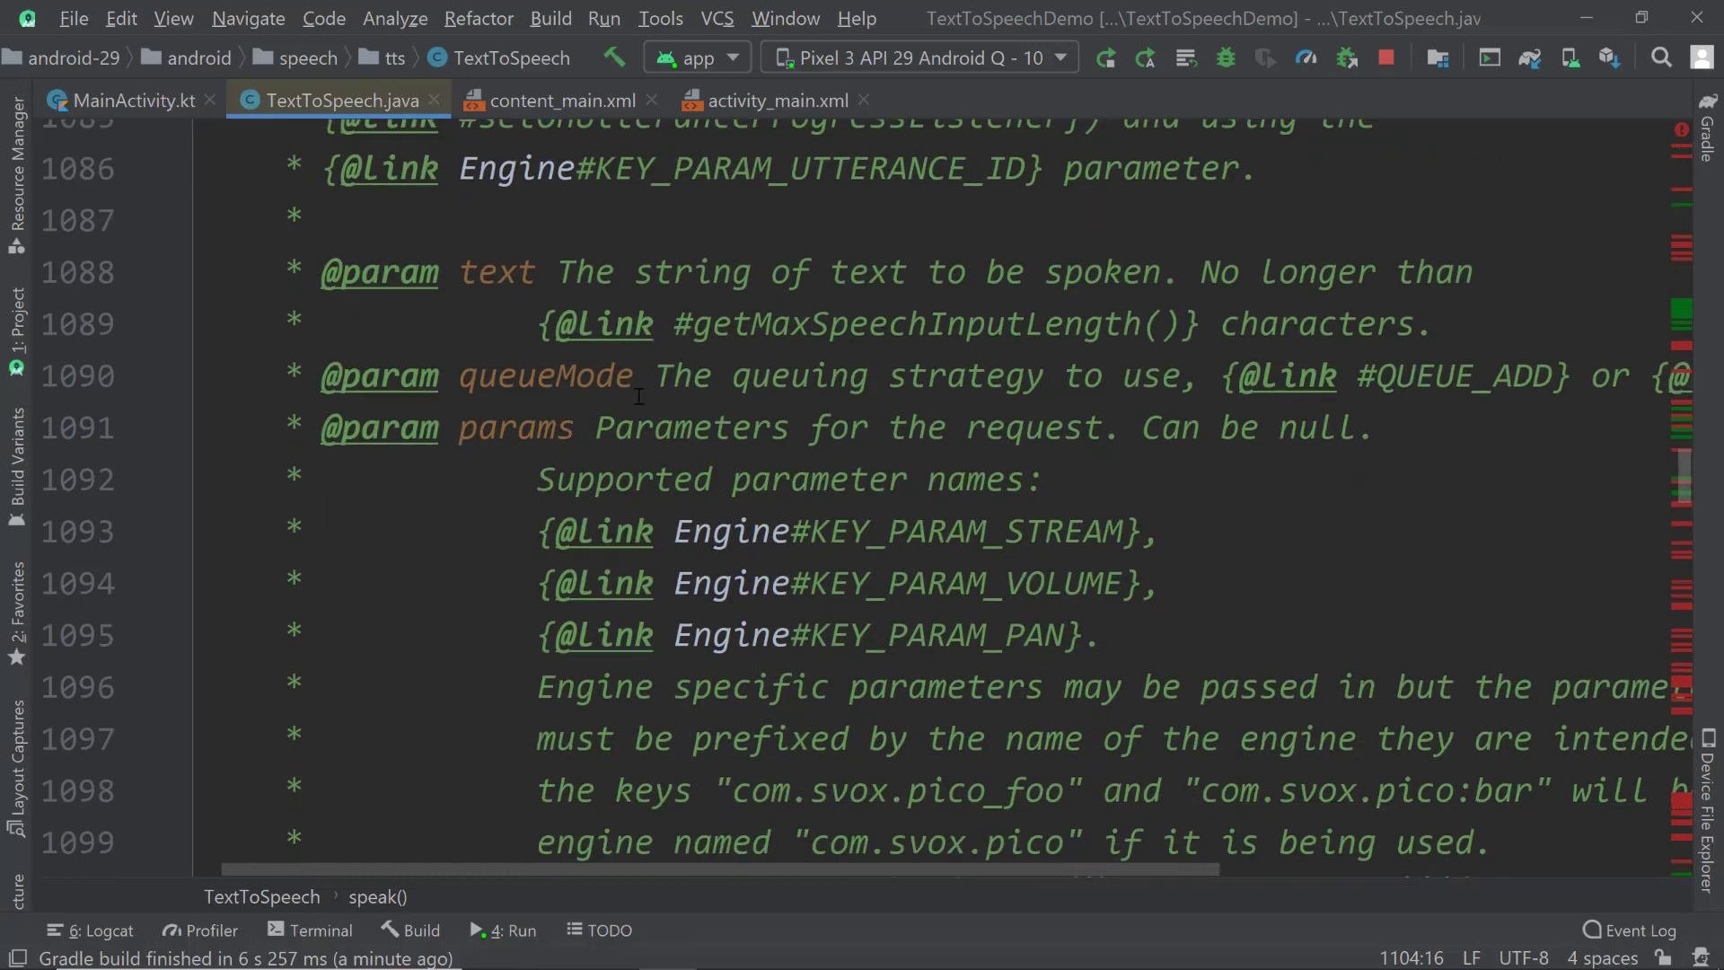
- Highlight the queueMode and utteranceId parameters in the speak() documentation
{"action": "double_click", "coordinate": [495, 271]}
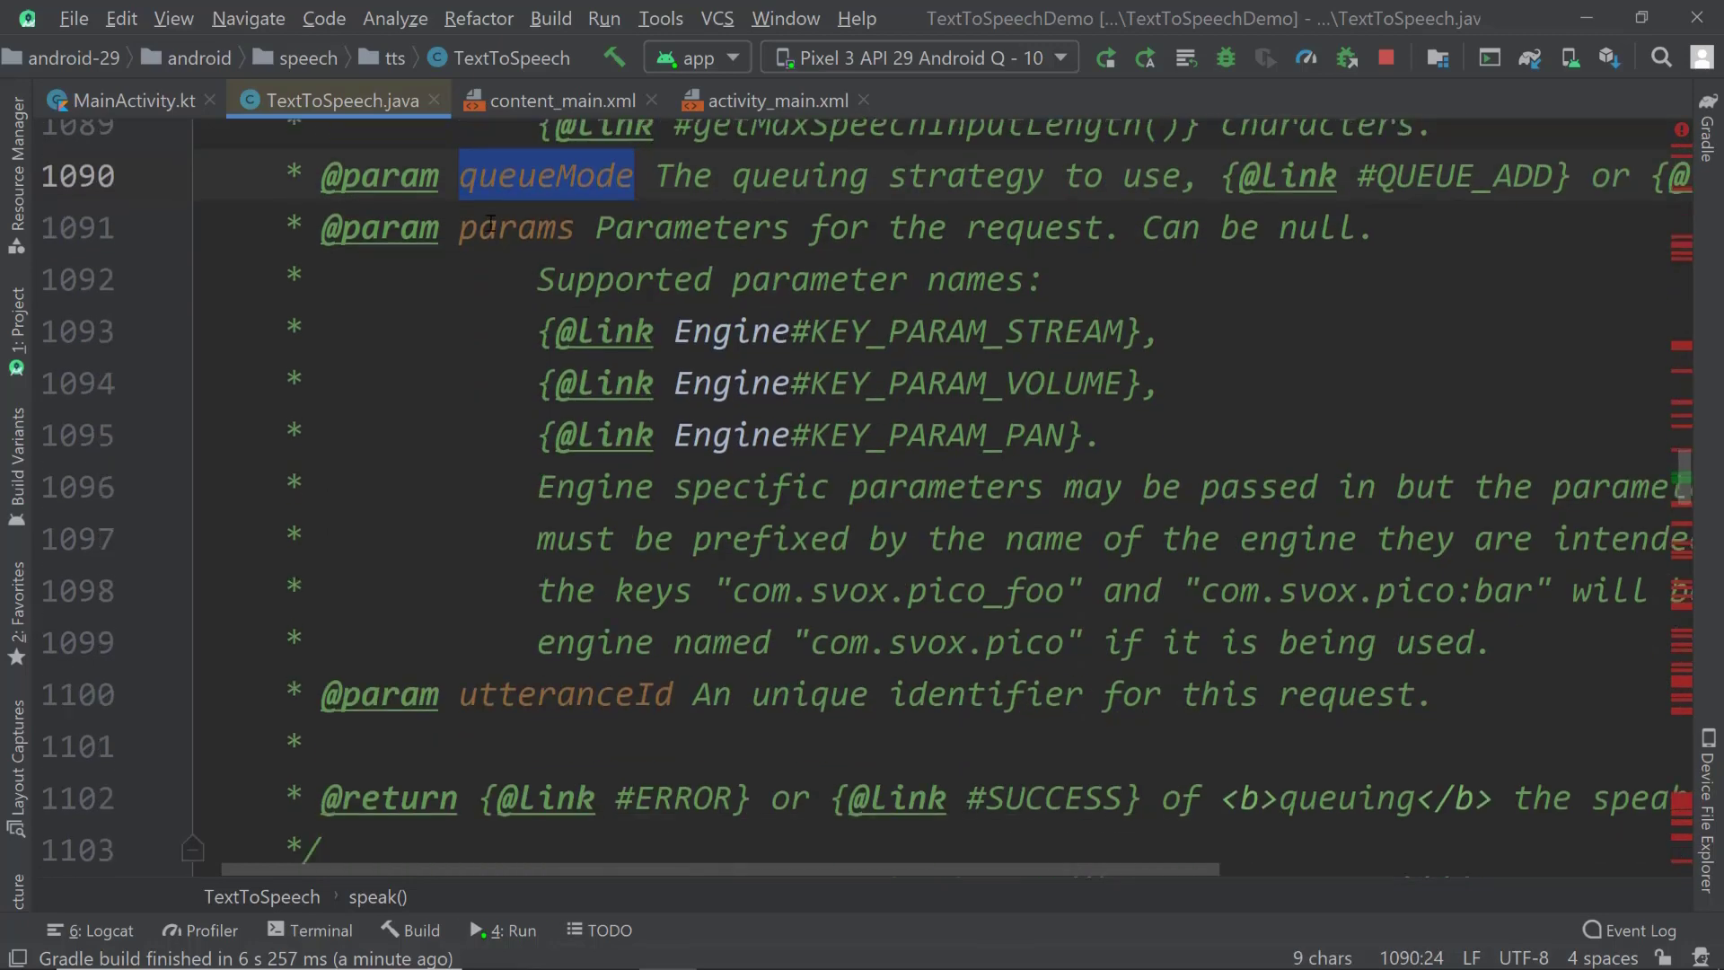
{"action": "mouse_move", "coordinate": [1072, 227]}
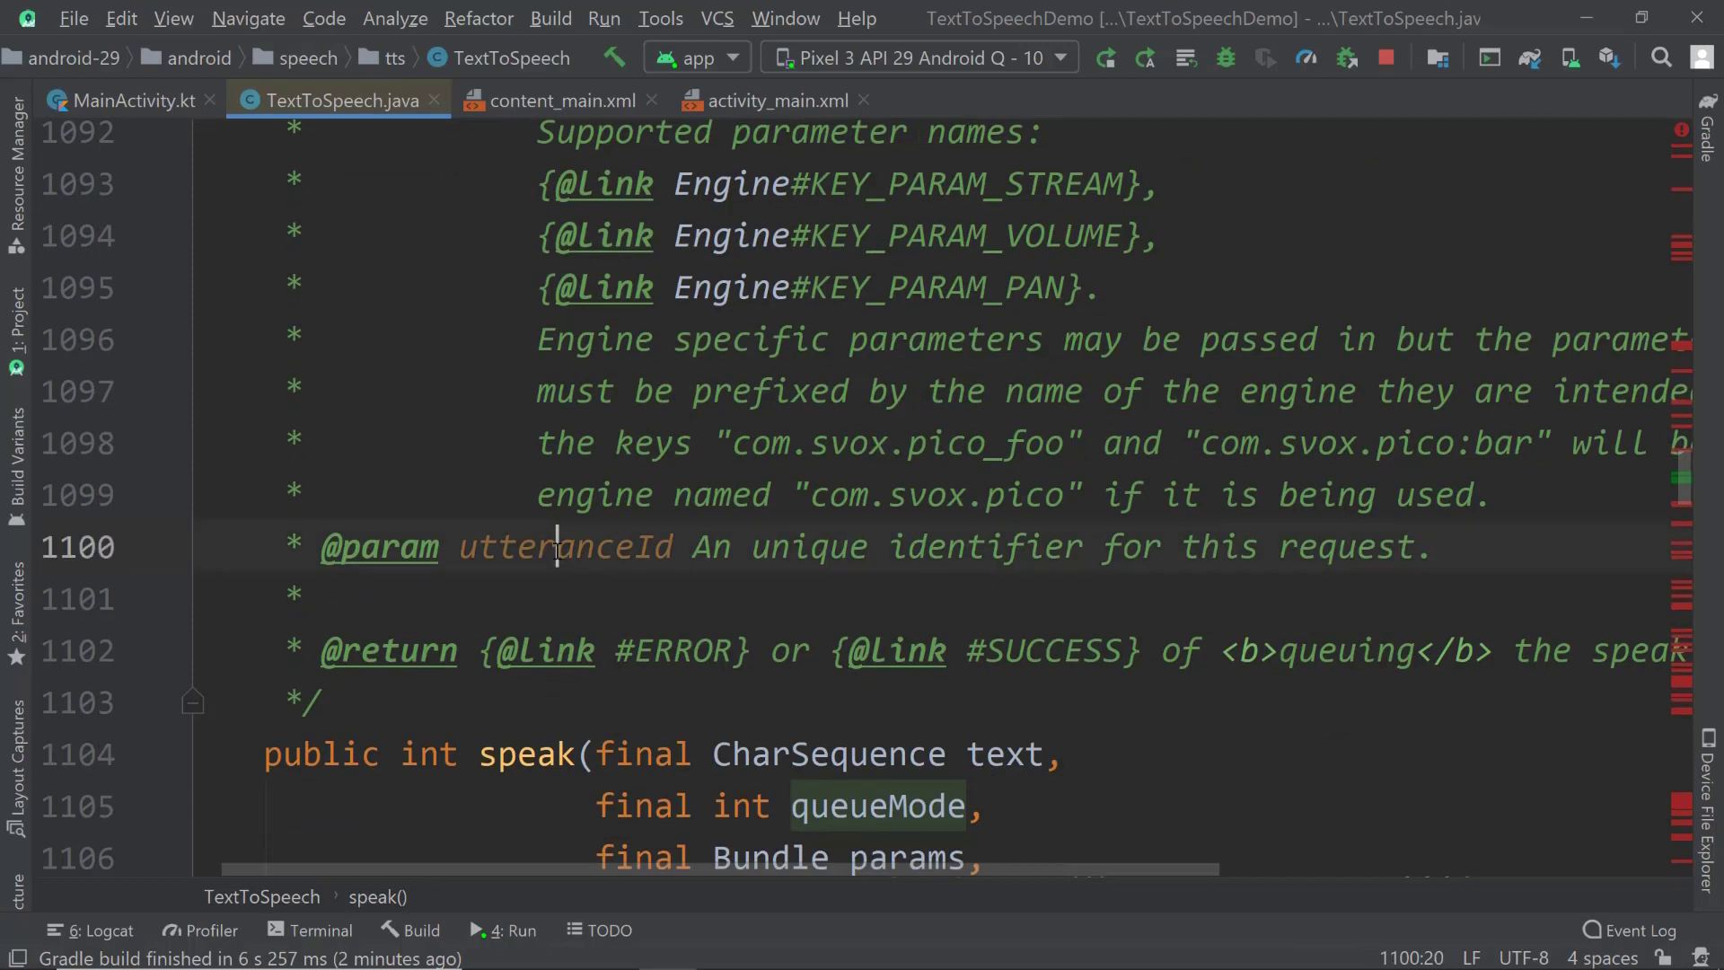
{"action": "double_click", "coordinate": [564, 547]}
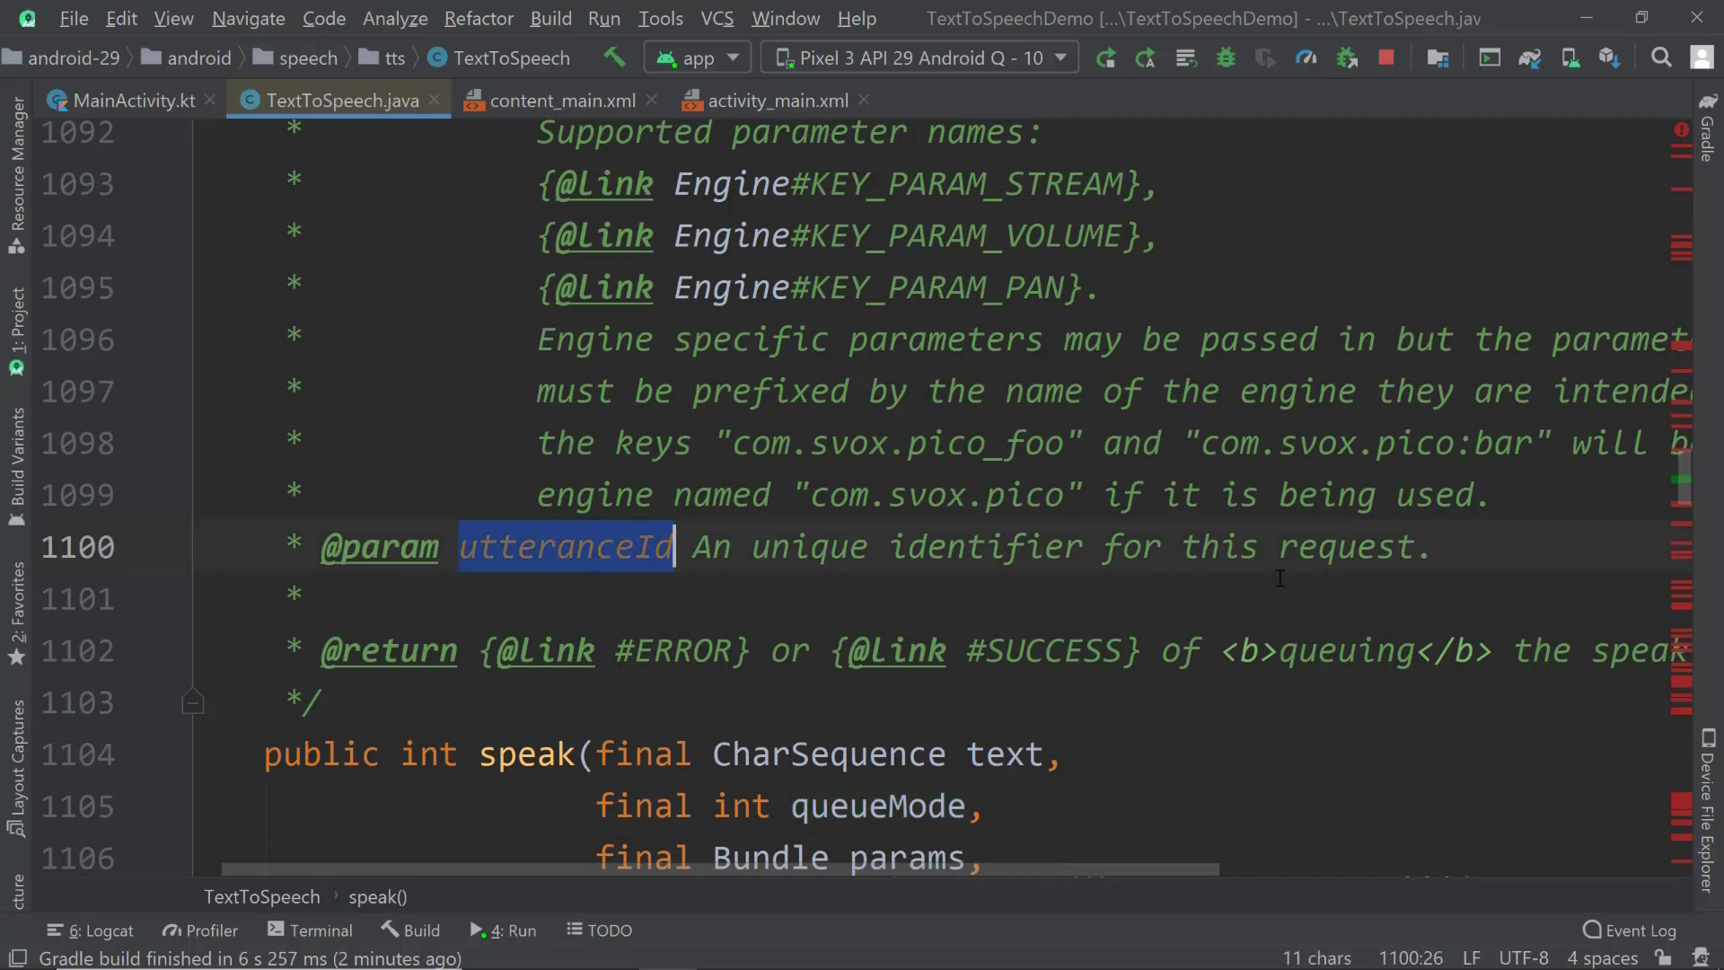
{"action": "left_click", "coordinate": [1352, 547]}
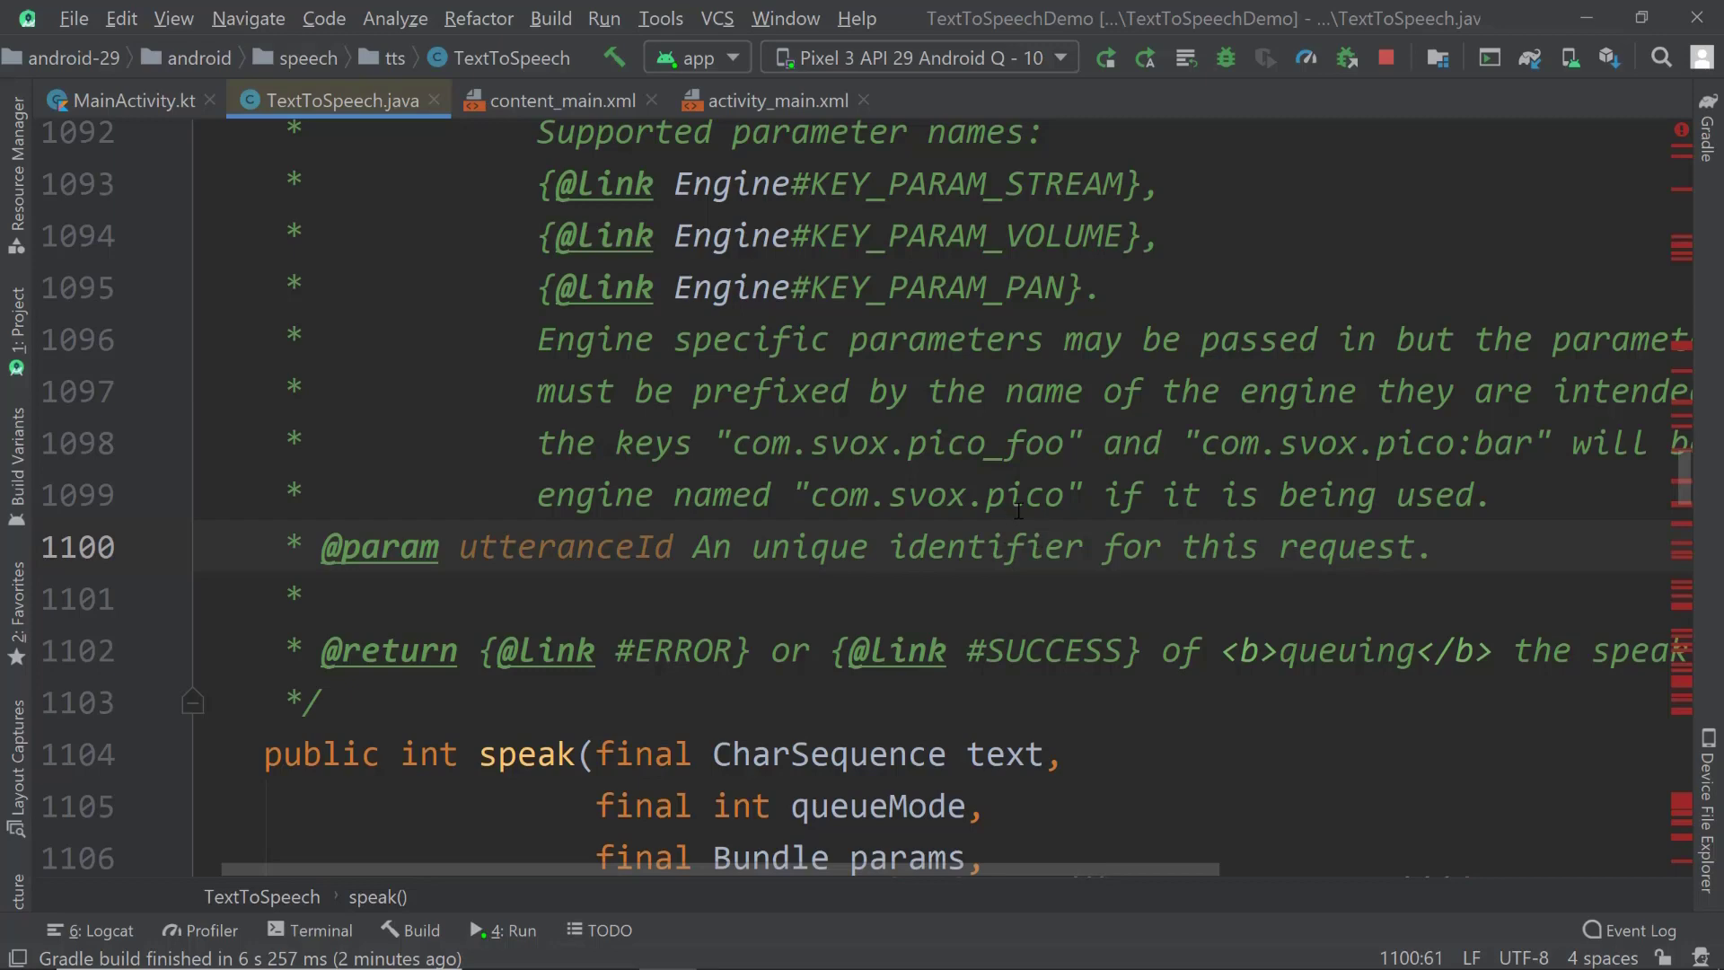
{"action": "left_click", "coordinate": [122, 100]}
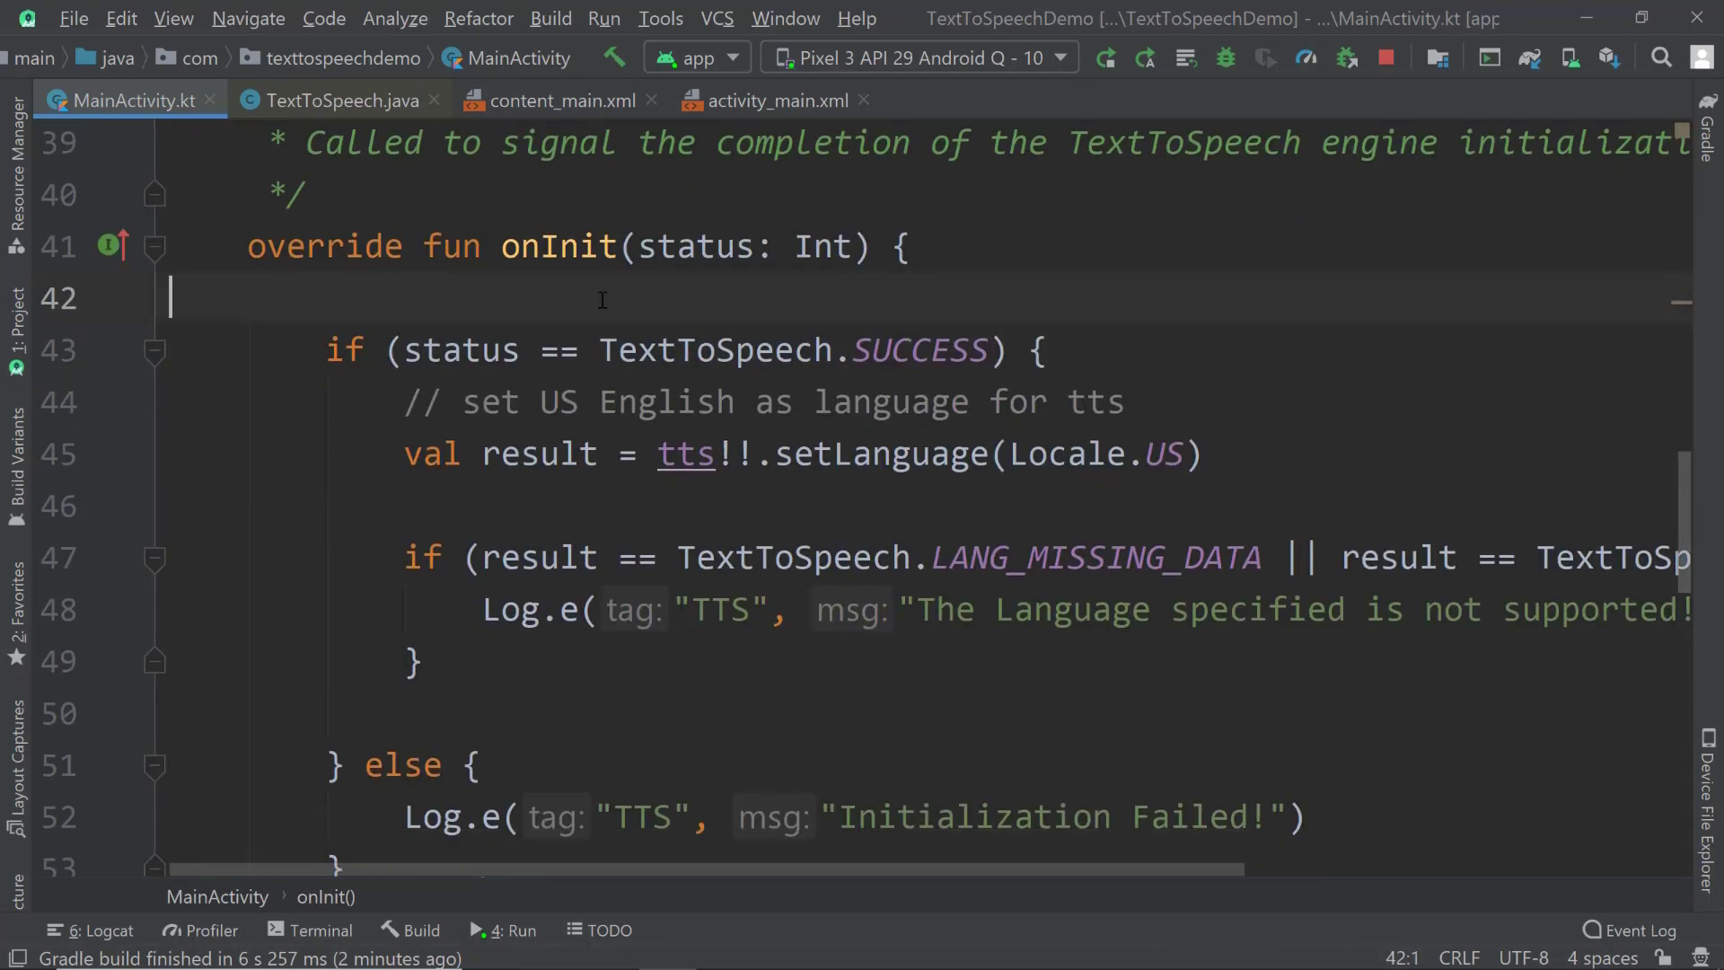
- Highlight onInit's status: Int parameter, the SUCCESS check and the tts.setLanguage(Locale.US) call
{"action": "double_click", "coordinate": [695, 245]}
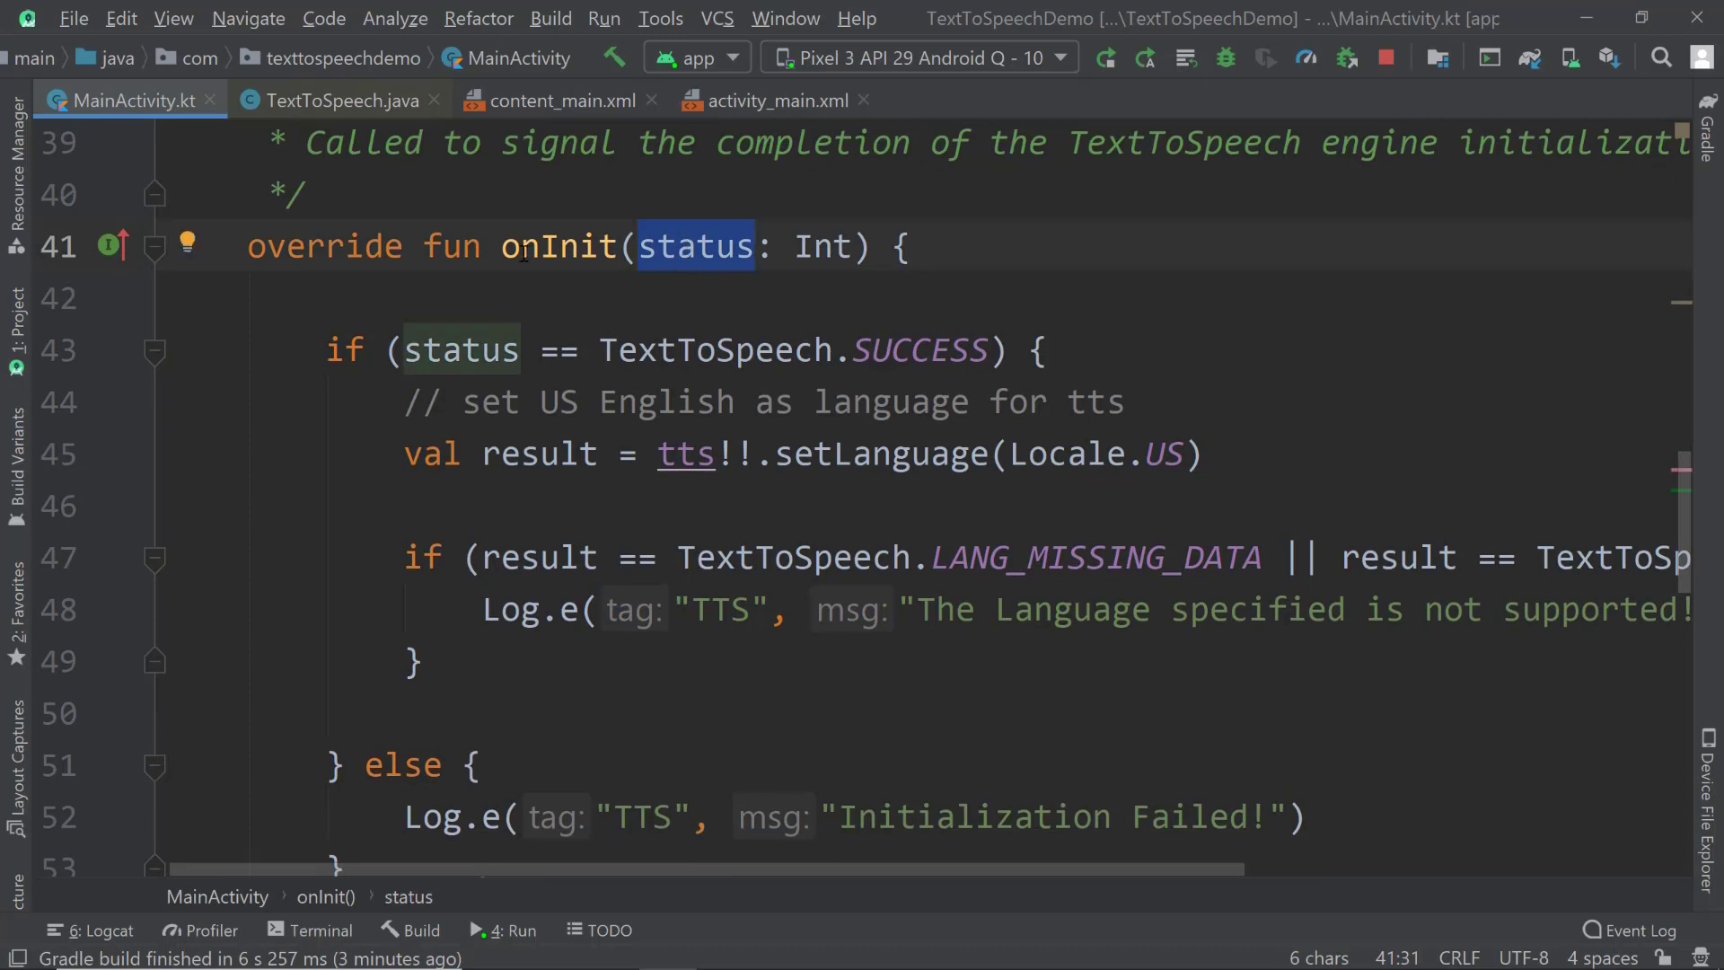
{"action": "double_click", "coordinate": [557, 245]}
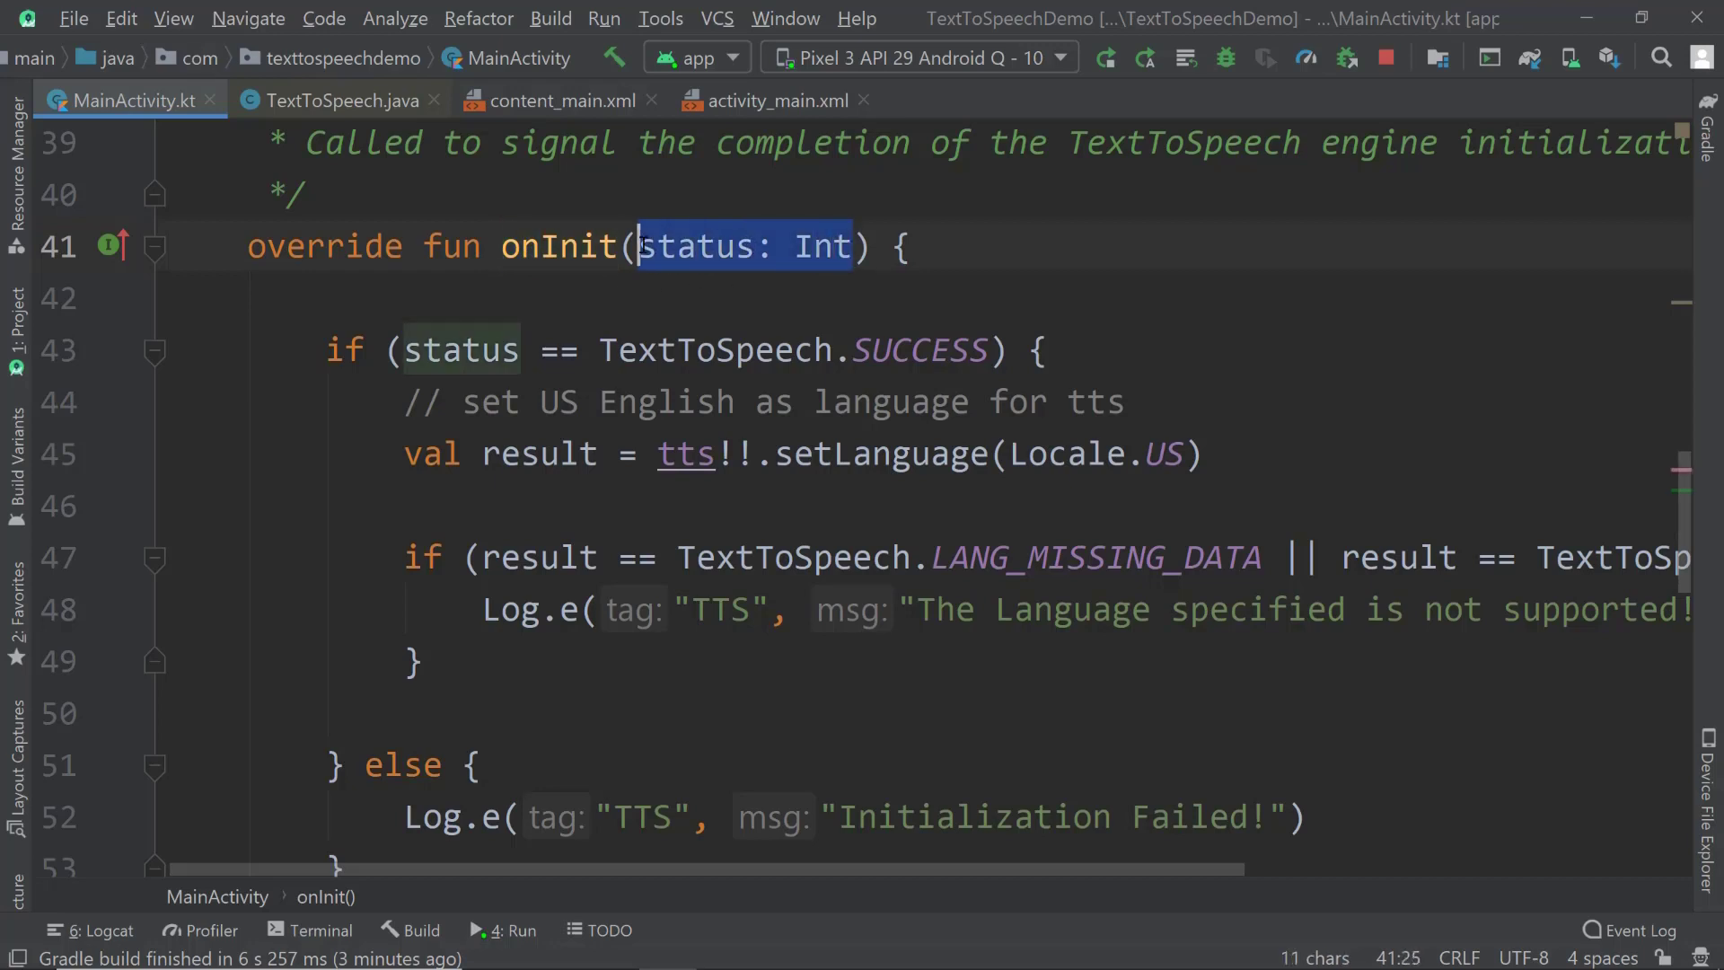
{"action": "left_click", "coordinate": [327, 349]}
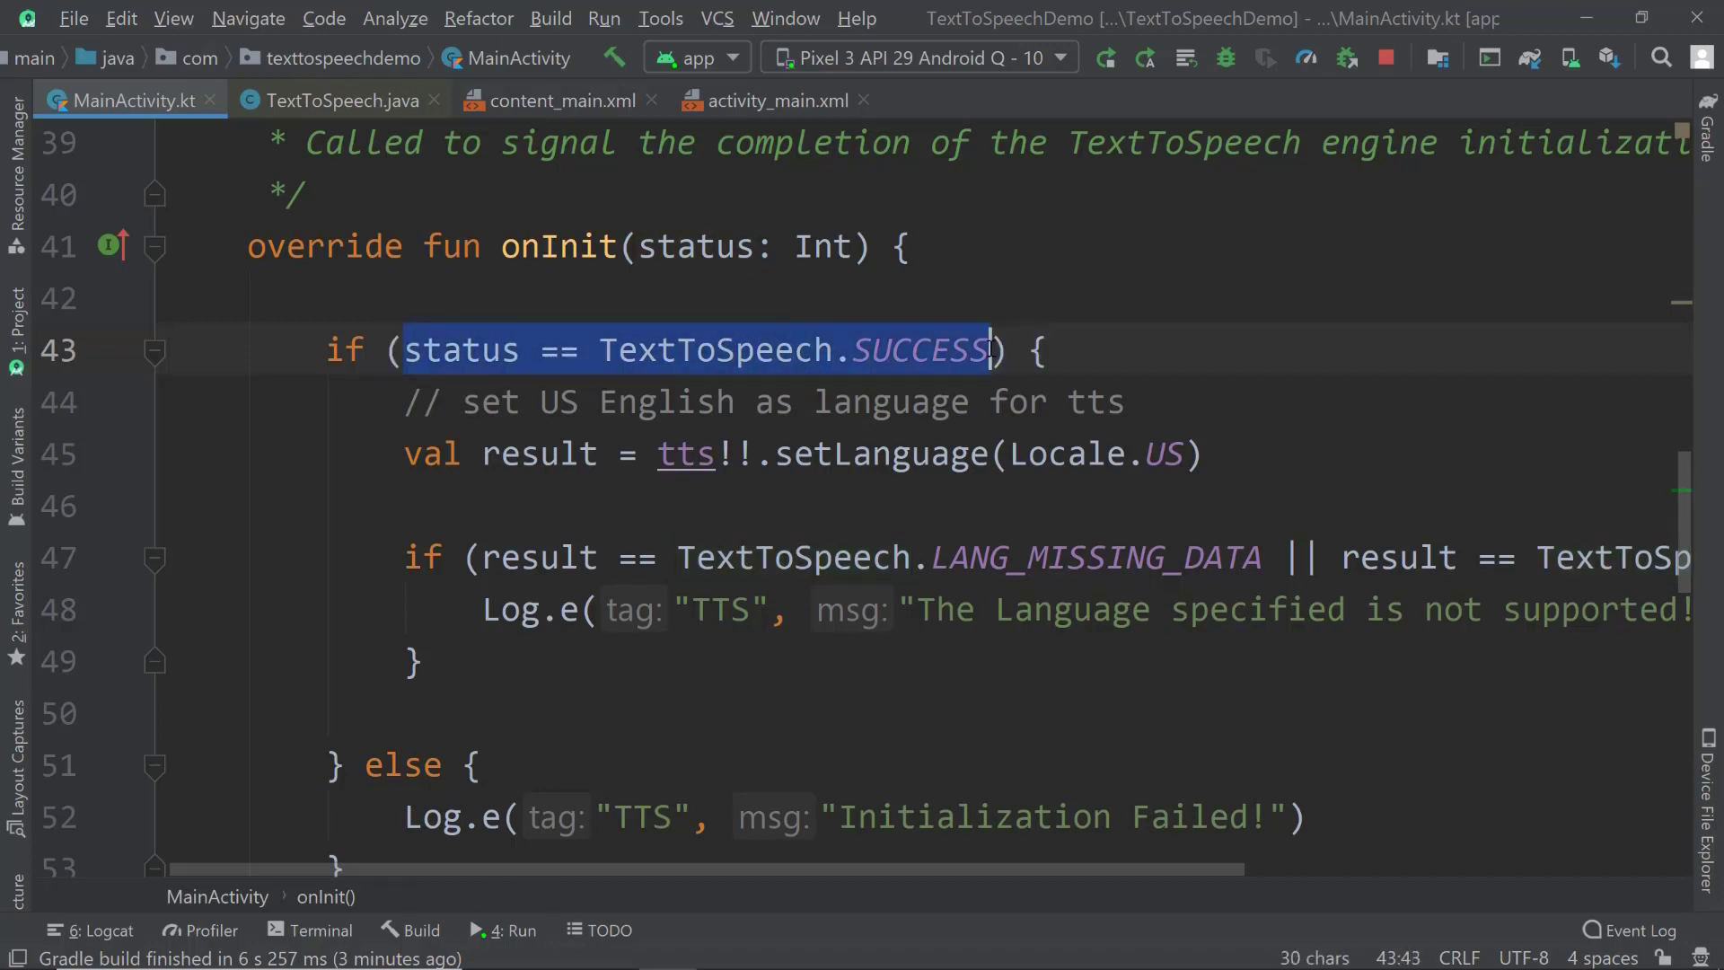
{"action": "left_click", "coordinate": [1203, 453]}
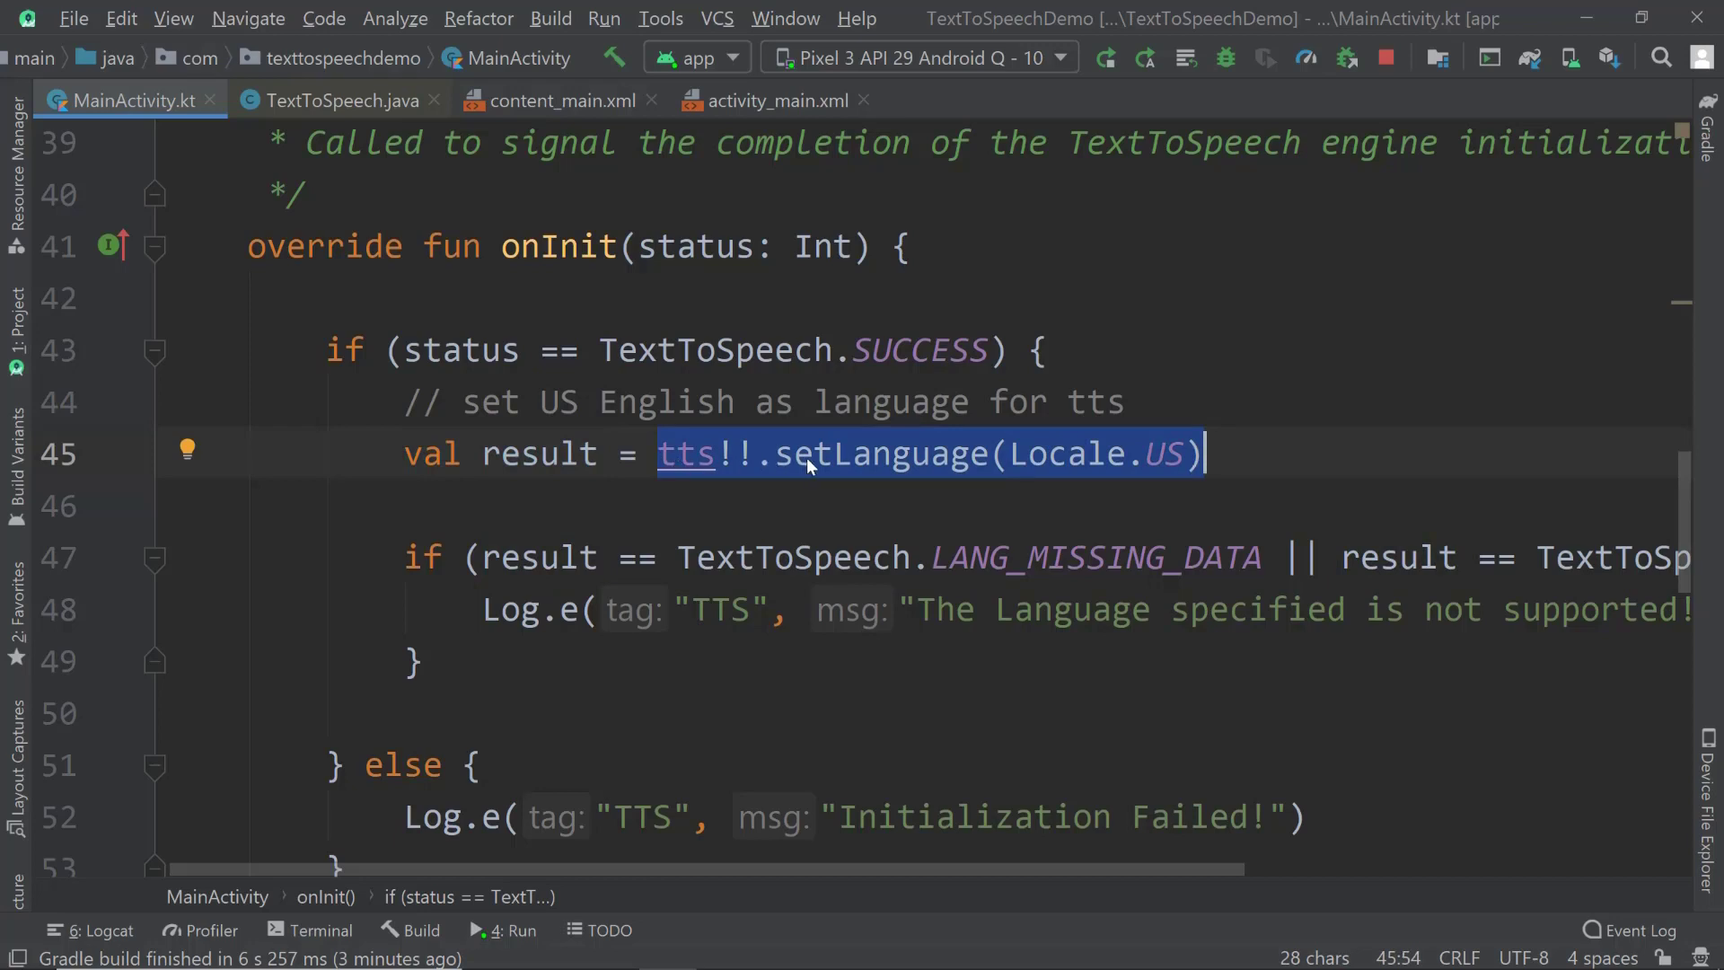
{"action": "mouse_move", "coordinate": [1143, 466]}
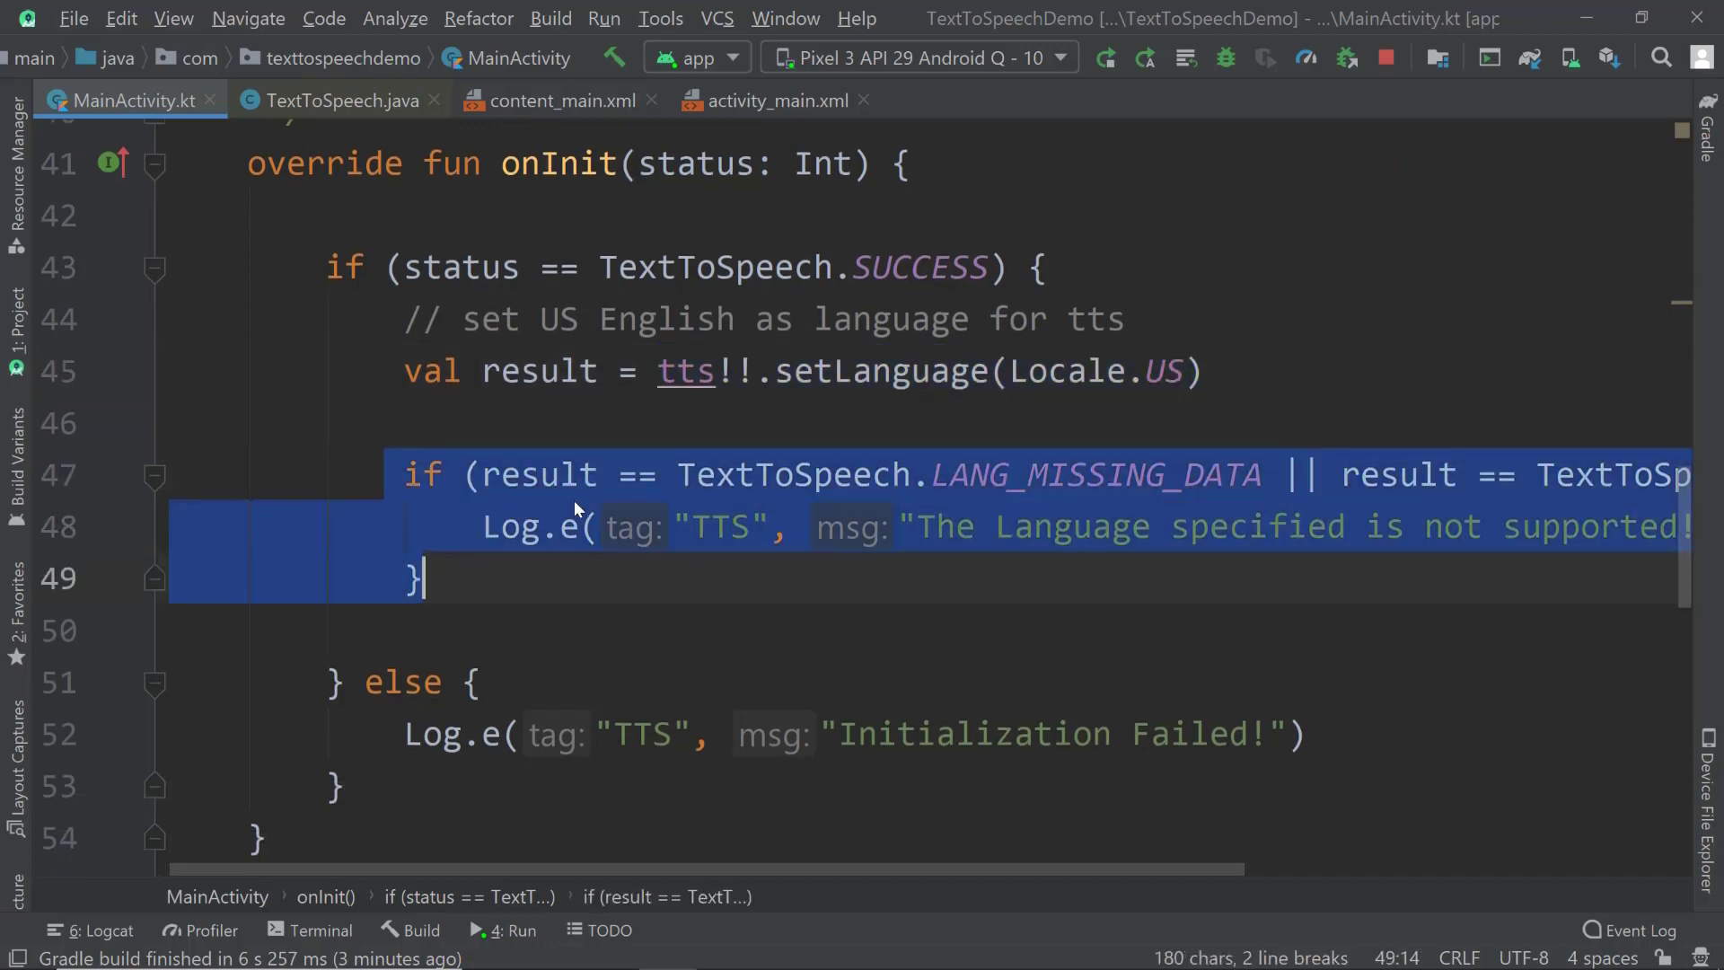
{"action": "double_click", "coordinate": [794, 474]}
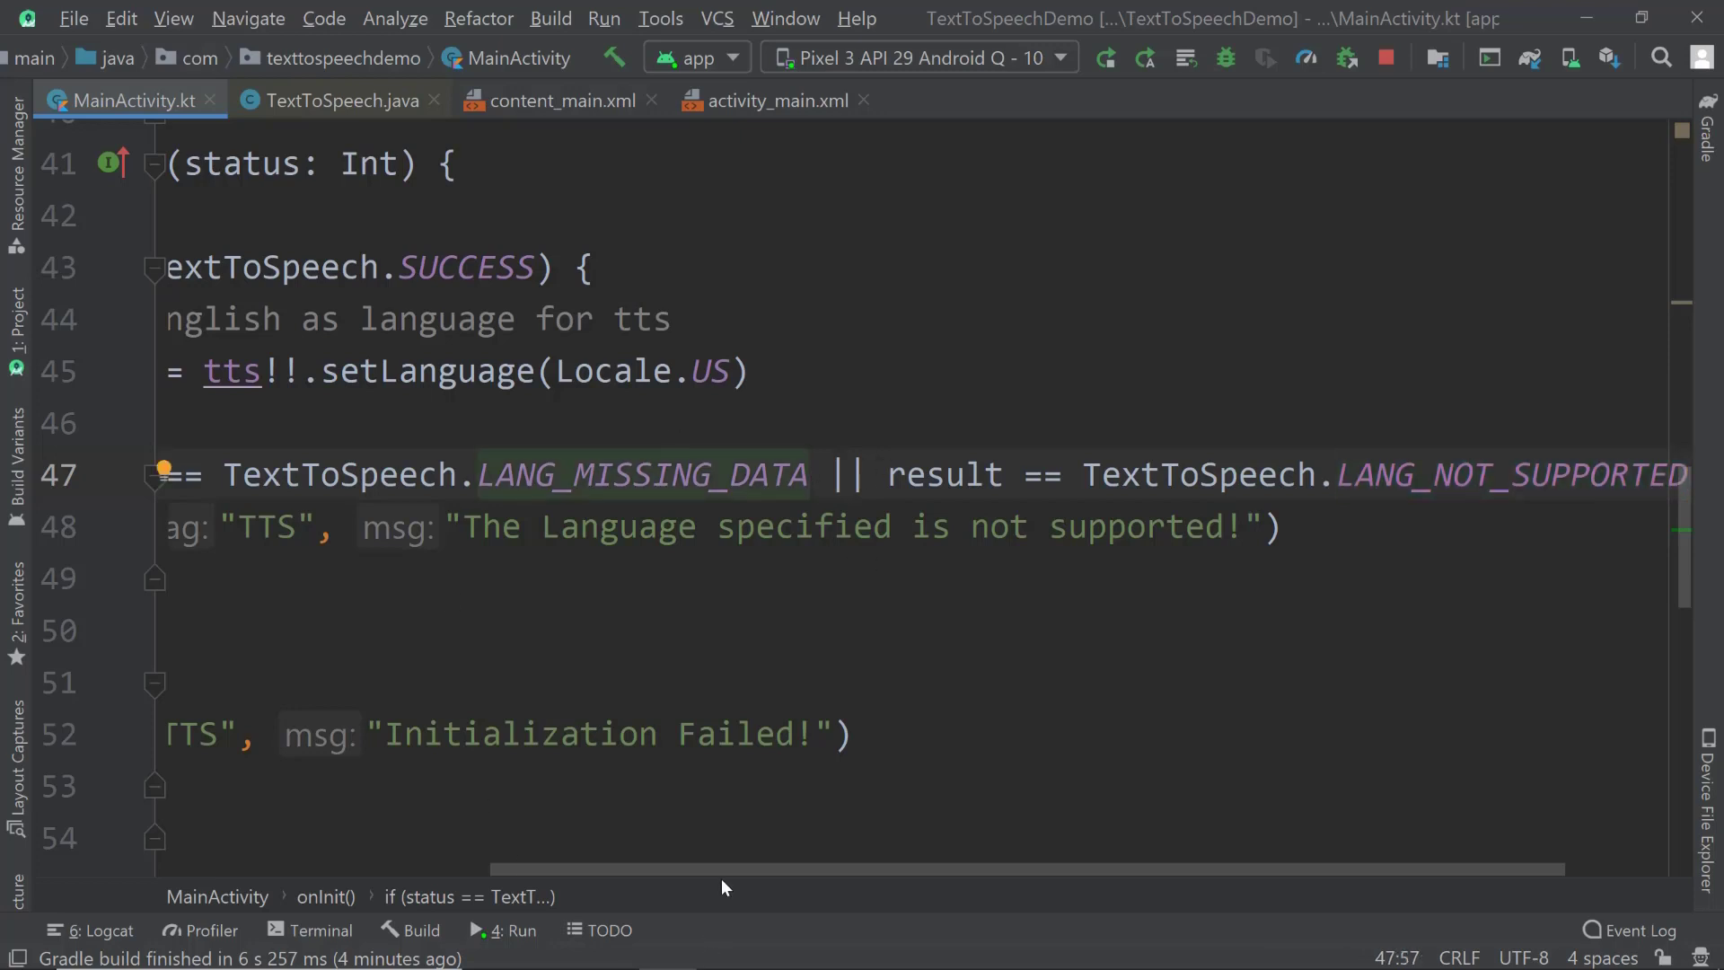
{"action": "scroll", "scroll_direction": "left", "scroll_amount": 3}
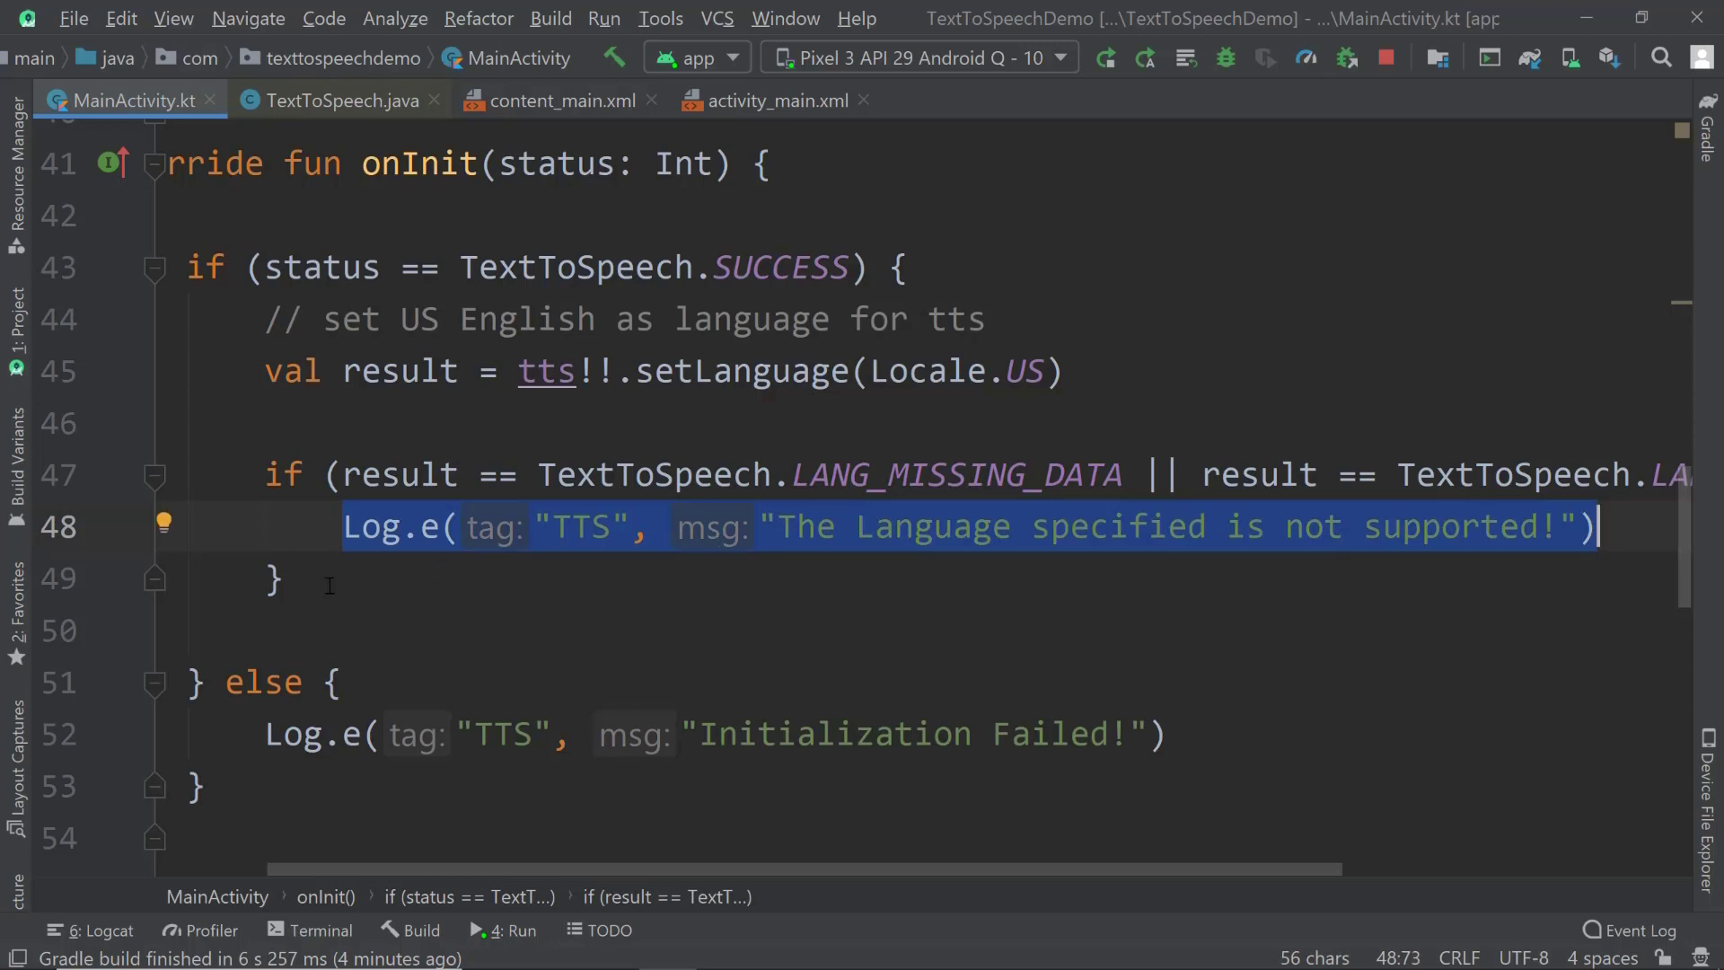
{"action": "mouse_move", "coordinate": [503, 560]}
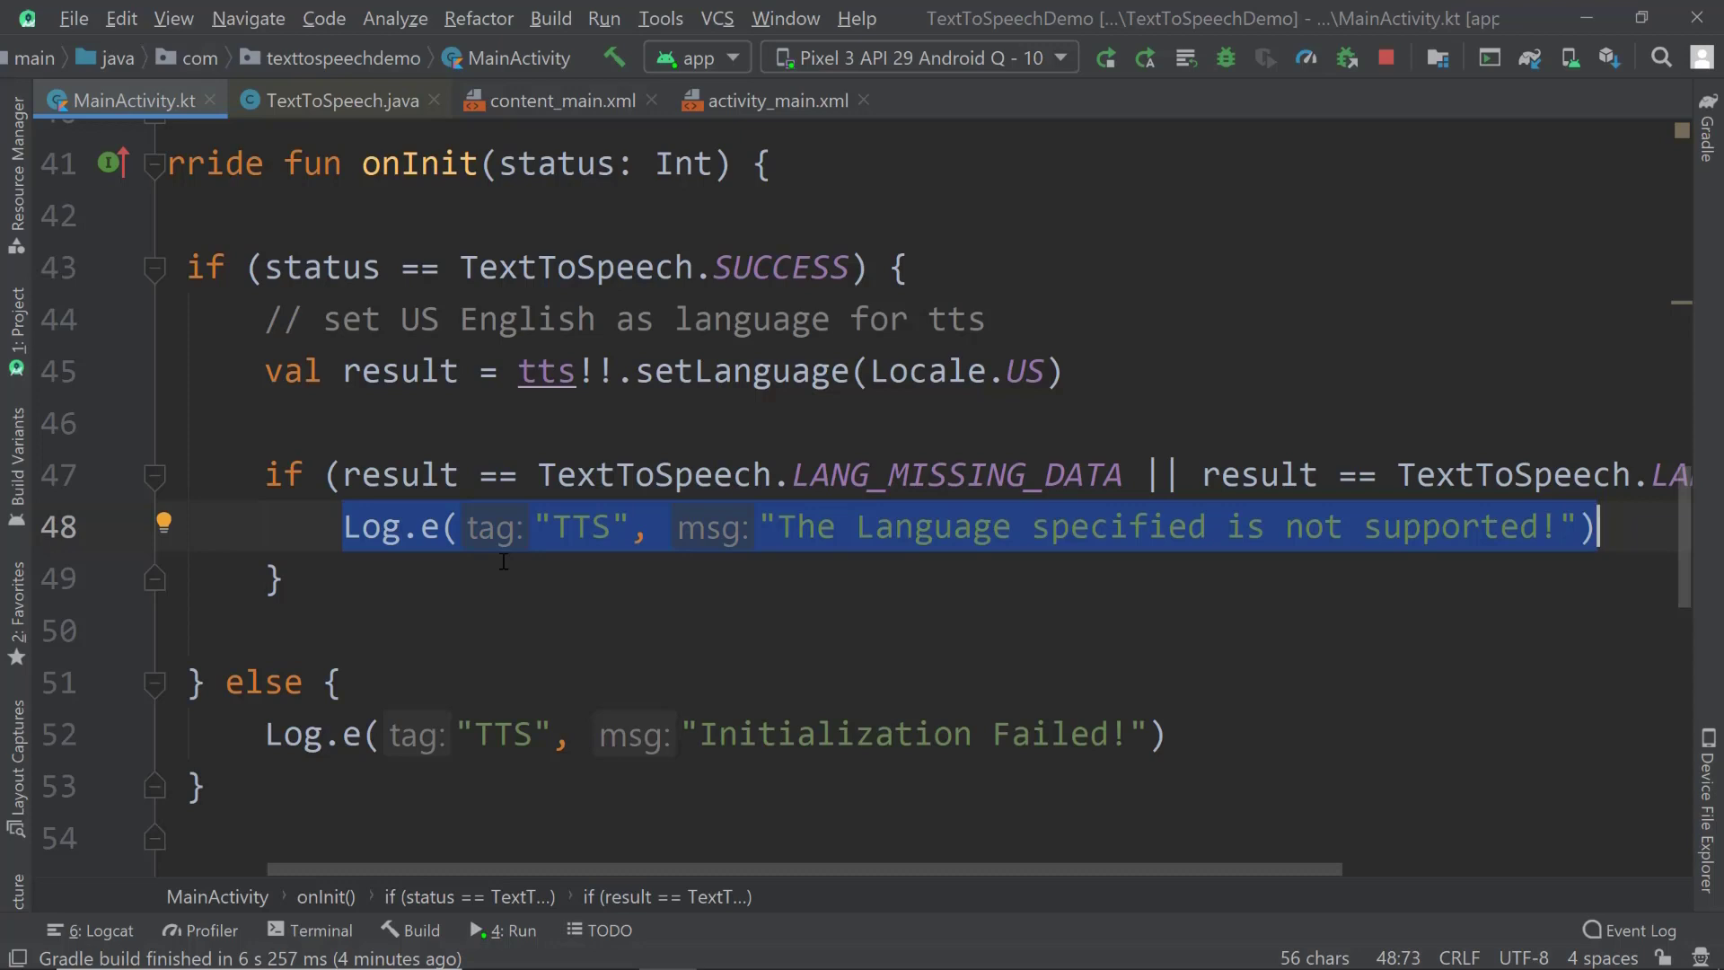
{"action": "mouse_move", "coordinate": [496, 573]}
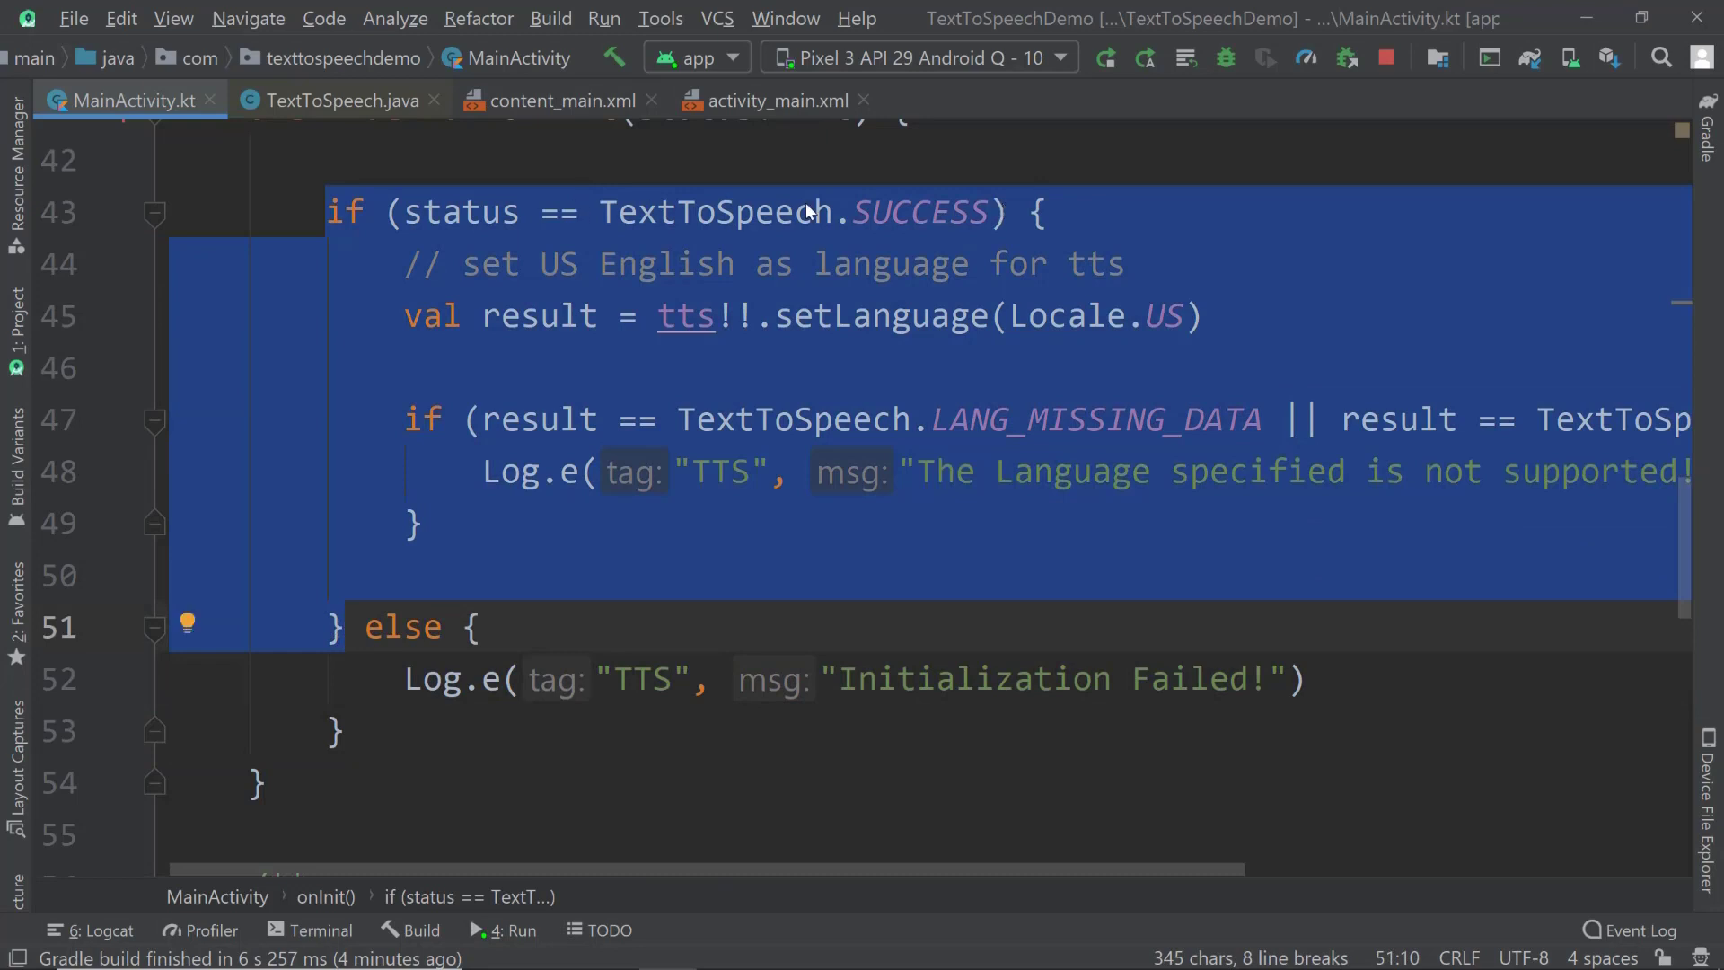
{"action": "left_click", "coordinate": [586, 211]}
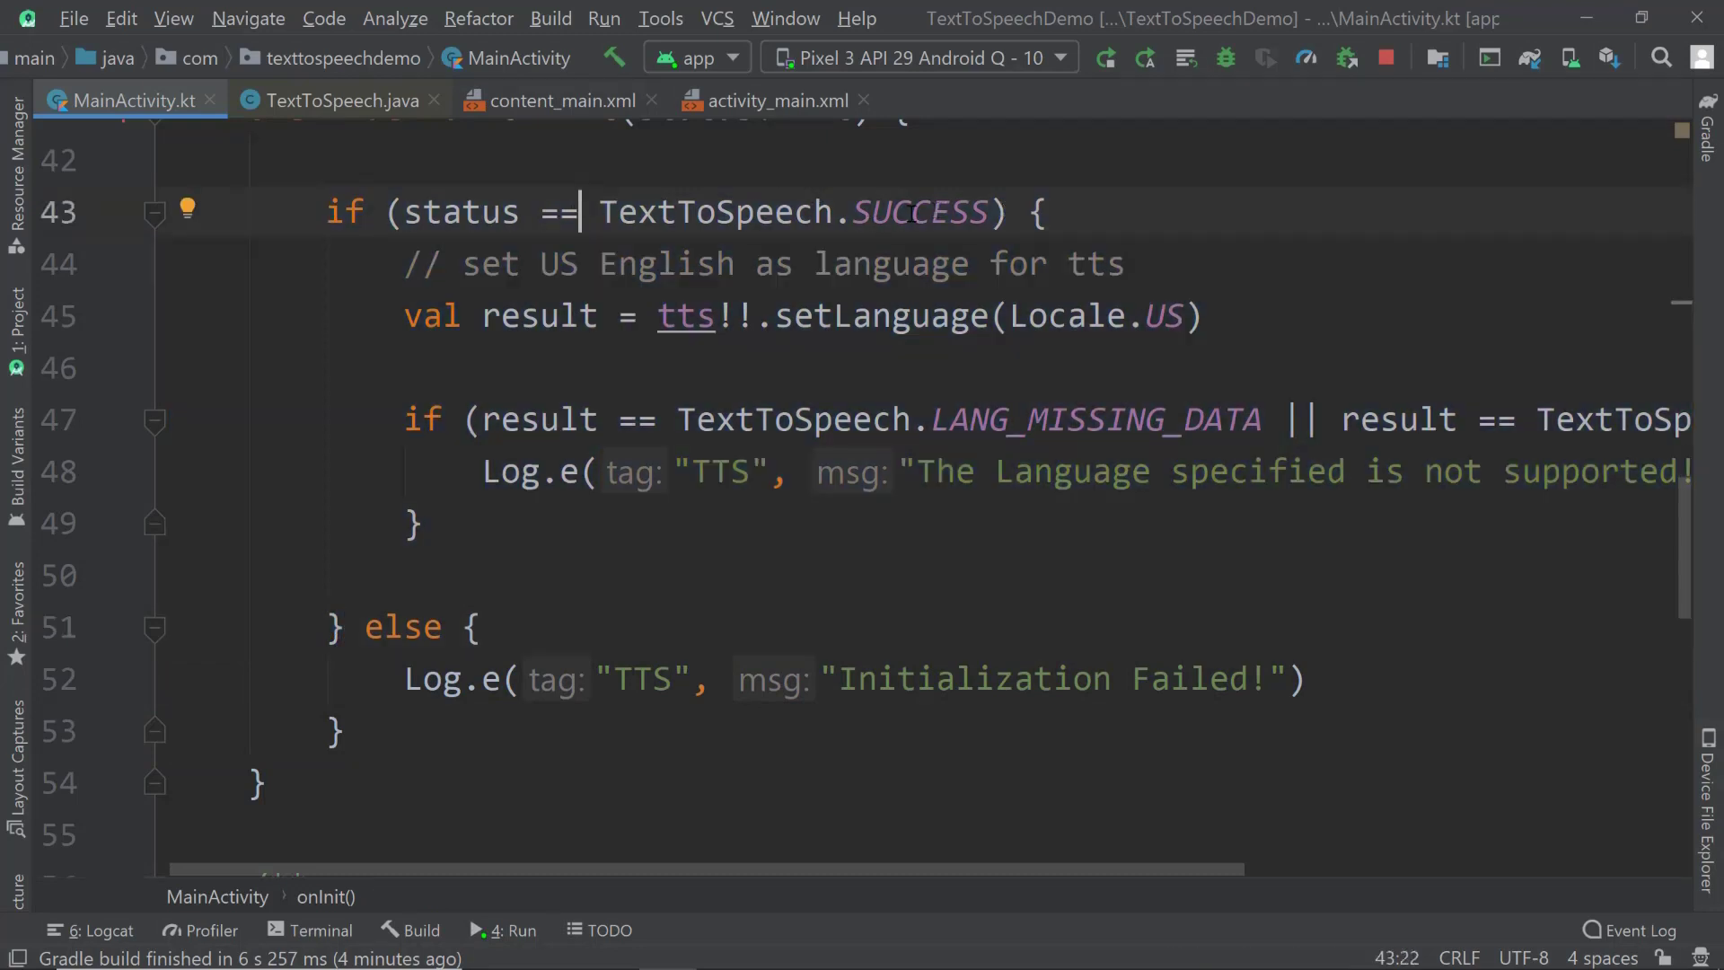
{"action": "mouse_move", "coordinate": [1207, 666]}
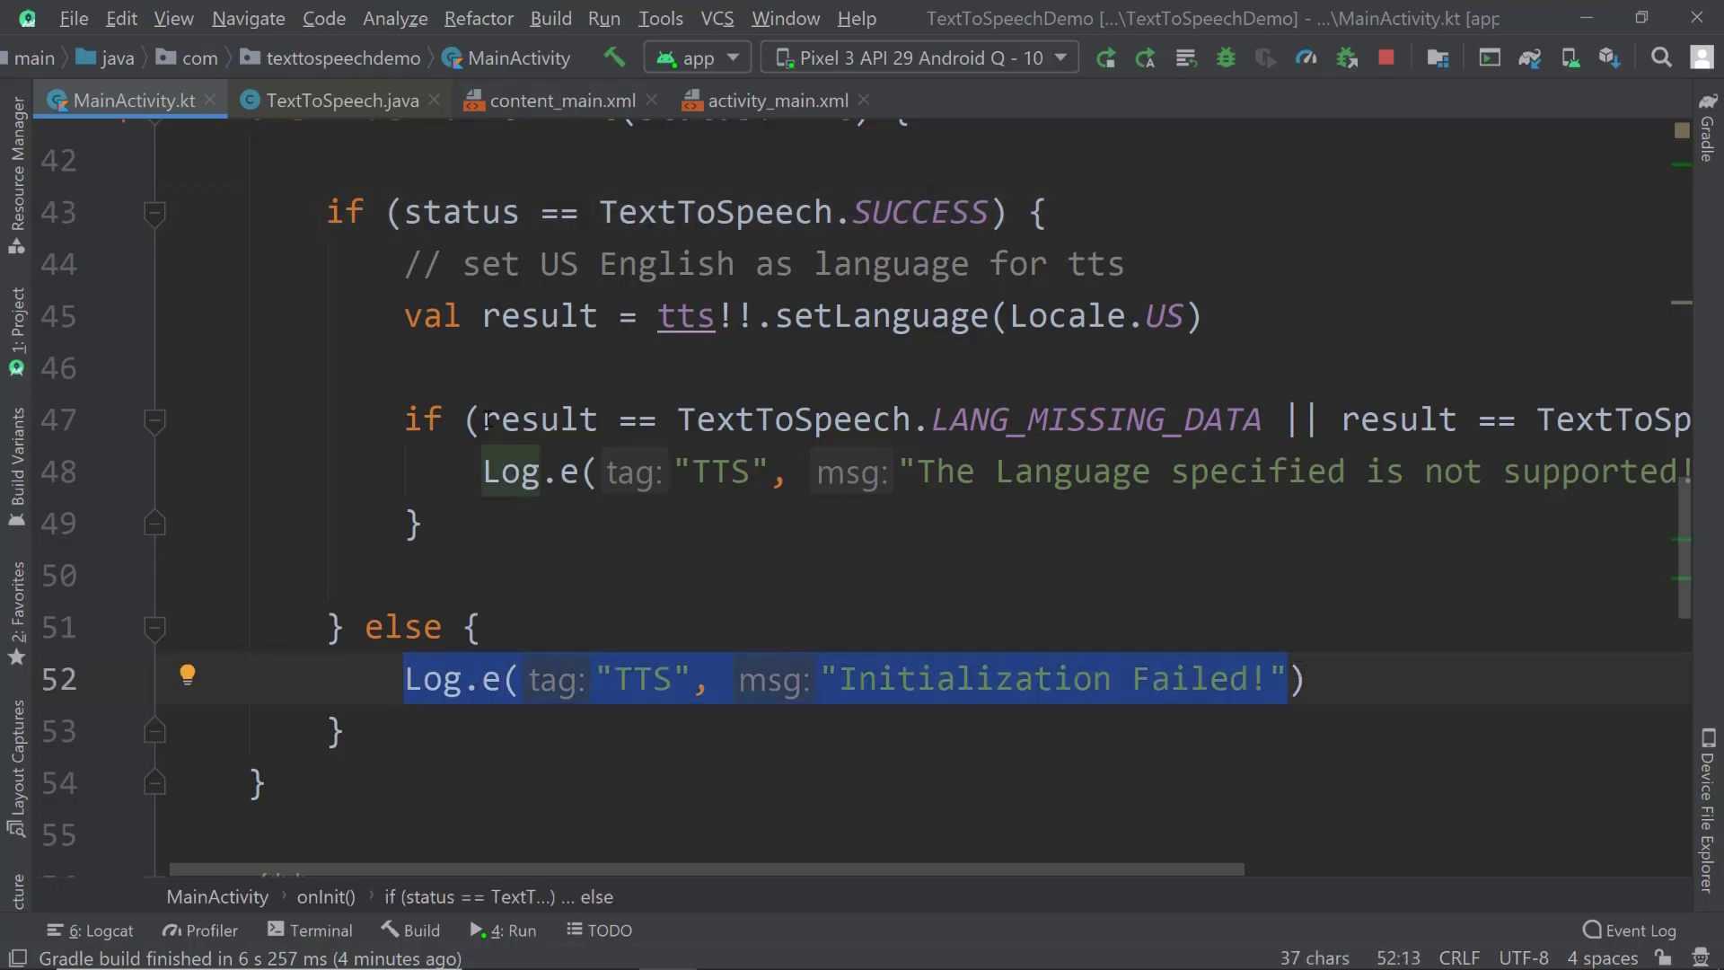
{"action": "scroll", "scroll_direction": "down", "scroll_amount": 3}
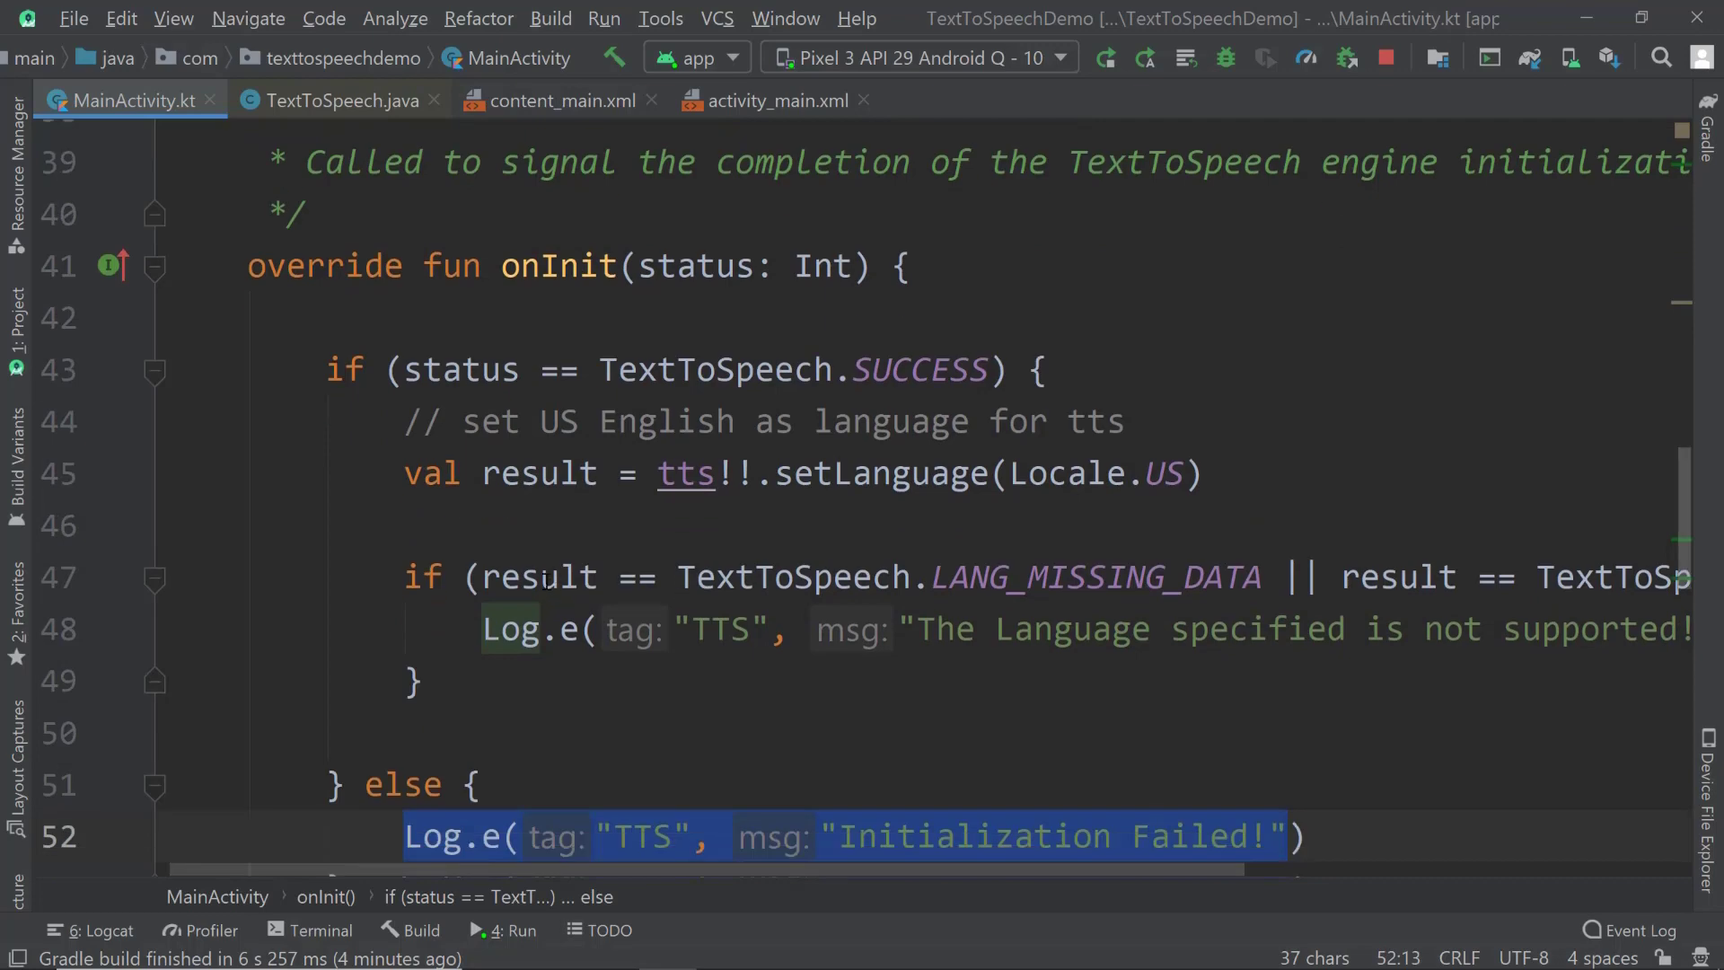
{"action": "scroll", "scroll_direction": "down", "scroll_amount": 3}
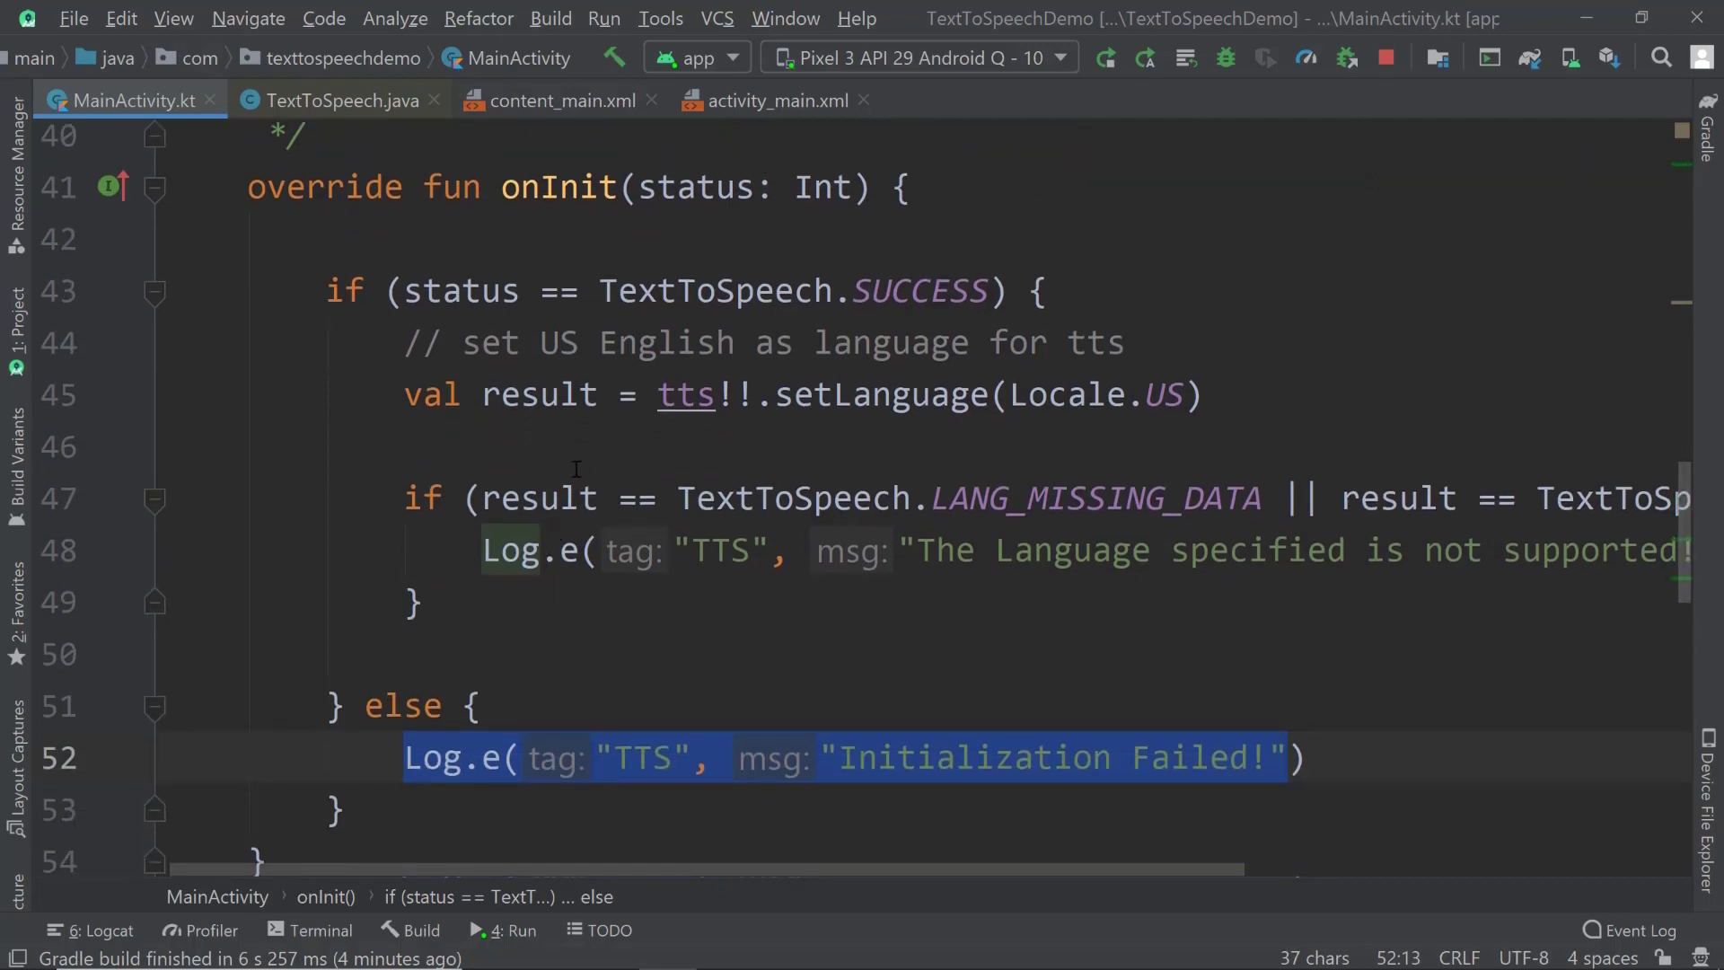
{"action": "double_click", "coordinate": [558, 187]}
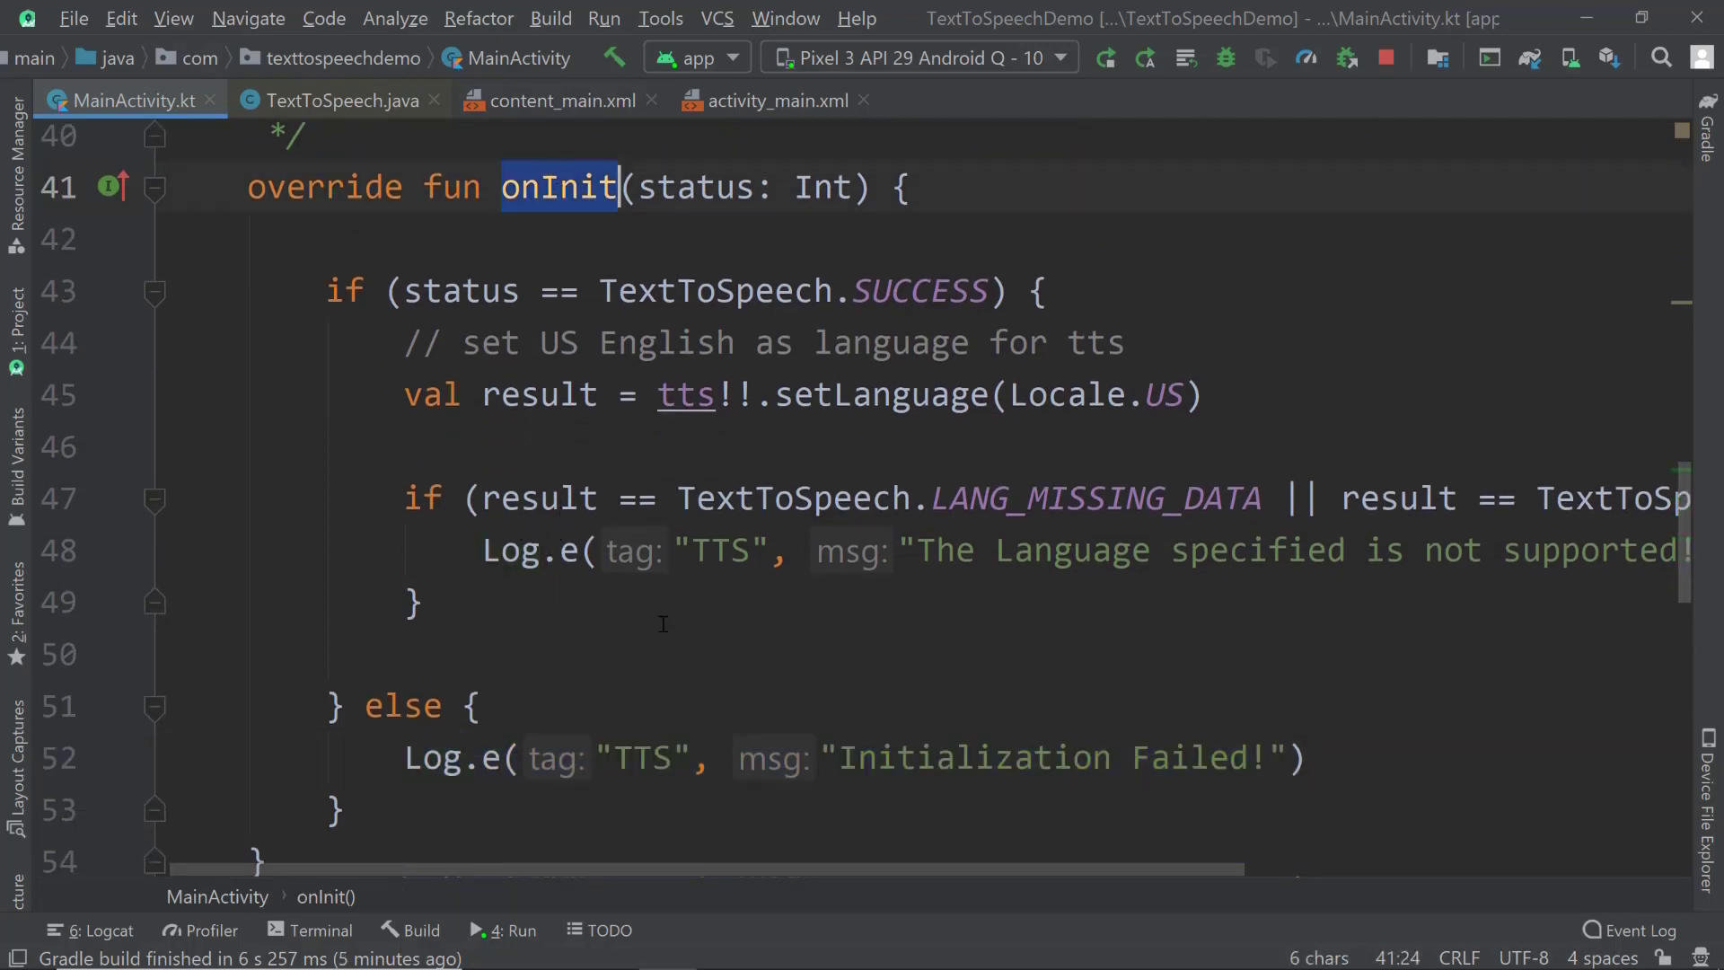
{"action": "scroll", "scroll_direction": "down", "scroll_amount": 3}
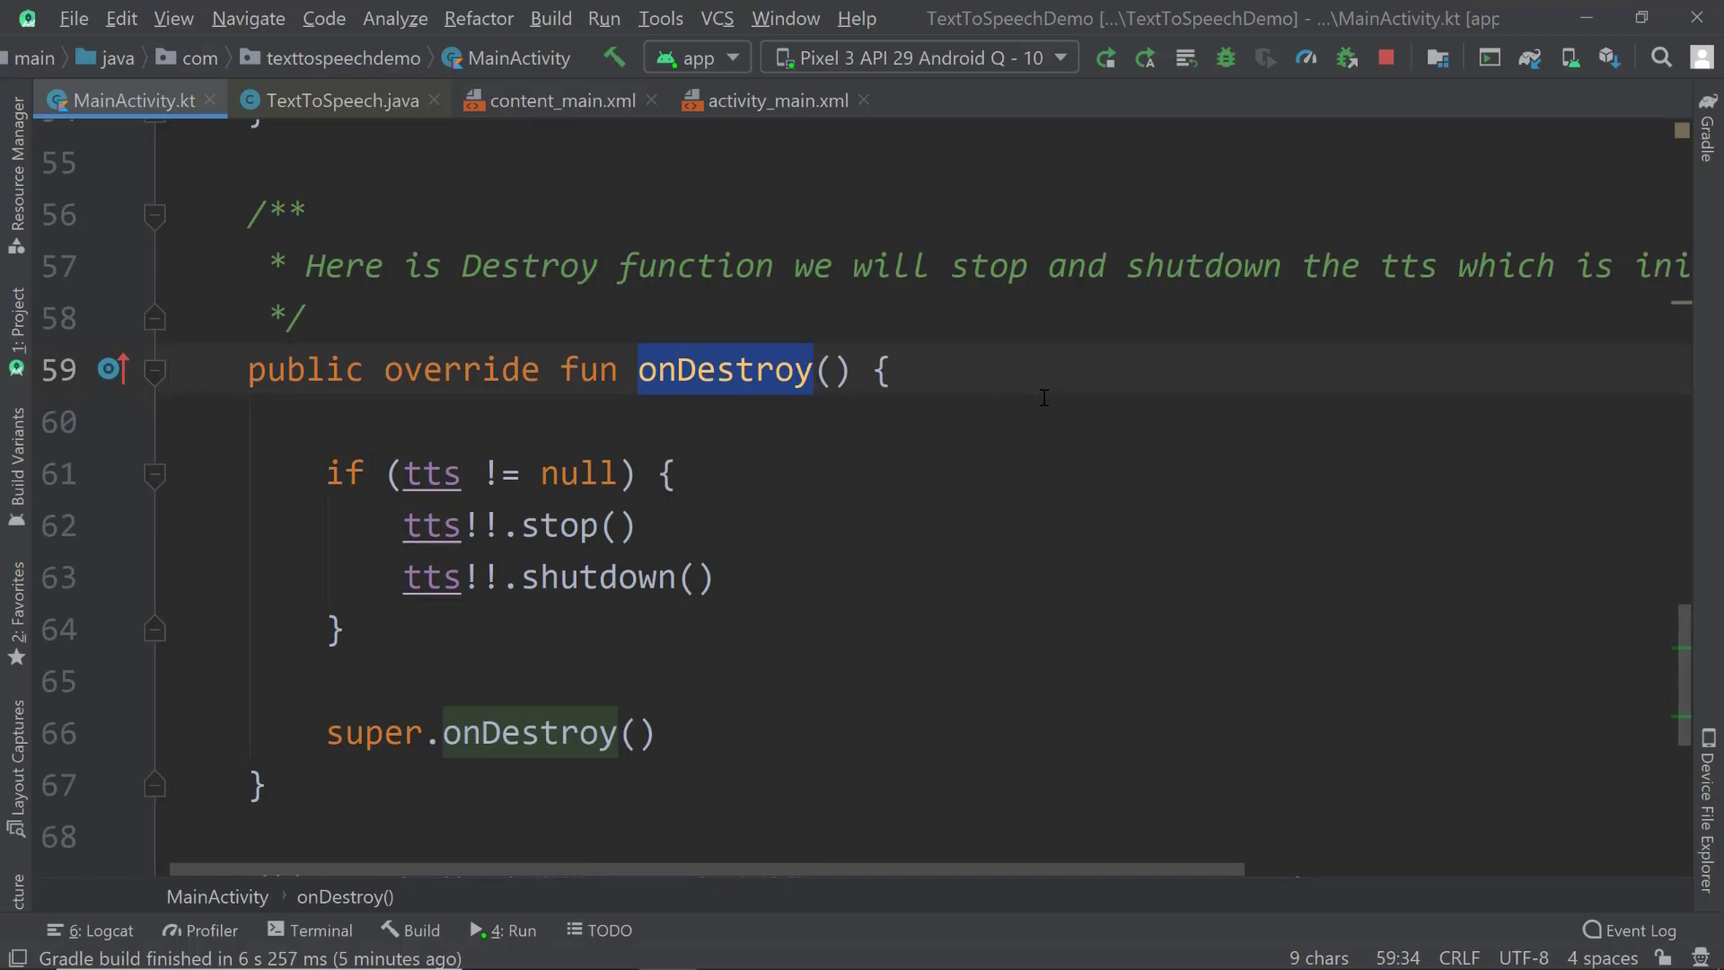
{"action": "mouse_move", "coordinate": [956, 633]}
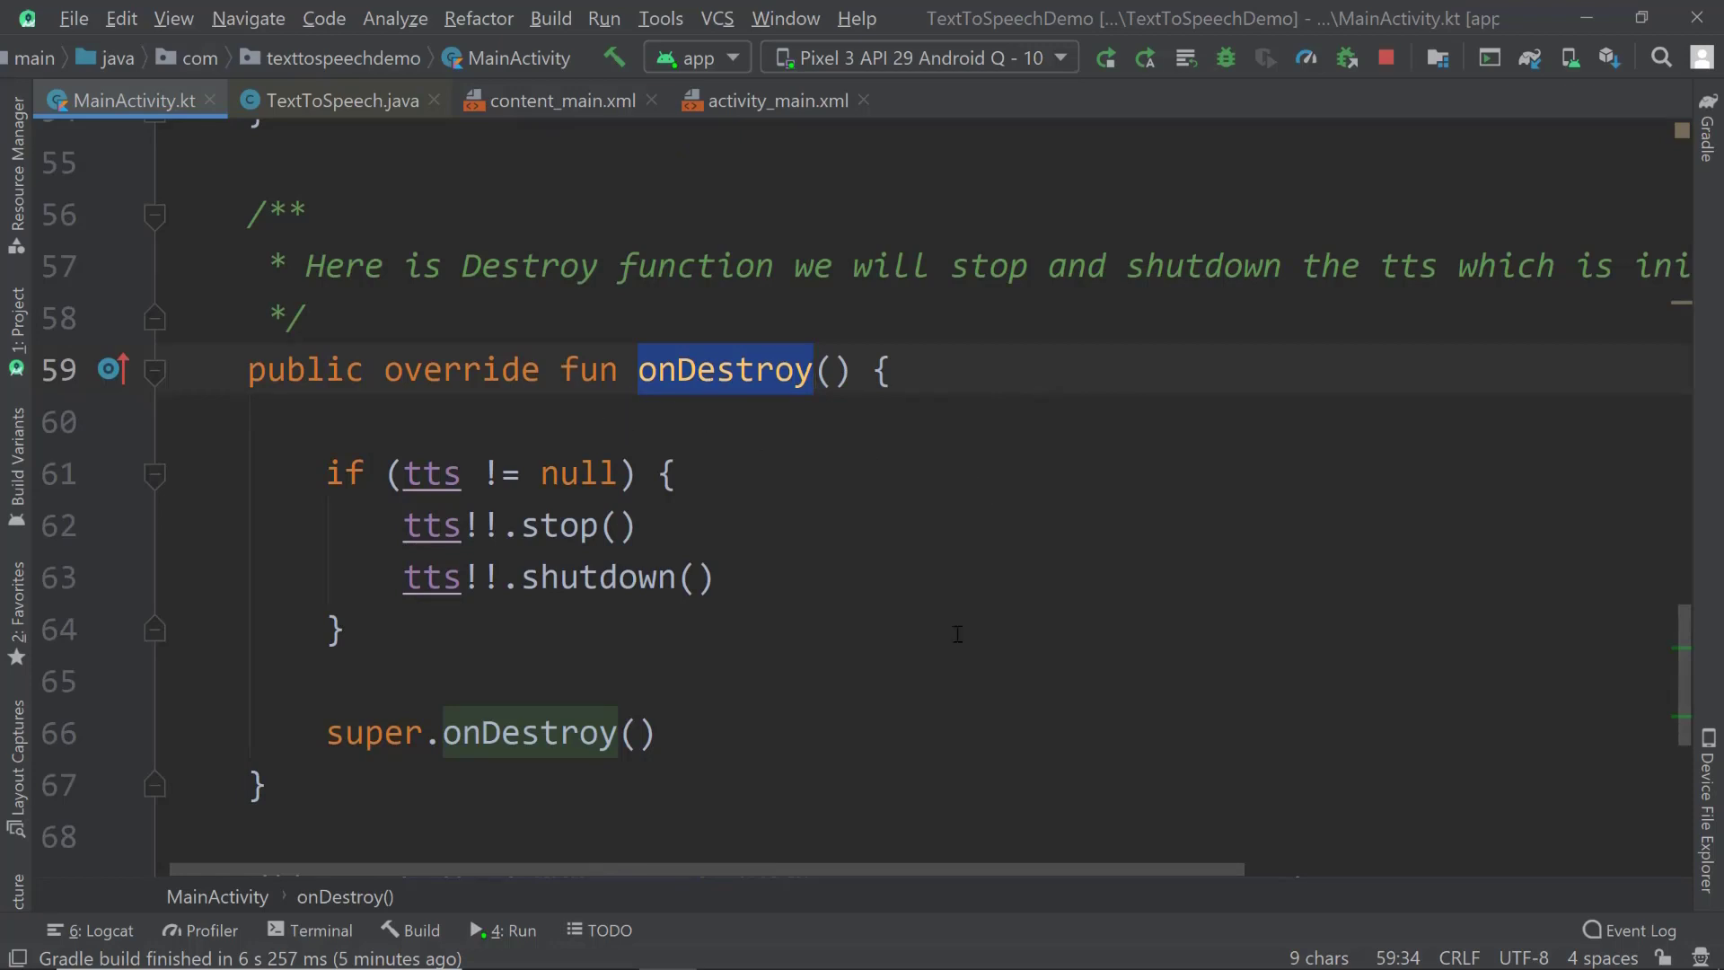
- Select tts in onDestroy's null check before stopping and shutting it down
{"action": "left_click_drag", "start_coordinate": [325, 473], "coordinate": [343, 627]}
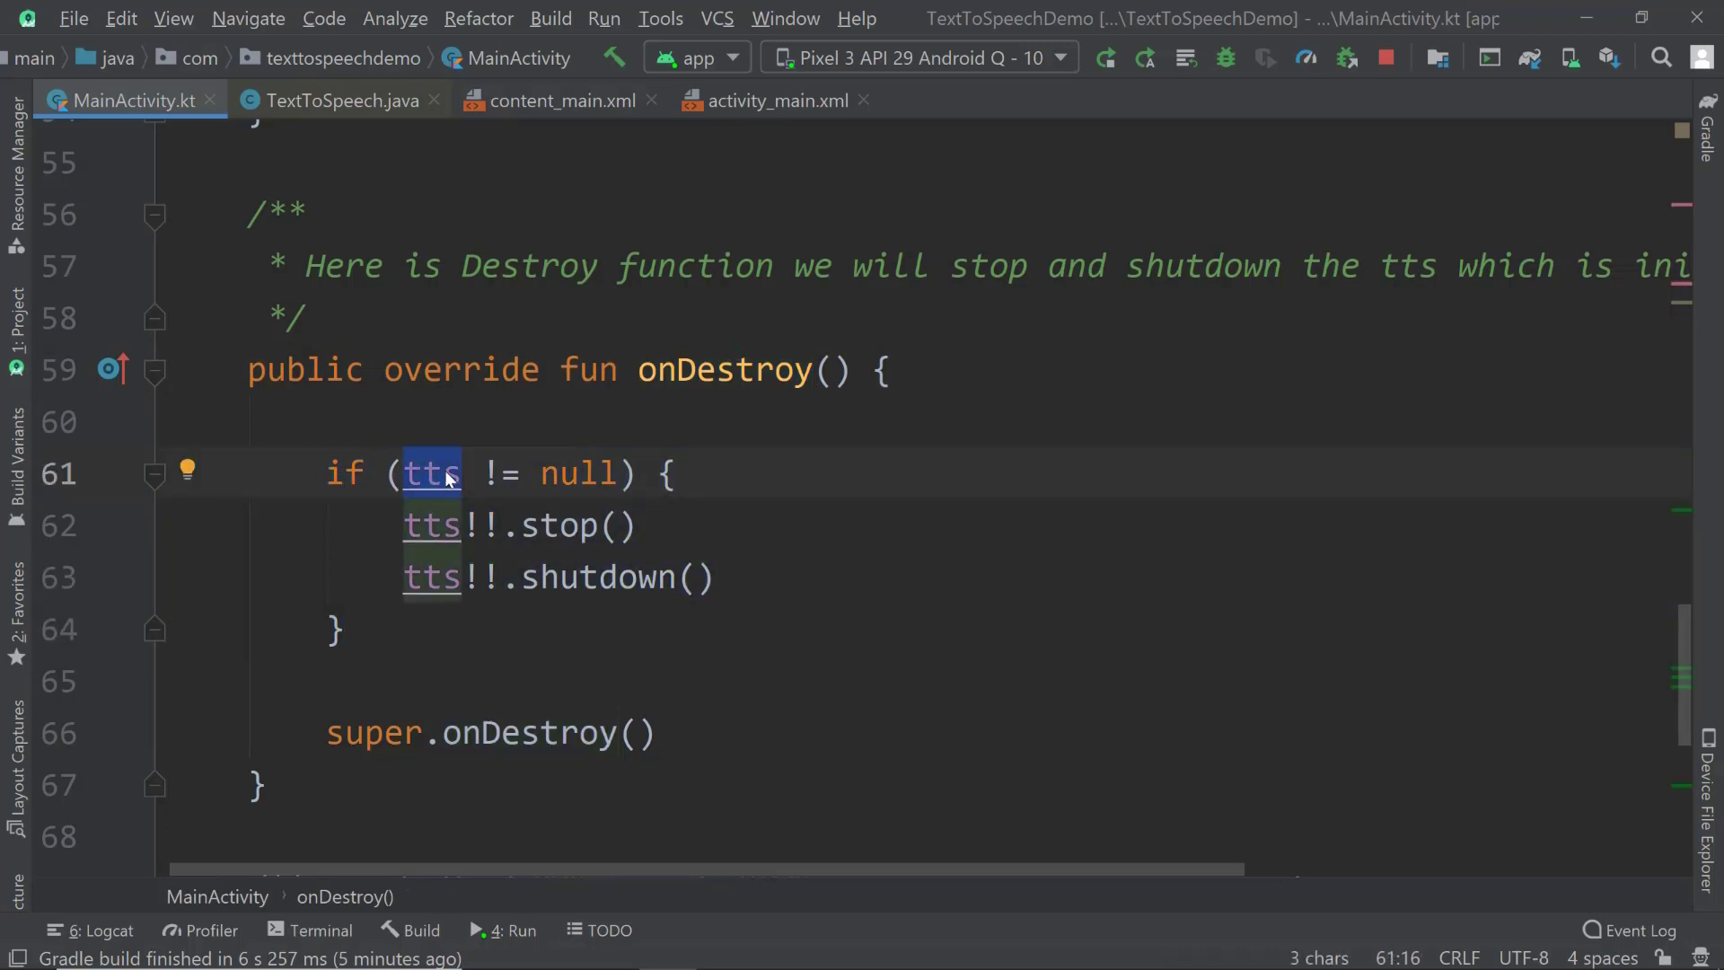
{"action": "mouse_move", "coordinate": [407, 478]}
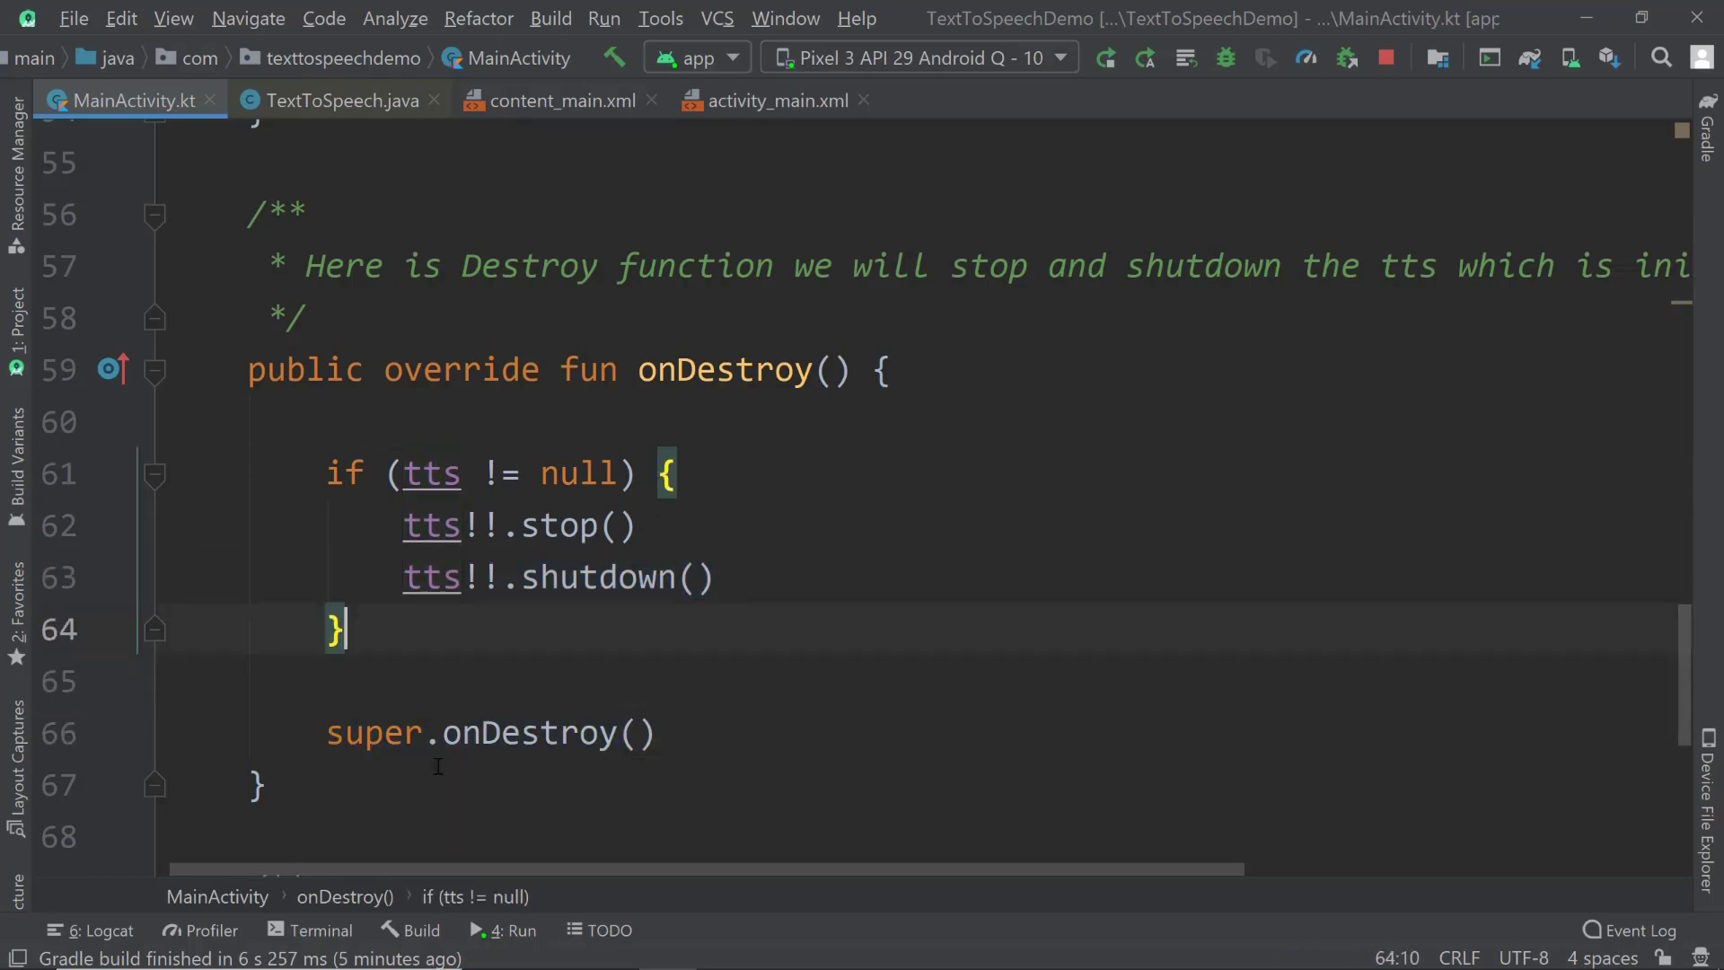
{"action": "mouse_move", "coordinate": [466, 600]}
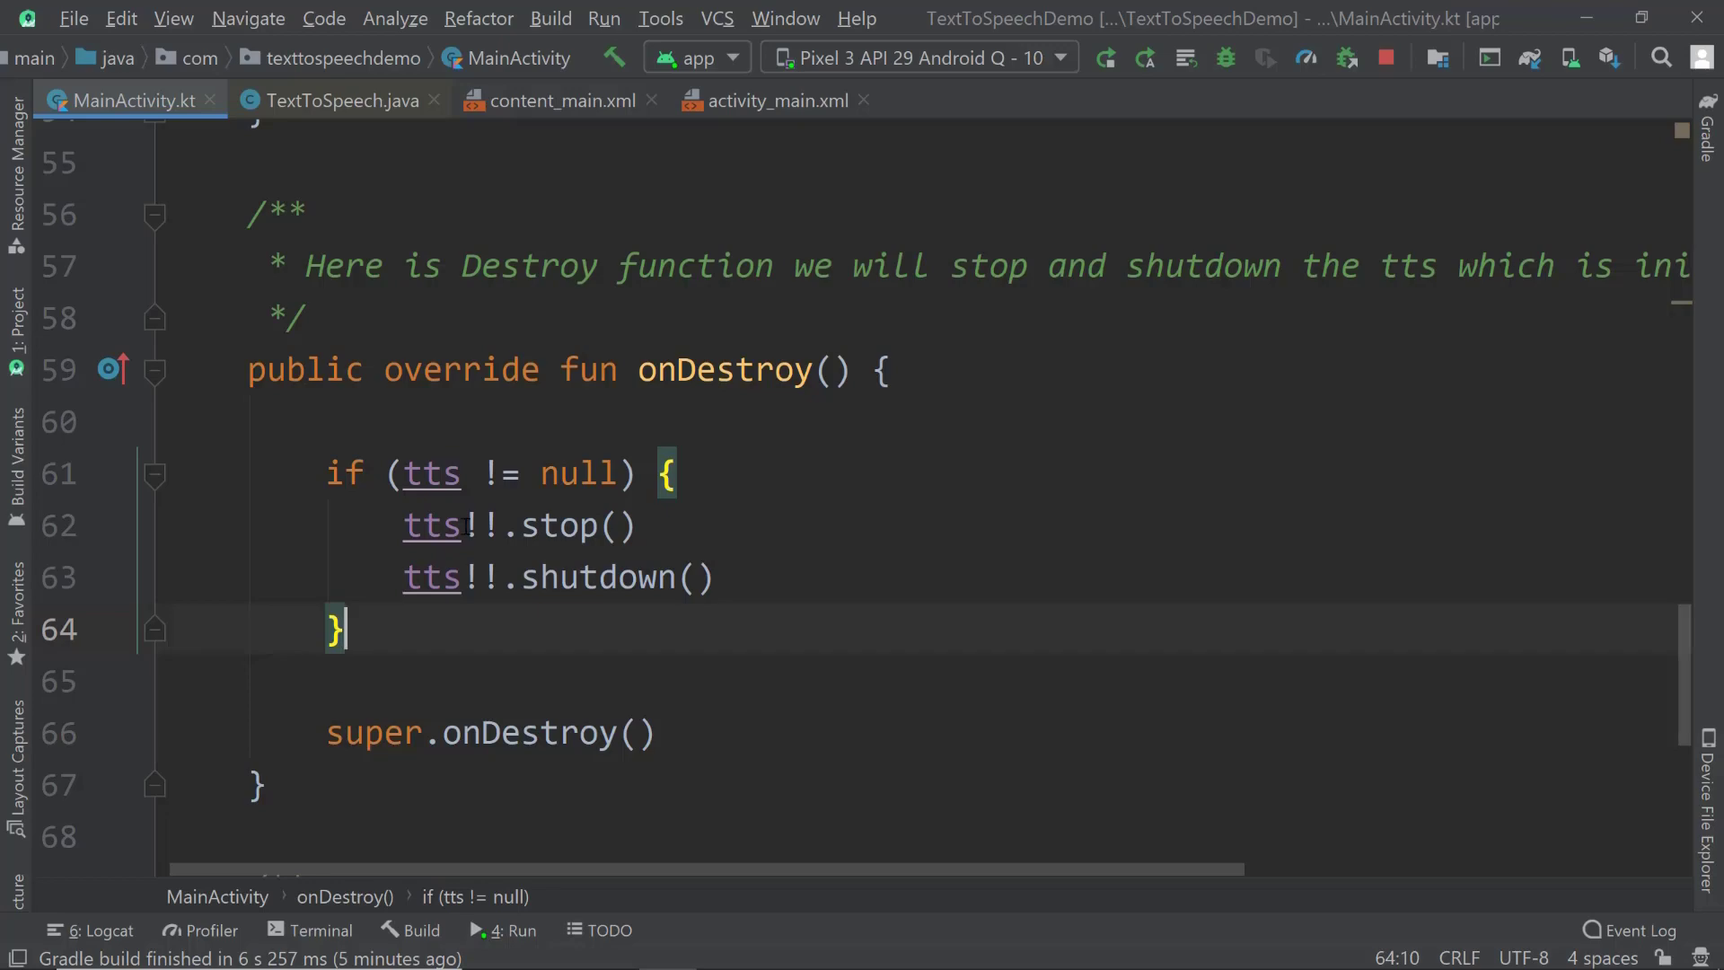
- Scroll to the btnSpeak click listener with its empty-text Toast and speakOut call
{"action": "scroll", "scroll_direction": "down", "scroll_amount": 3}
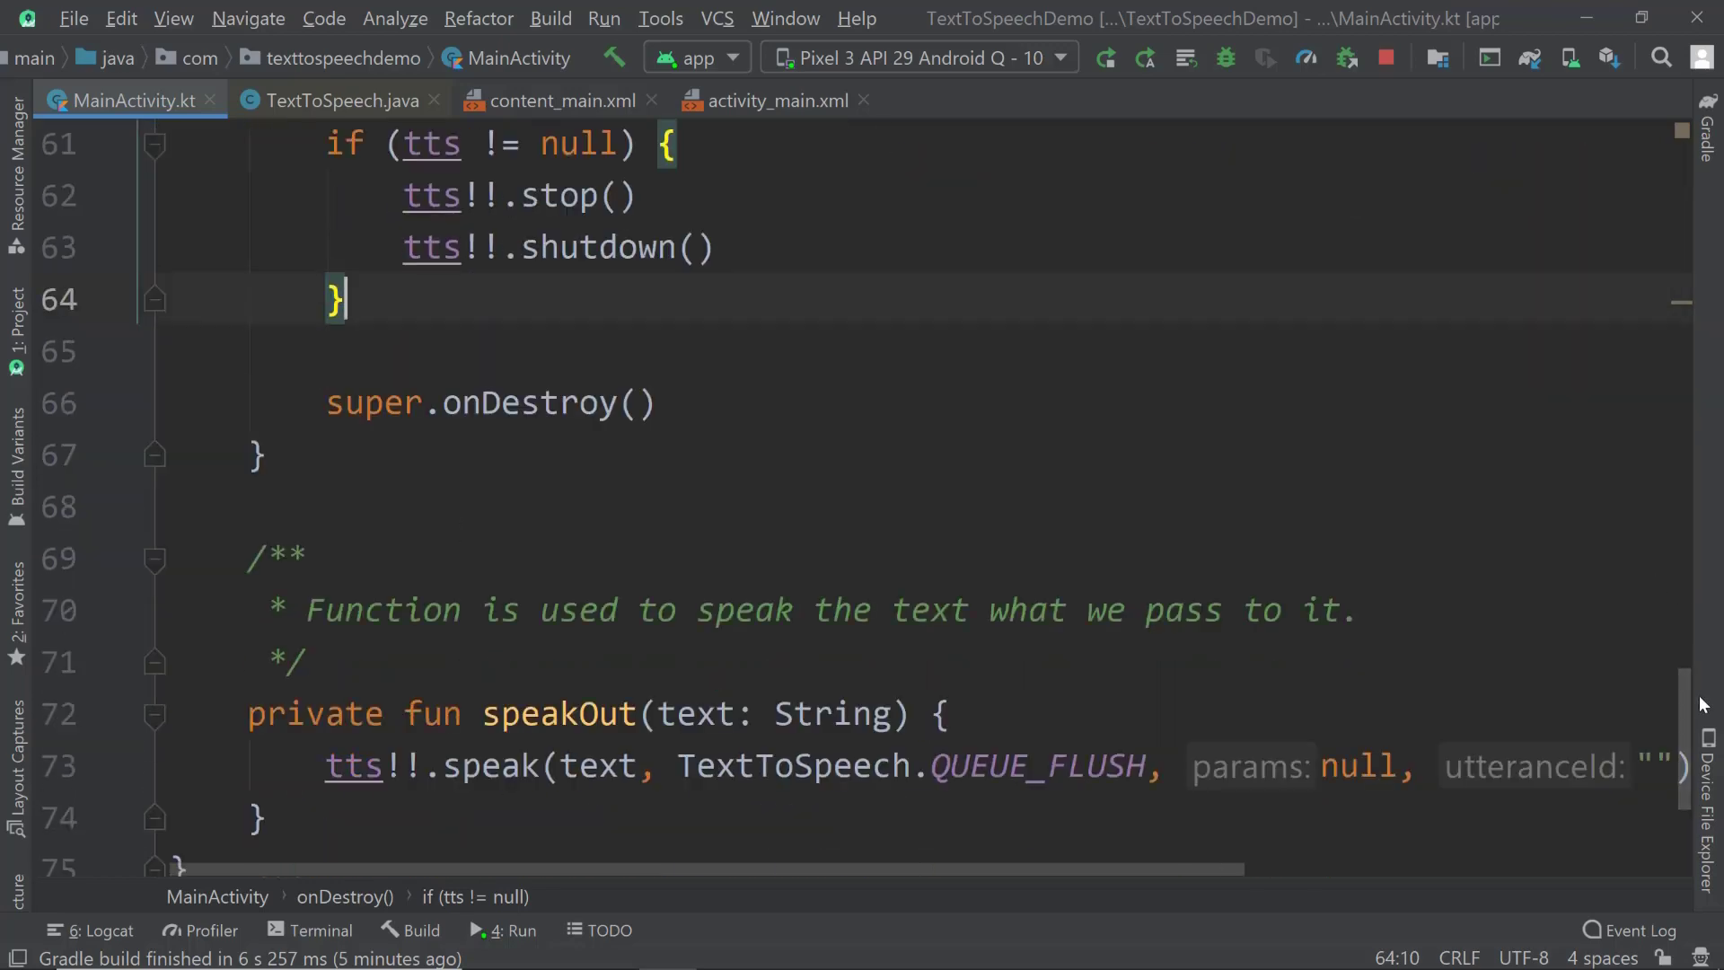
{"action": "scroll", "scroll_direction": "up", "scroll_amount": 3}
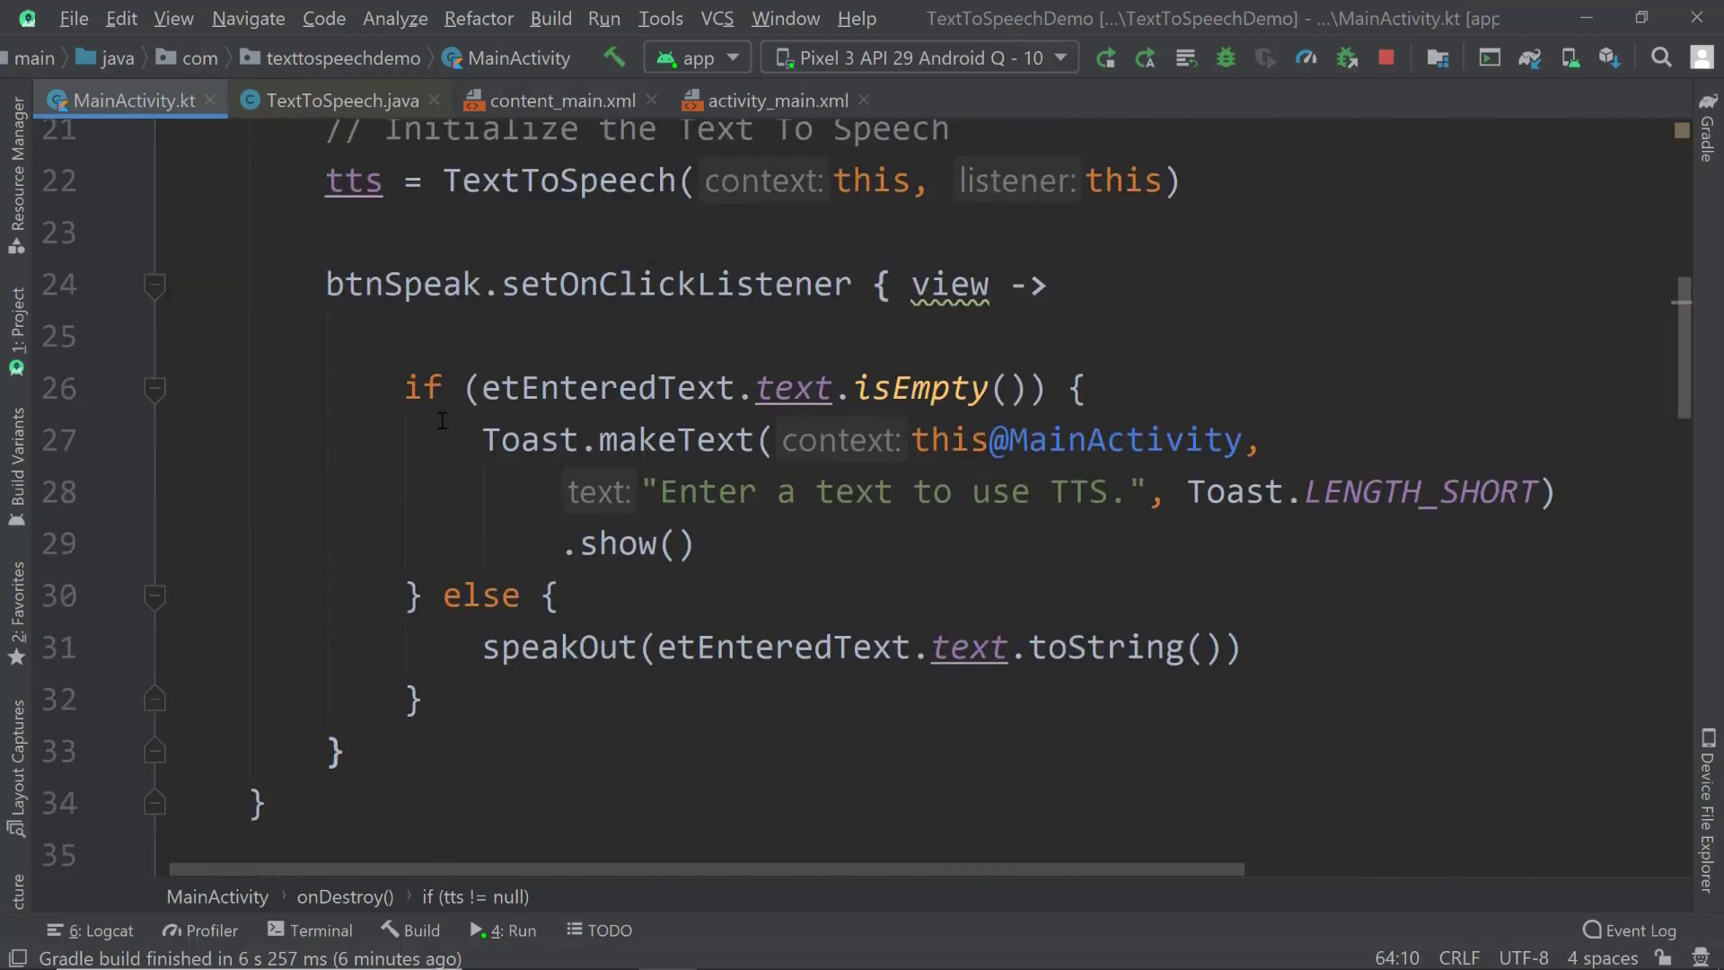
{"action": "scroll", "scroll_direction": "down", "scroll_amount": 3}
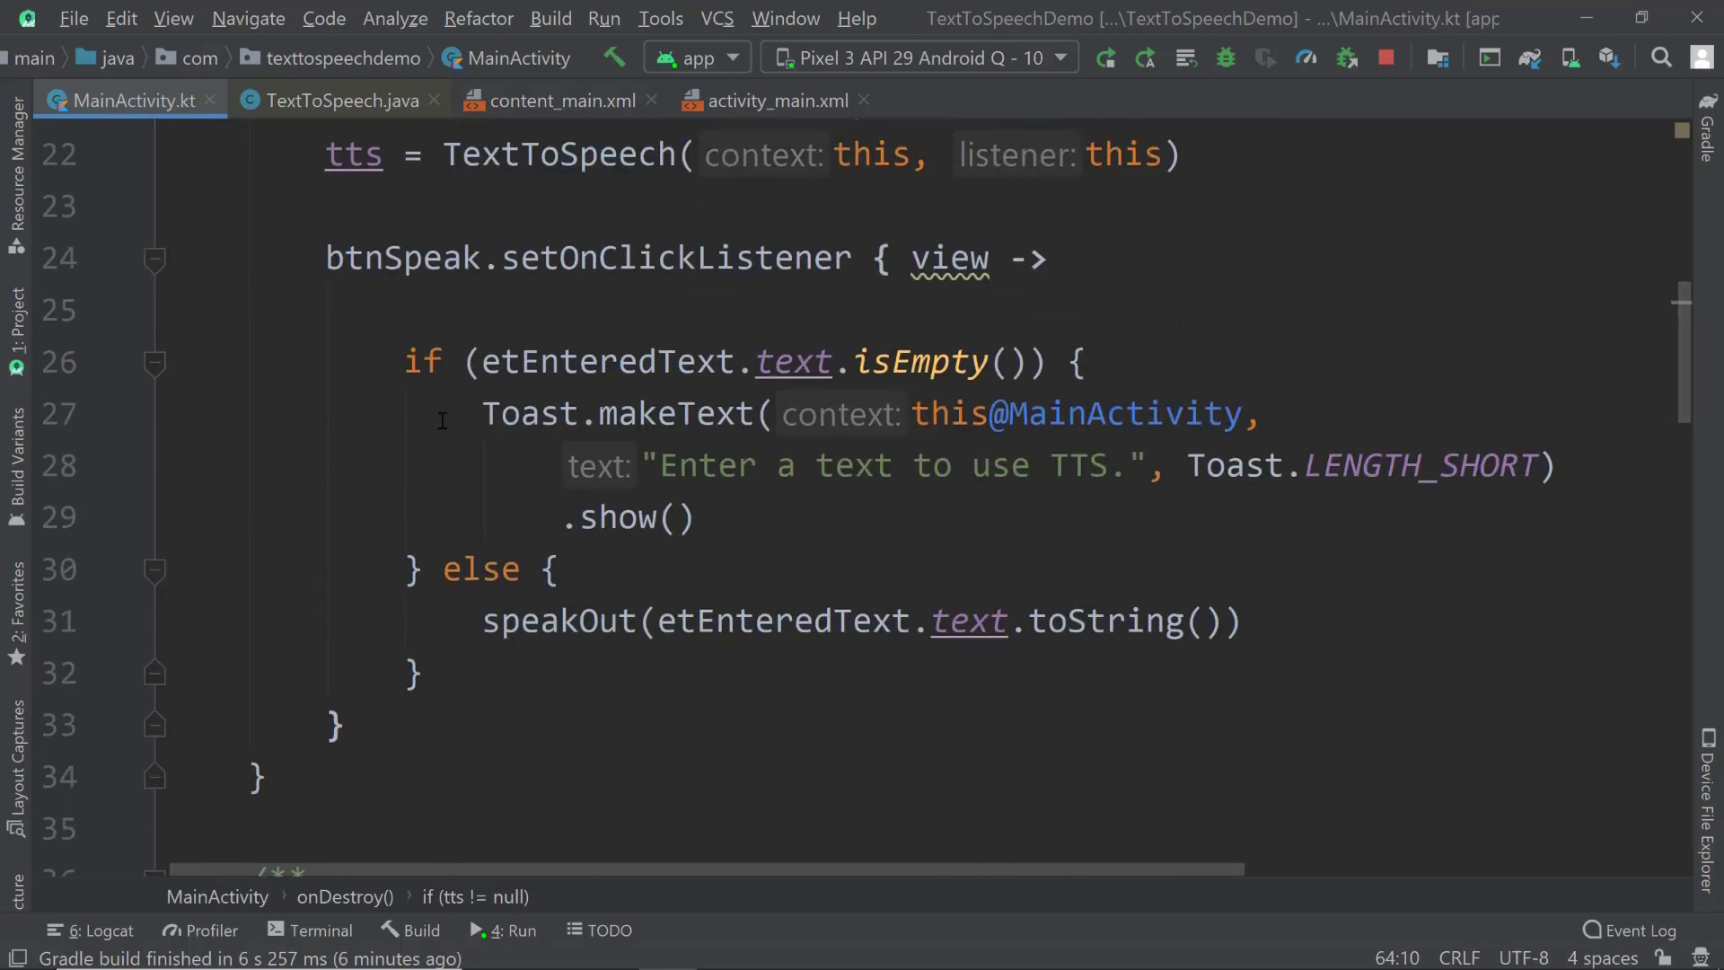